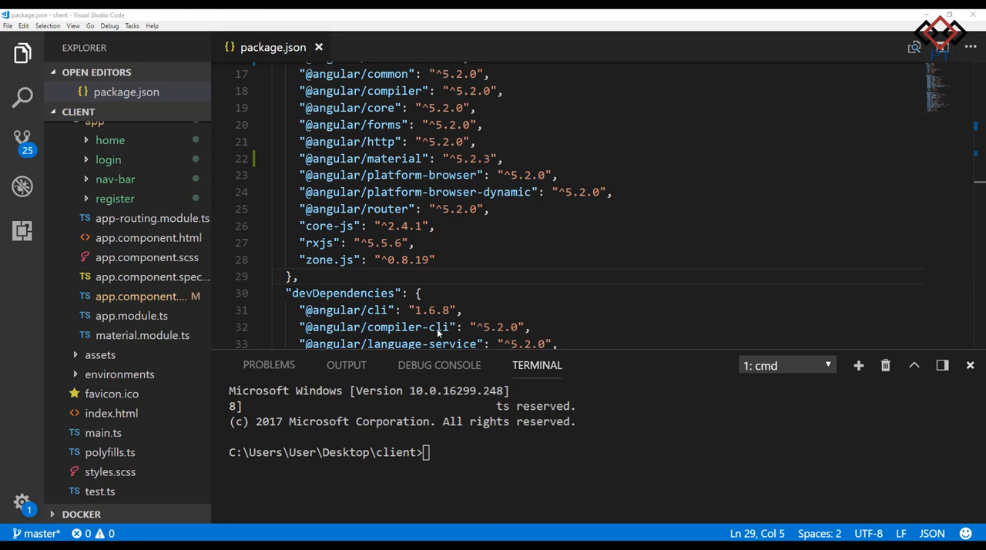
# Step: Review the project's Angular Material and platform-browser-dynamic dependencies
pyautogui.scroll(3)
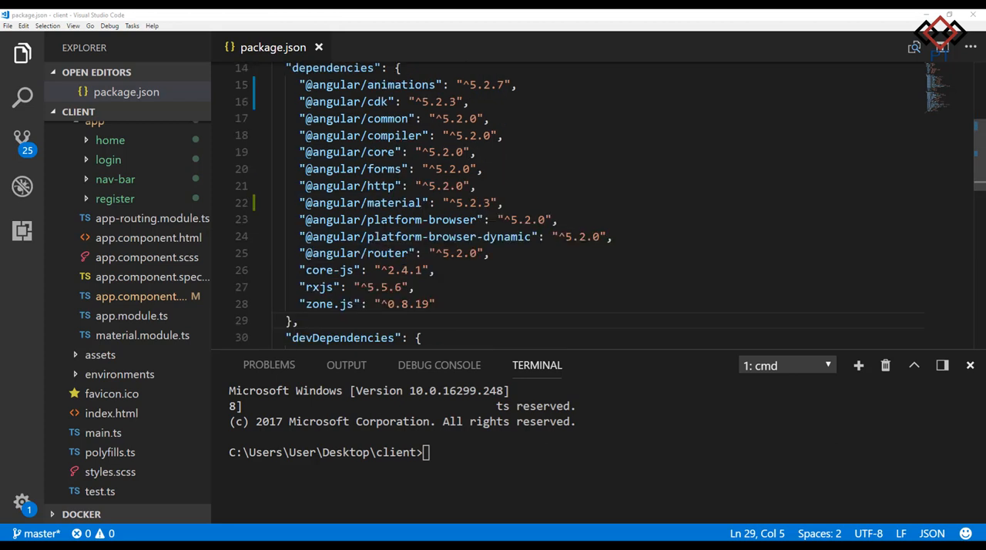
pyautogui.doubleClick(393, 204)
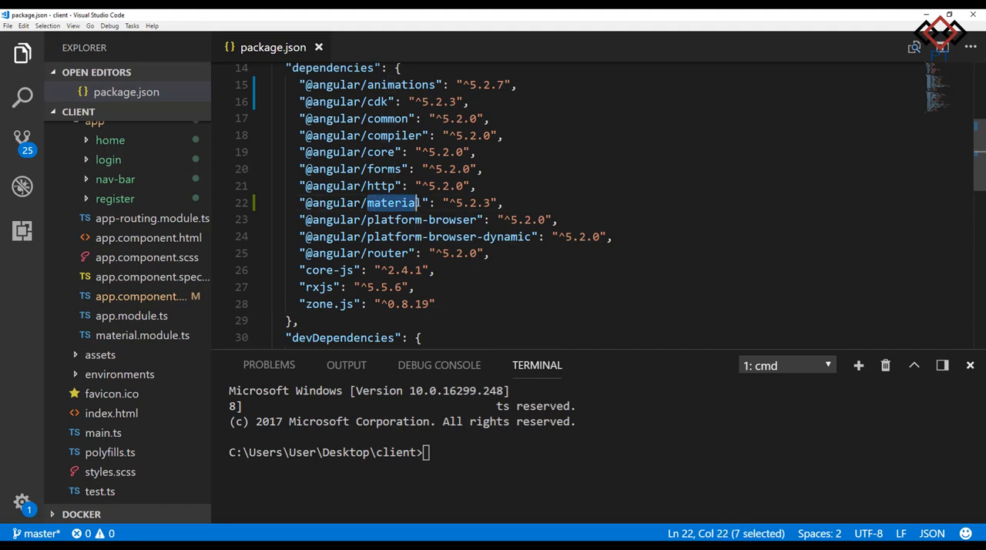
pyautogui.click(380, 84)
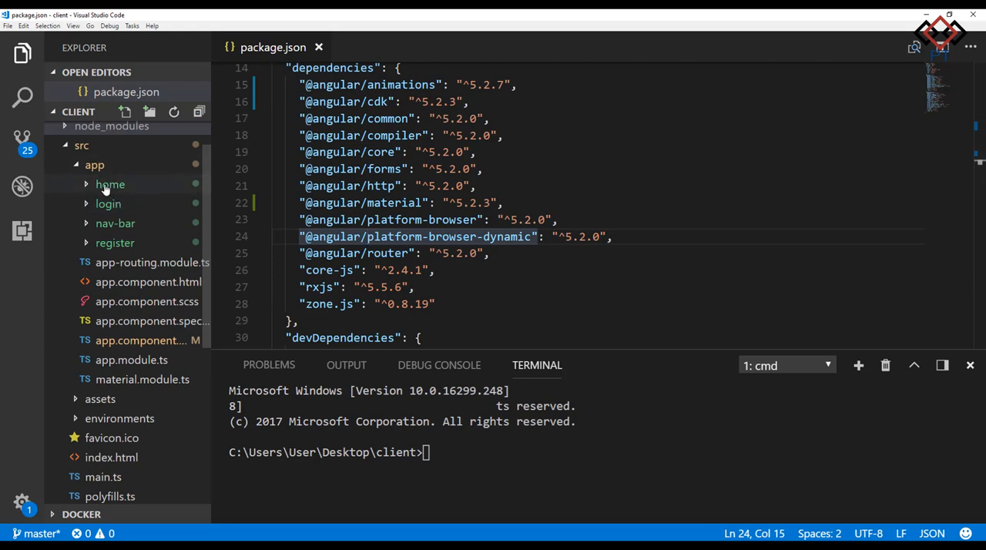
pyautogui.moveTo(114, 231)
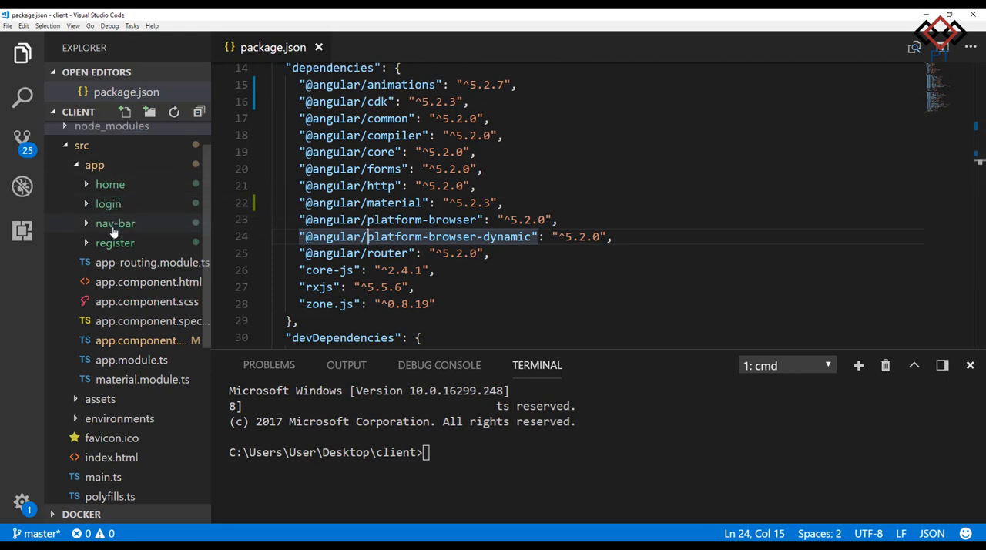
pyautogui.moveTo(217, 316)
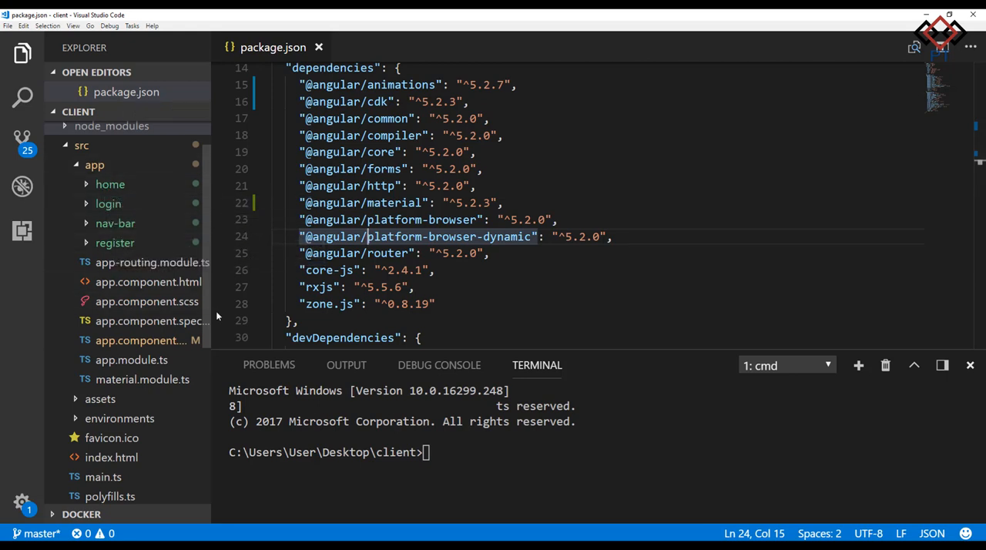
pyautogui.scroll(-3)
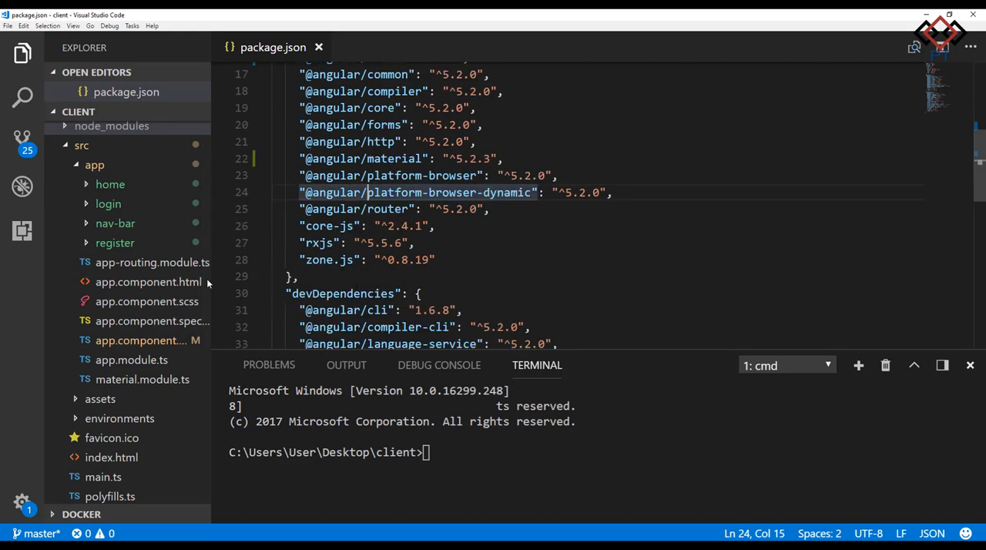
pyautogui.moveTo(111, 184)
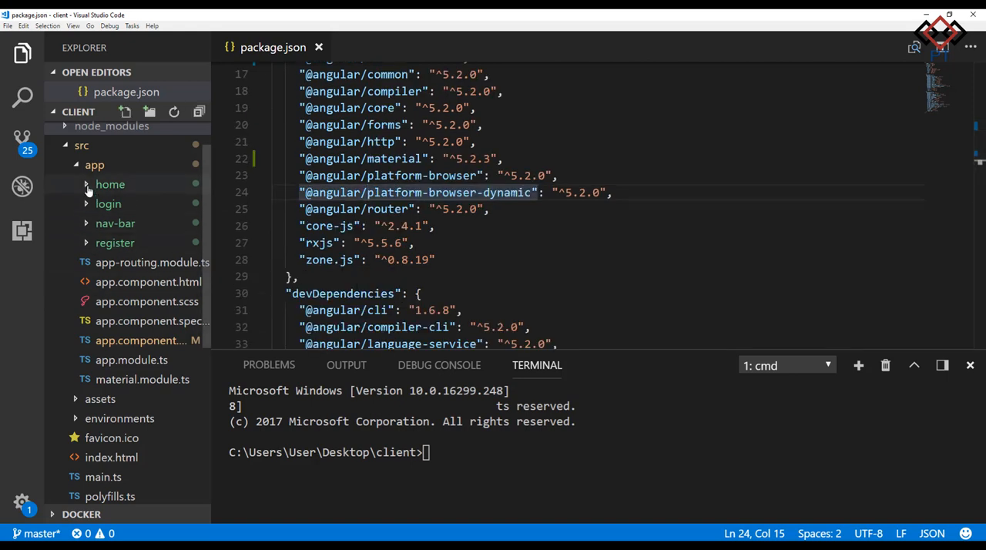
pyautogui.write('n')
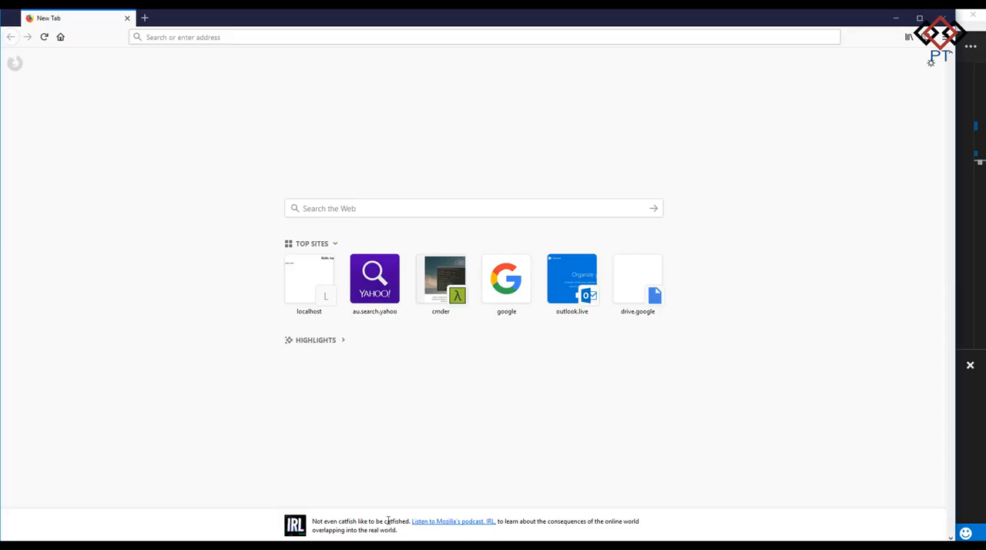
pyautogui.write('http://localhost:4200/')
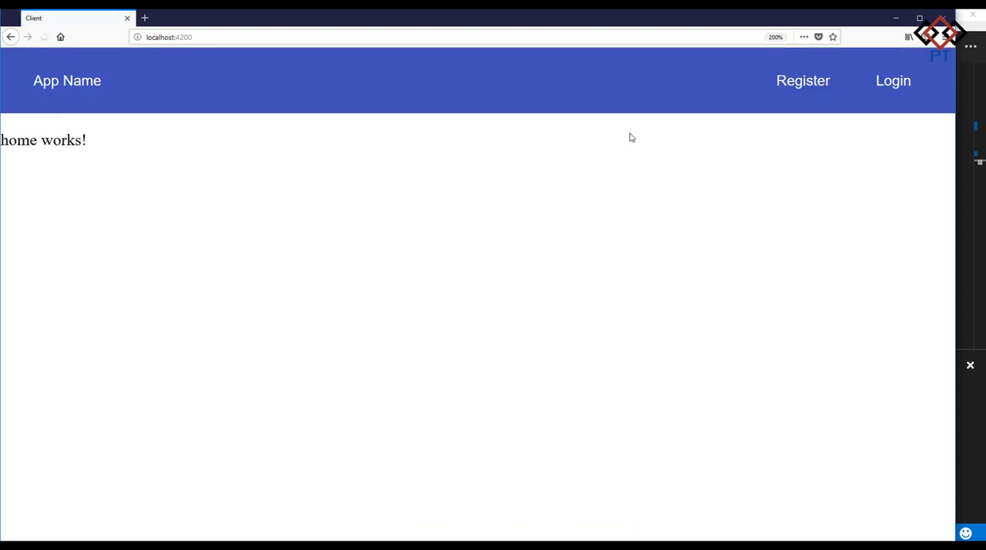
pyautogui.click(803, 80)
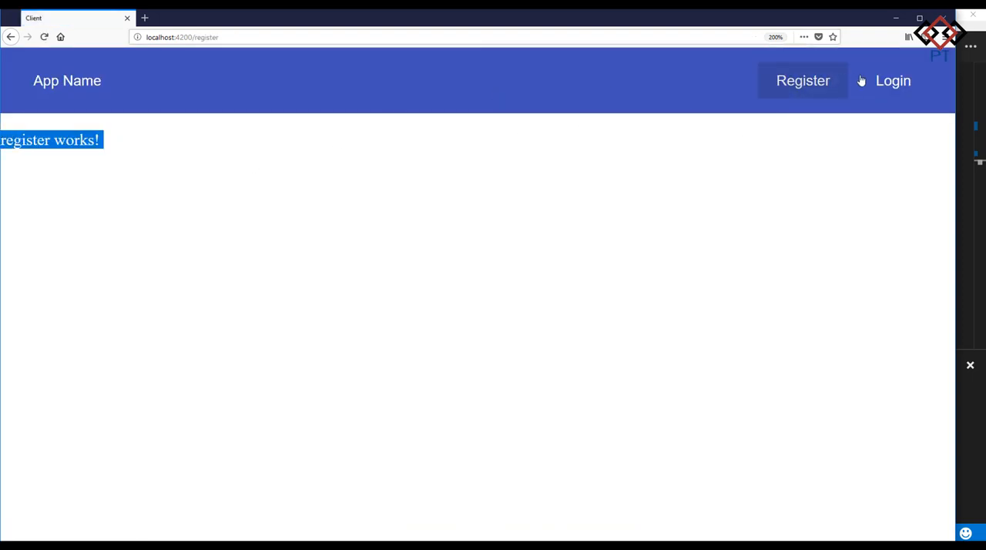
pyautogui.click(894, 80)
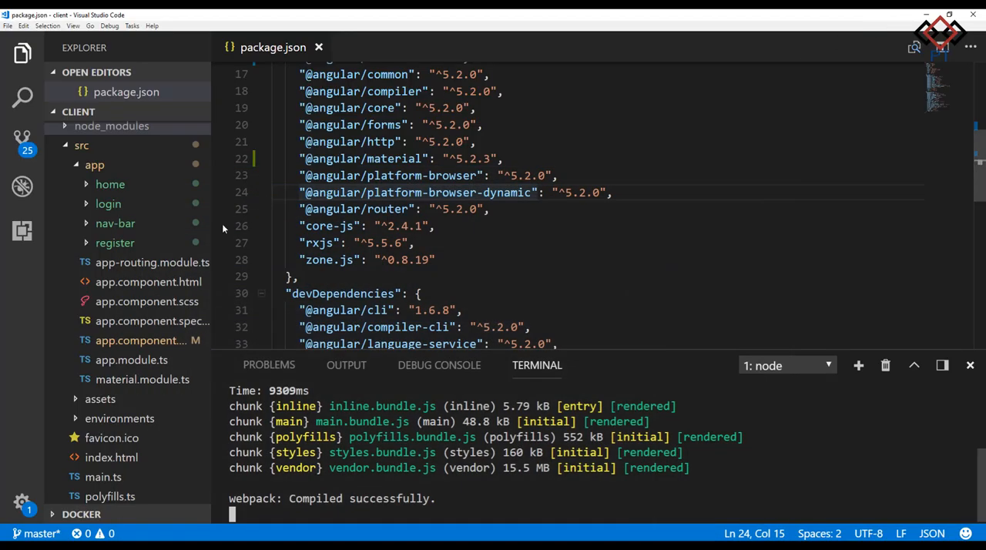
# Step: Bring up register.component.html and login.component.html from the Explorer
pyautogui.click(114, 243)
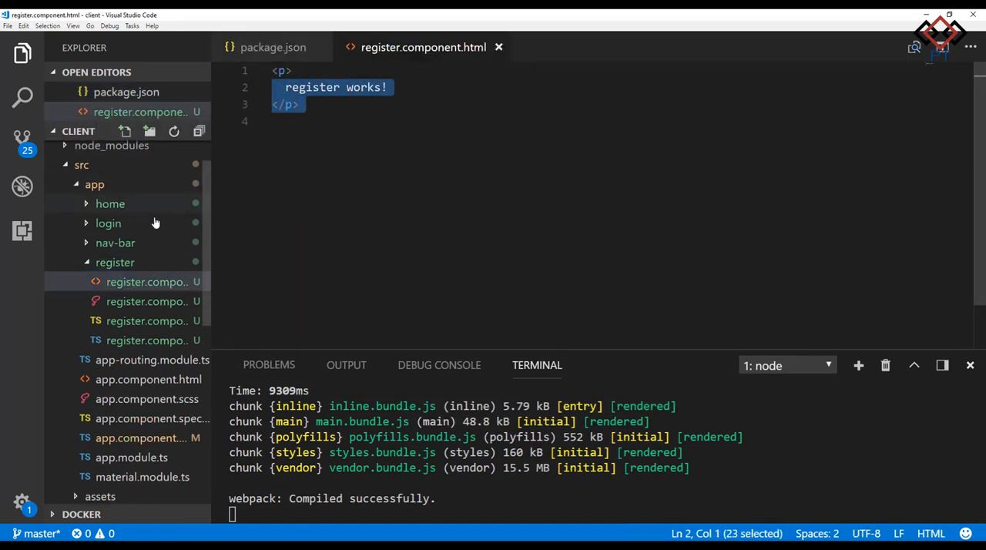
pyautogui.click(108, 221)
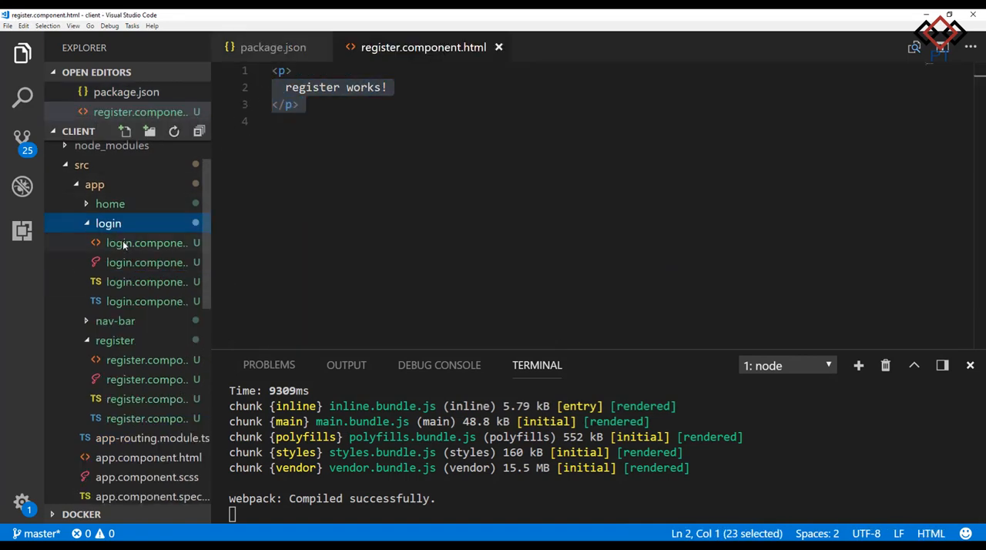
pyautogui.click(146, 244)
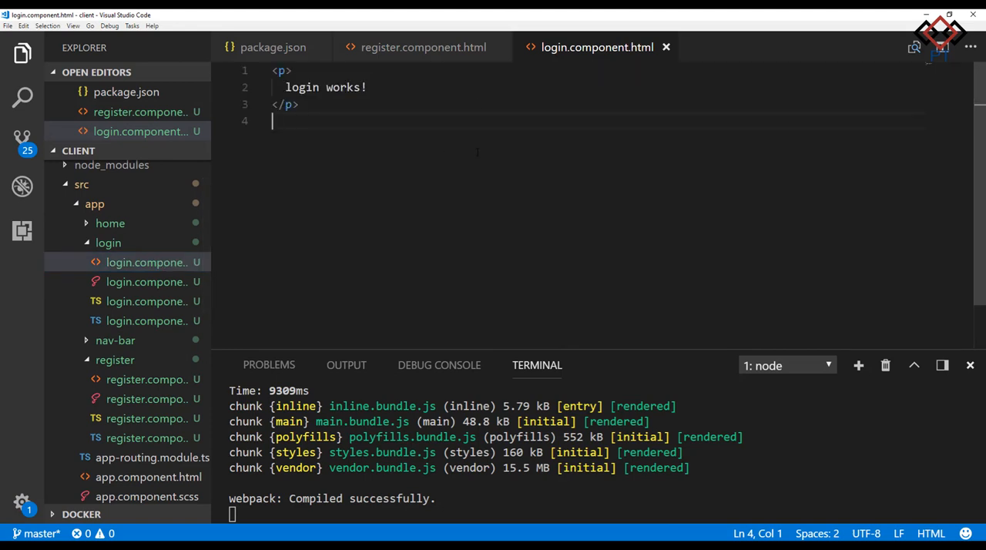
pyautogui.scroll(-3)
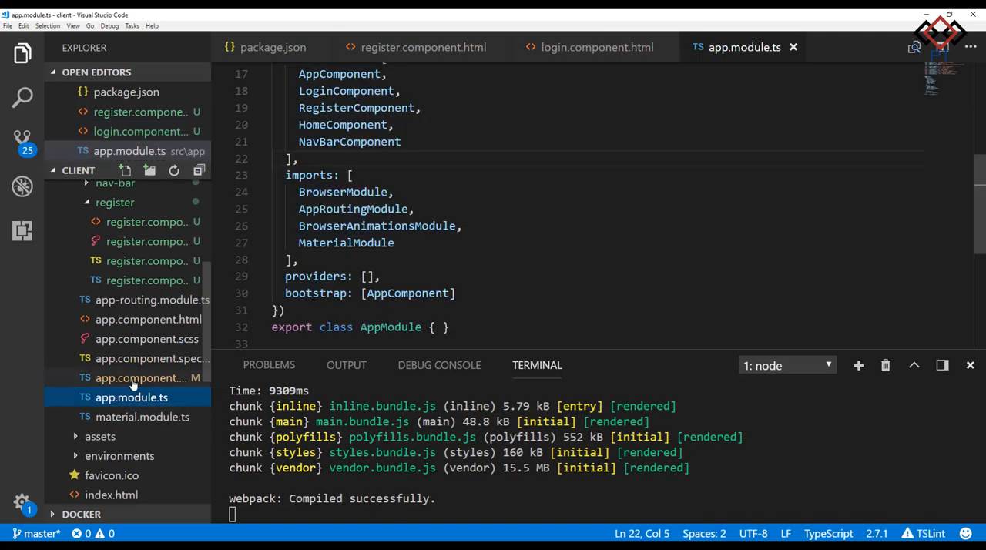
pyautogui.scroll(3)
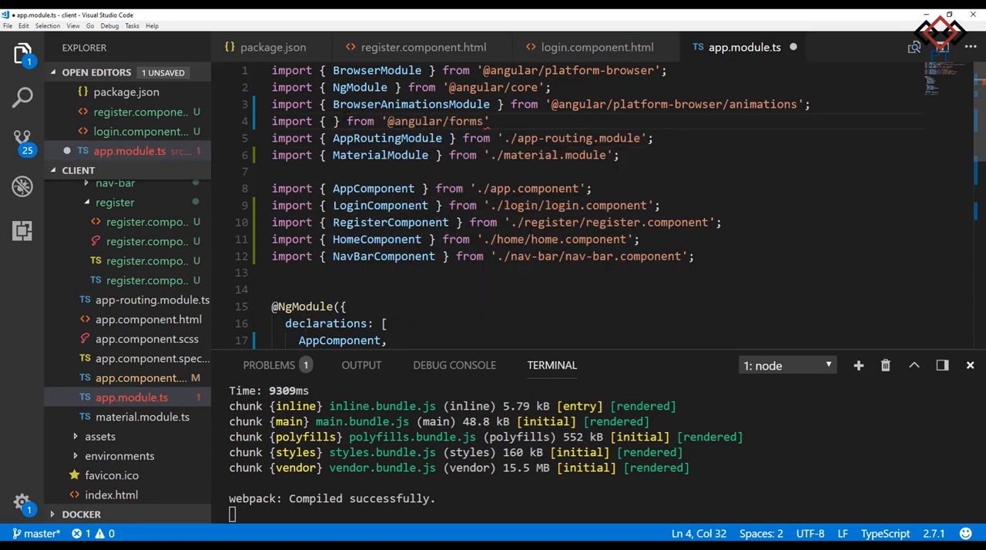
pyautogui.write('ReactiveFormsModule')
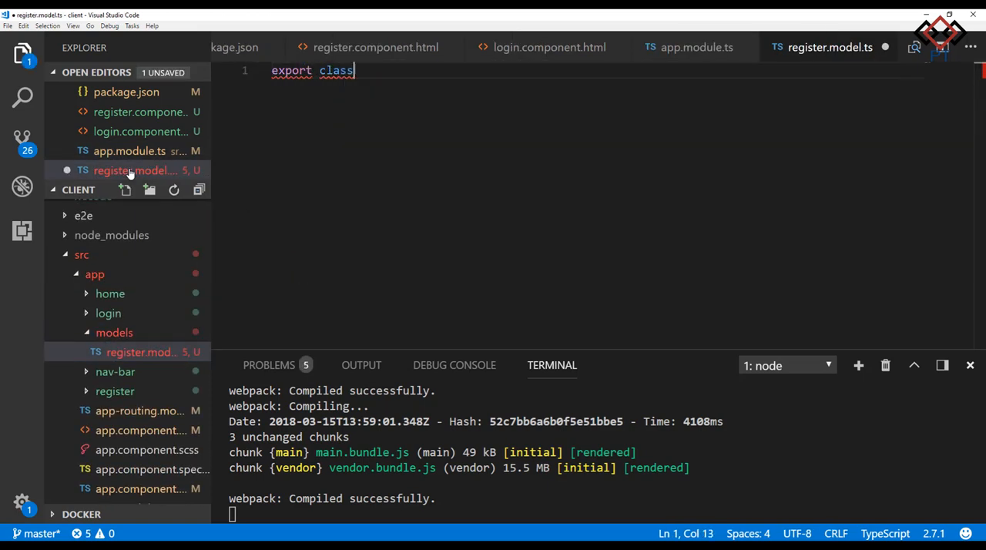
# Step: Write export class RegisterModel with name, email and password fields typed String
pyautogui.write('RegisterModel {')
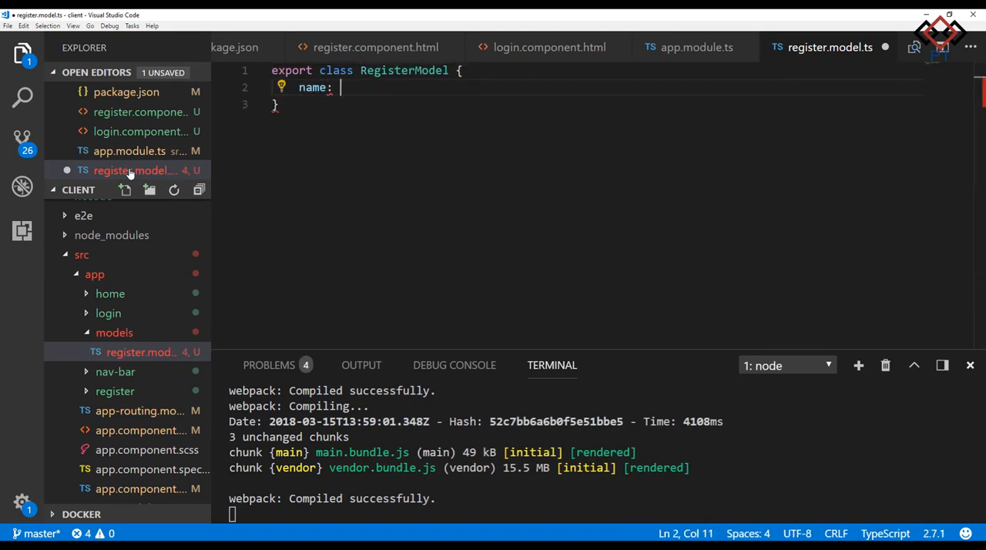
pyautogui.write('String;')
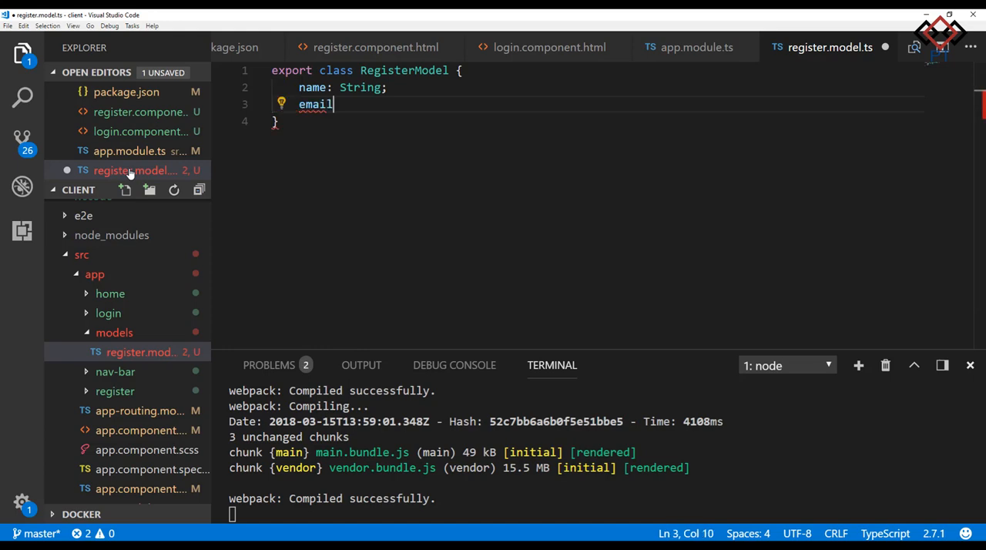
pyautogui.write(': String;')
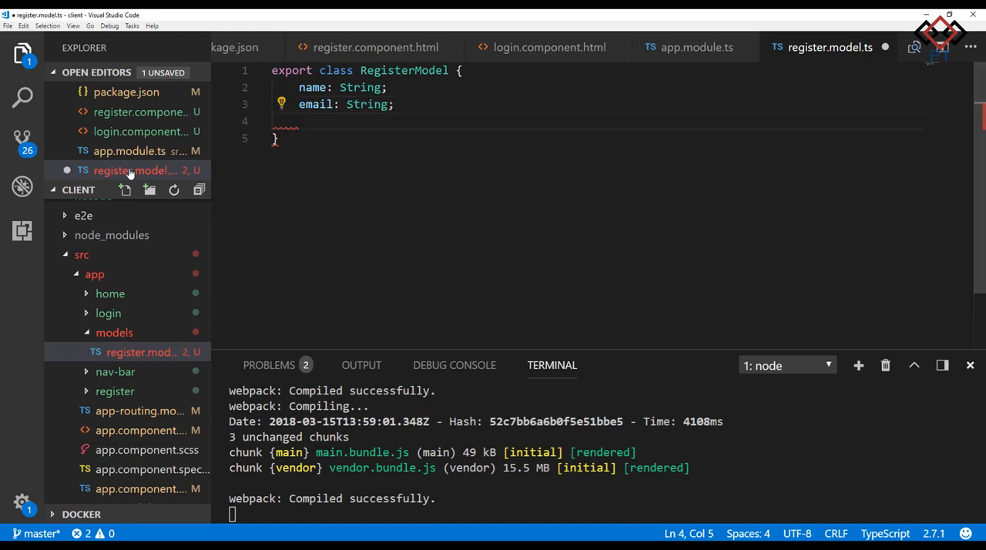
pyautogui.write('password: String;')
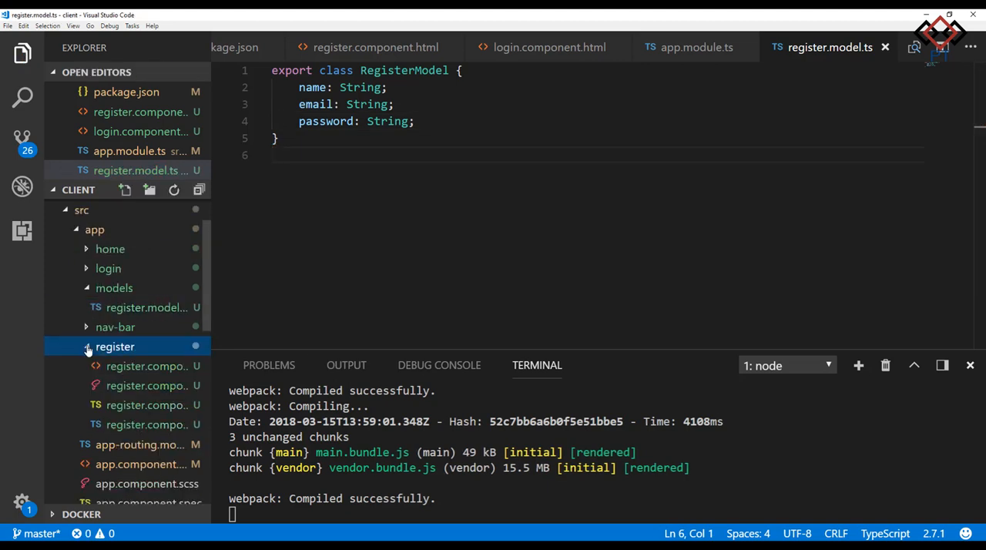
pyautogui.moveTo(131, 429)
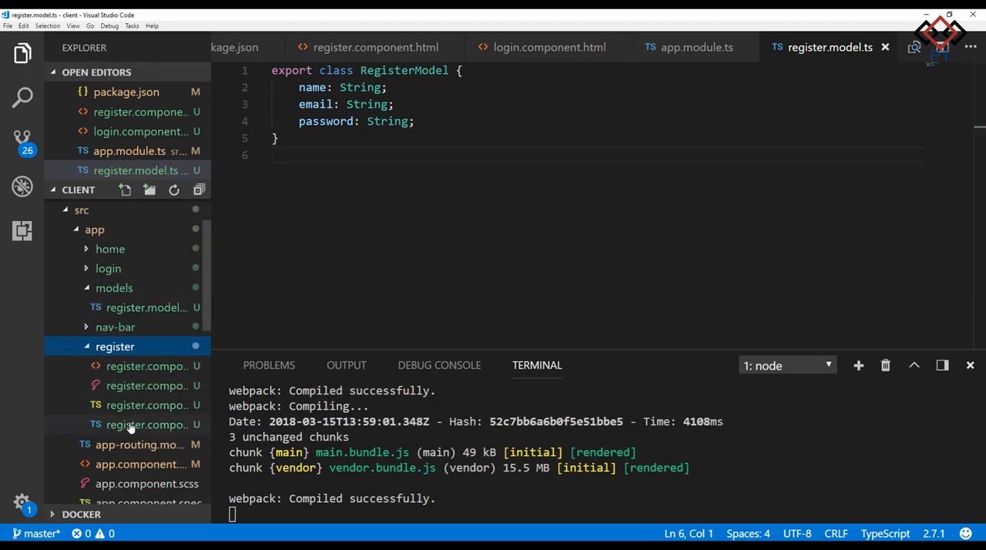
pyautogui.click(147, 425)
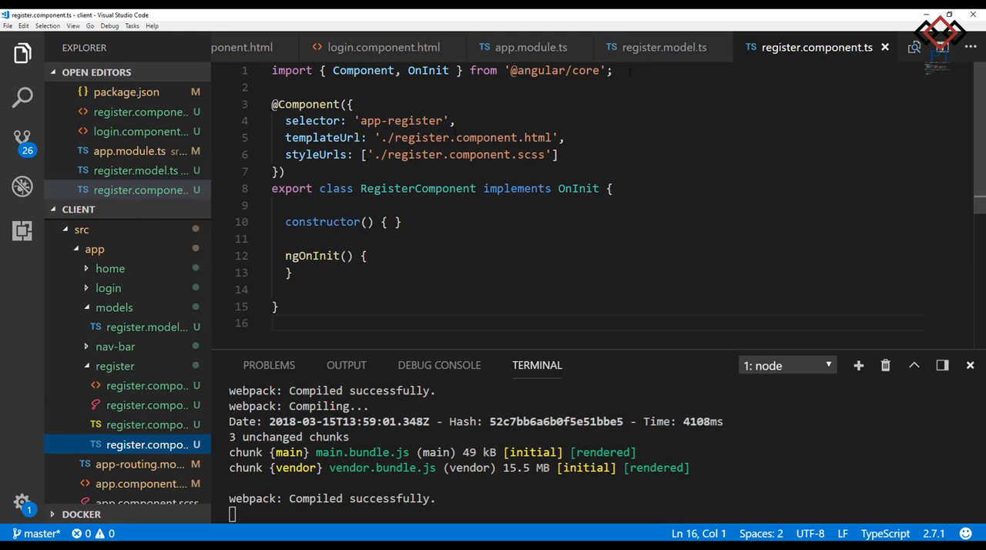
pyautogui.write("import { RegisterModel } from '../models/register.model';")
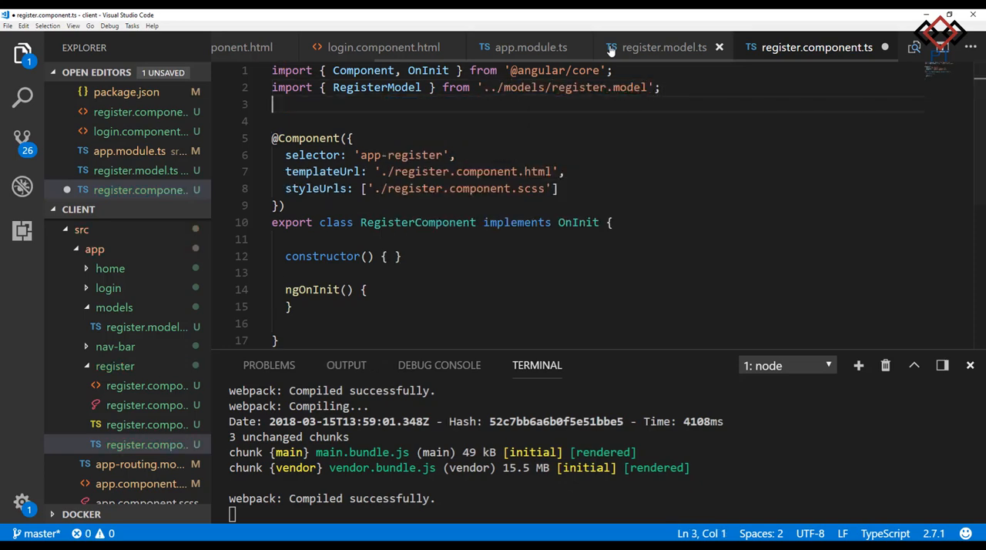
pyautogui.write("import { } from '@a")
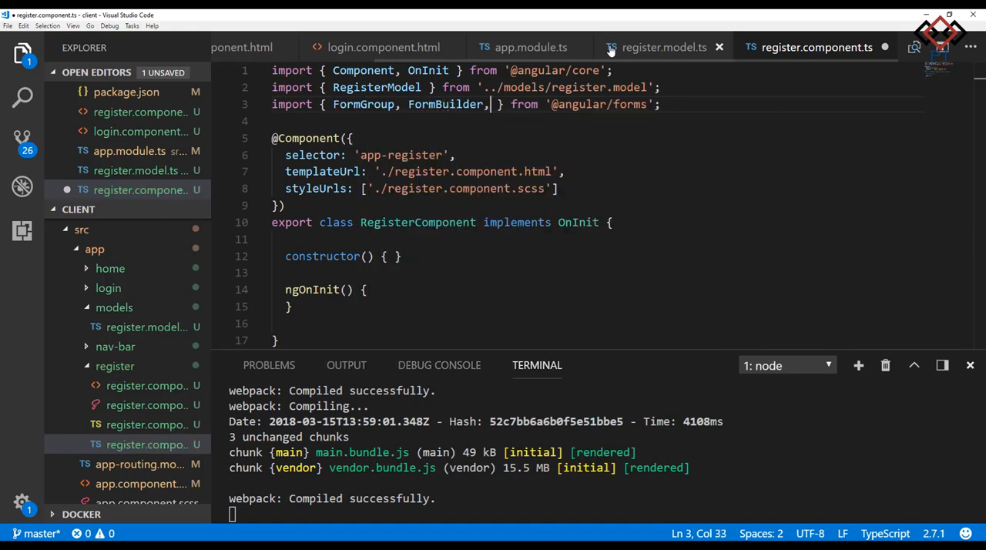
pyautogui.write('Validators')
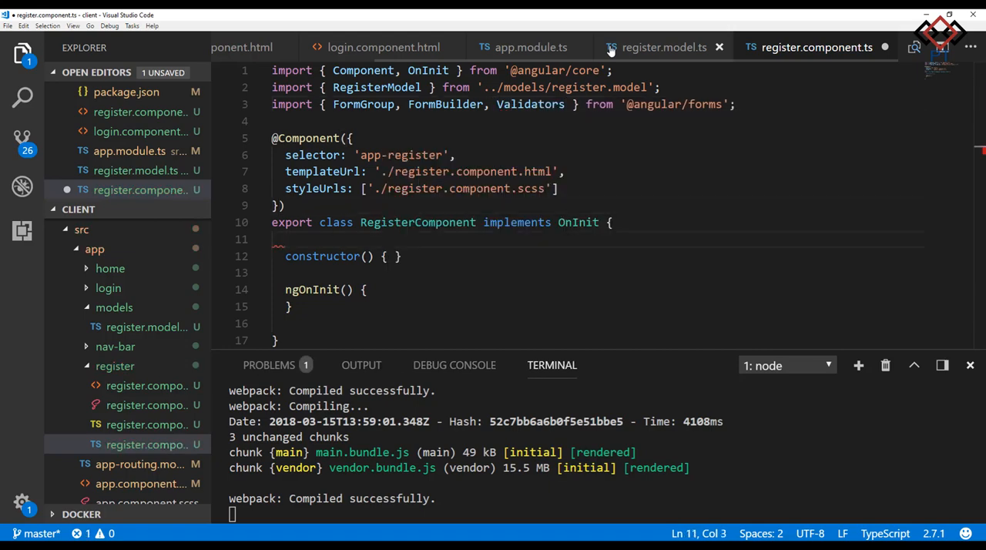
# Step: Declare user: RegisterModel and registerForm: FormGroup, and inject private formBuilder: FormBuilder in the constructor
pyautogui.write('user: Regise')
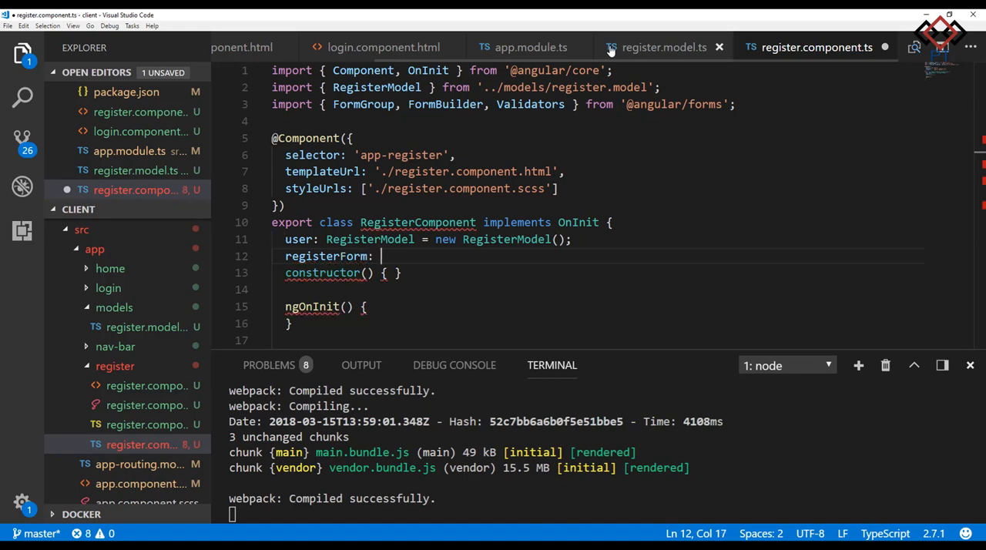
pyautogui.write('FormGroup;')
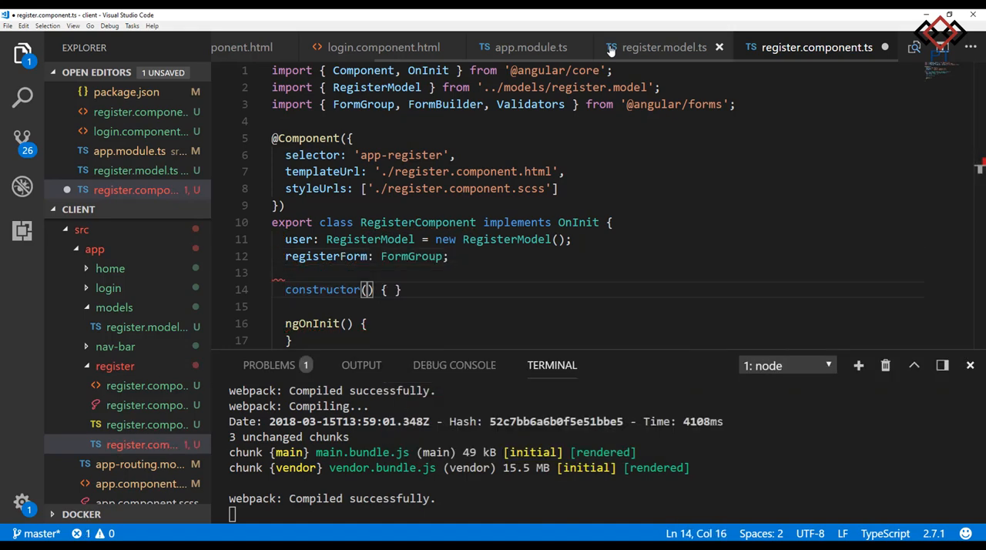
pyautogui.write('private')
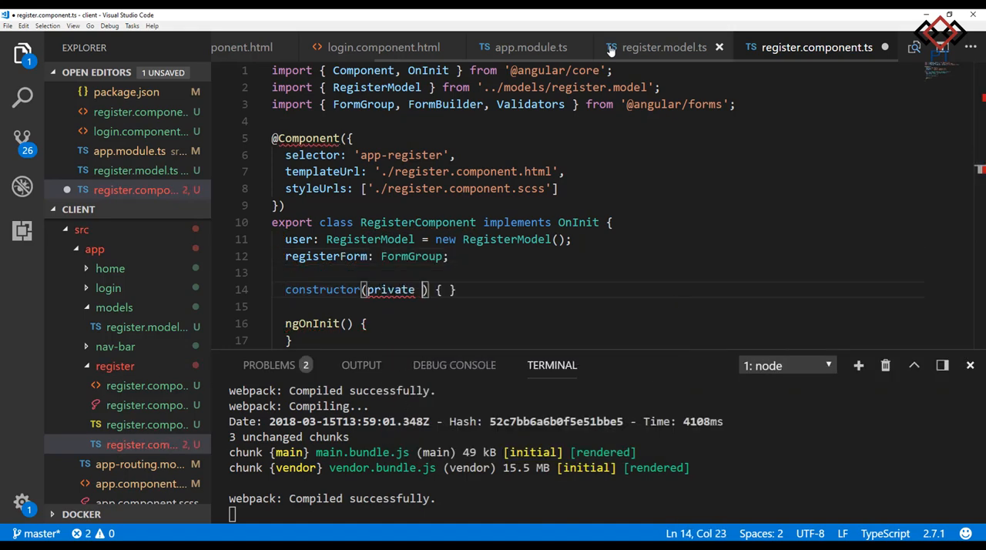
pyautogui.write('formBuilder: FormBuilder')
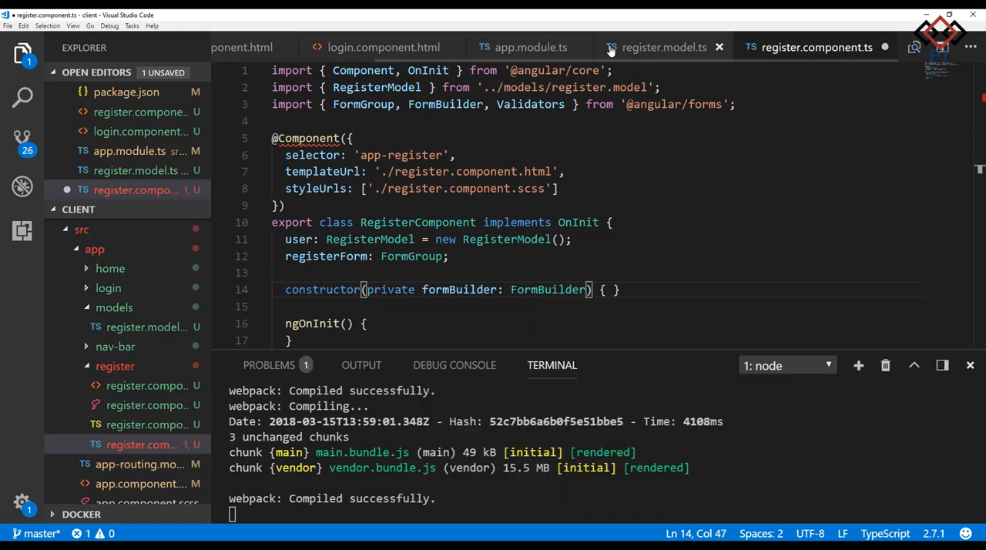
pyautogui.write('this')
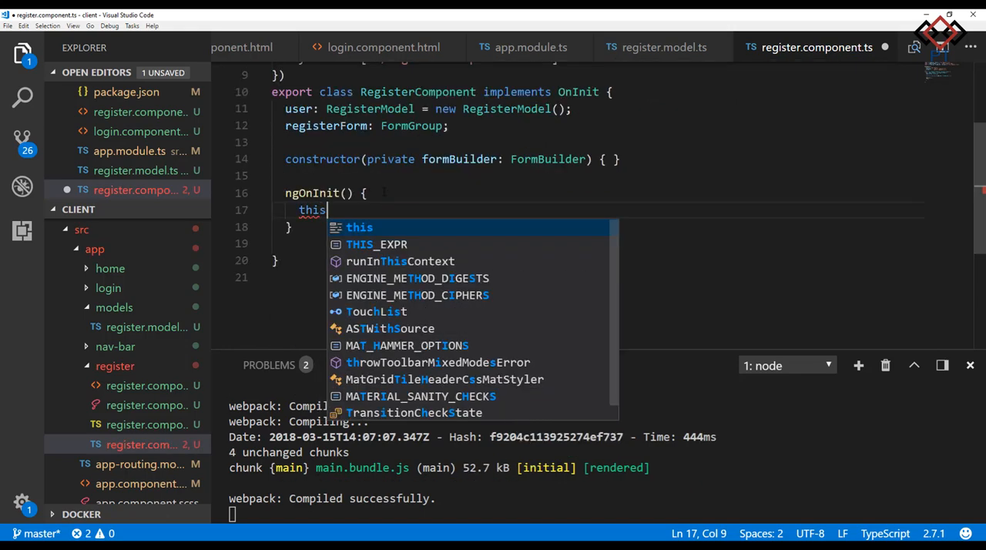
# Step: Assign this.registerForm = this.formBuilder.group with name, email and password controls using Validators.required
pyautogui.write('.registerForm = this')
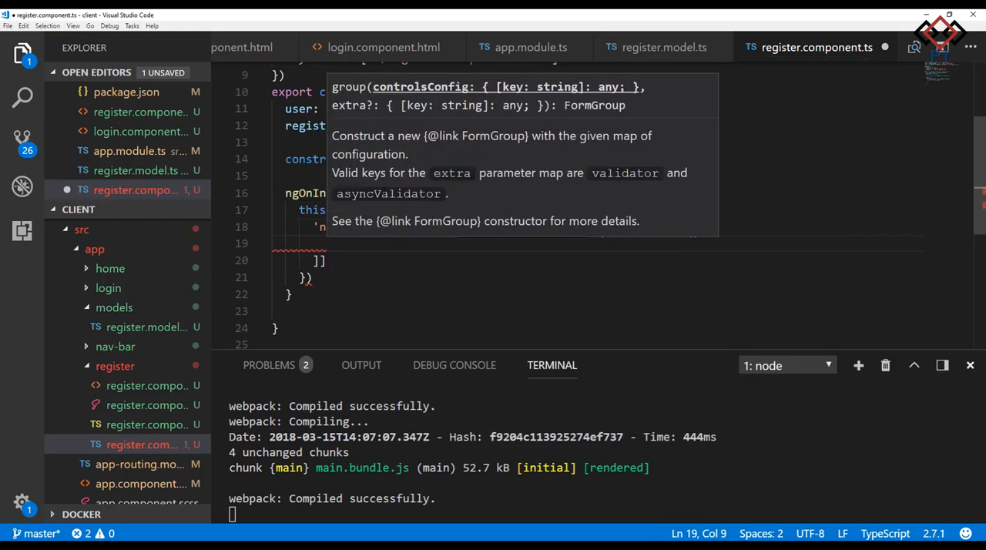
pyautogui.write('Validators.required')
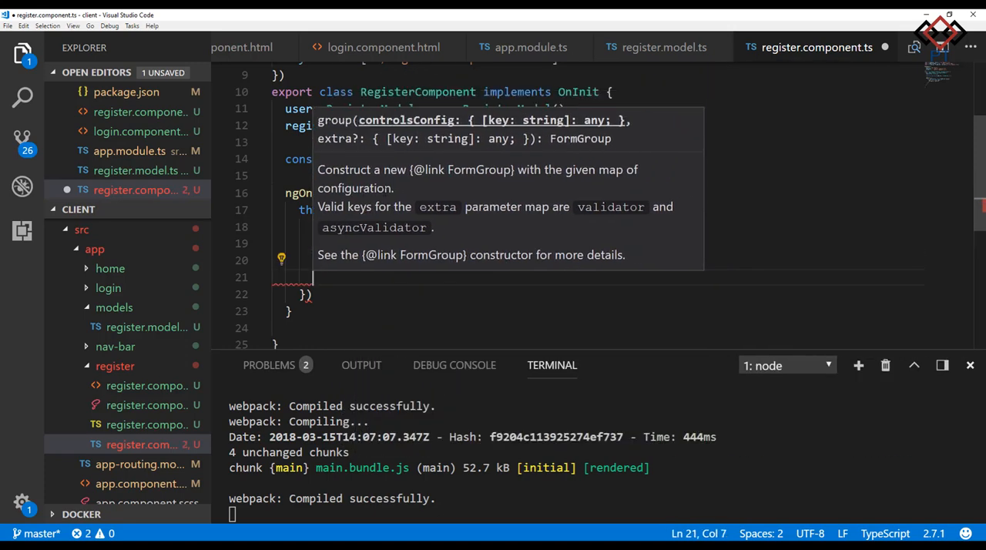
pyautogui.write("'email': []")
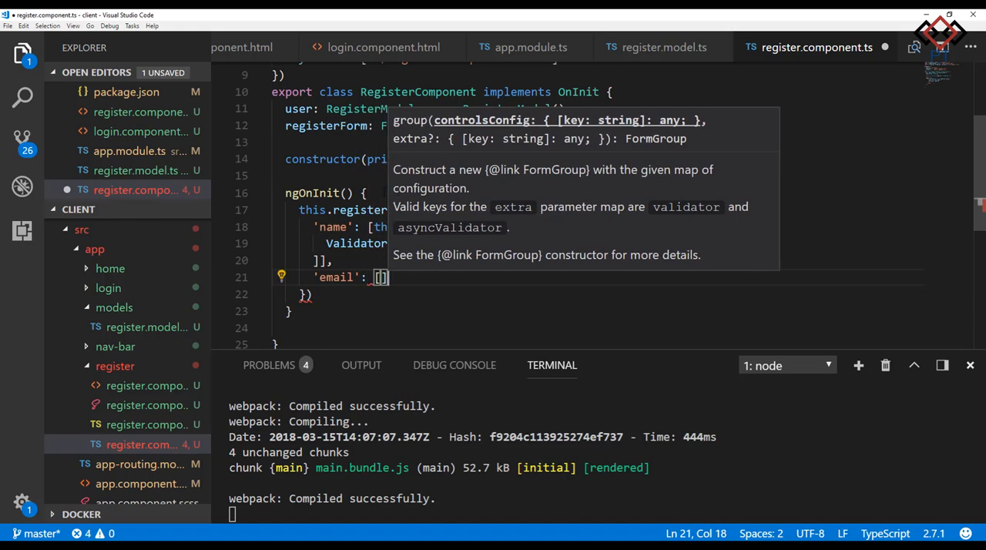
pyautogui.write('this.user.')
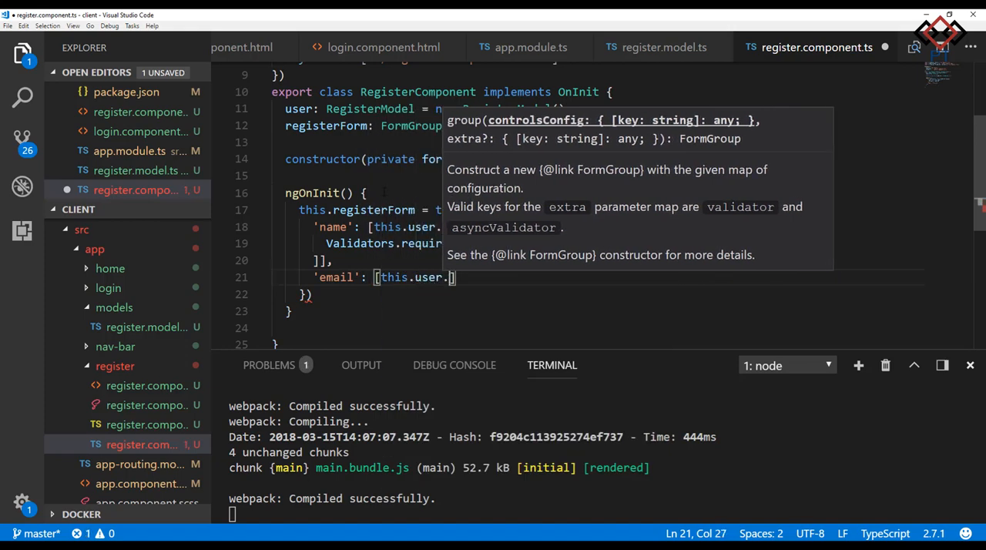
pyautogui.write('Validato')
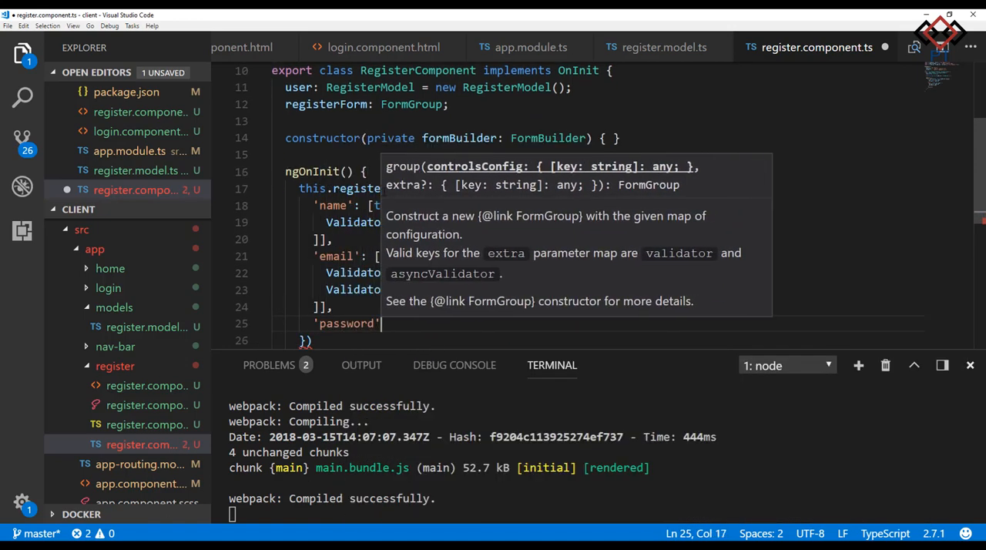
pyautogui.write('this.')
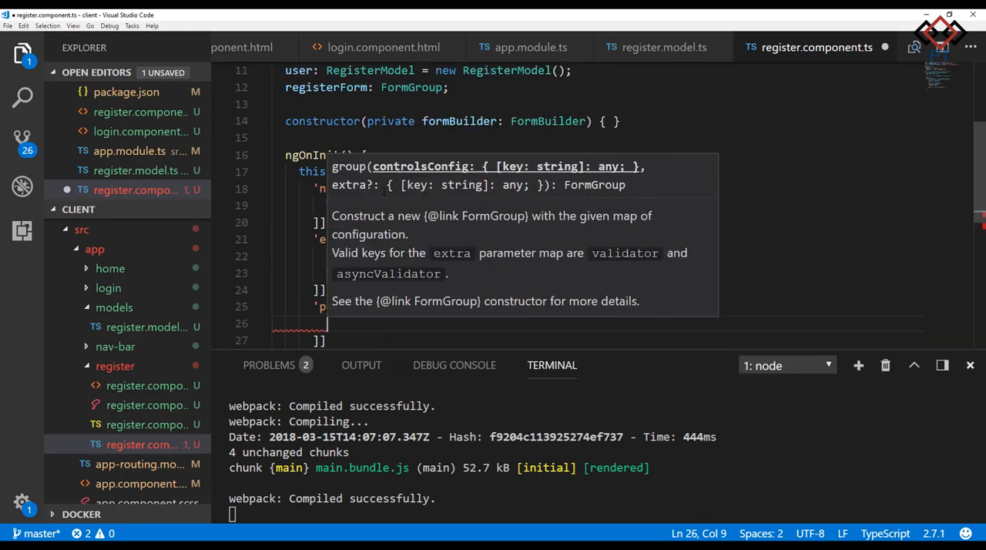
pyautogui.write('Validators.')
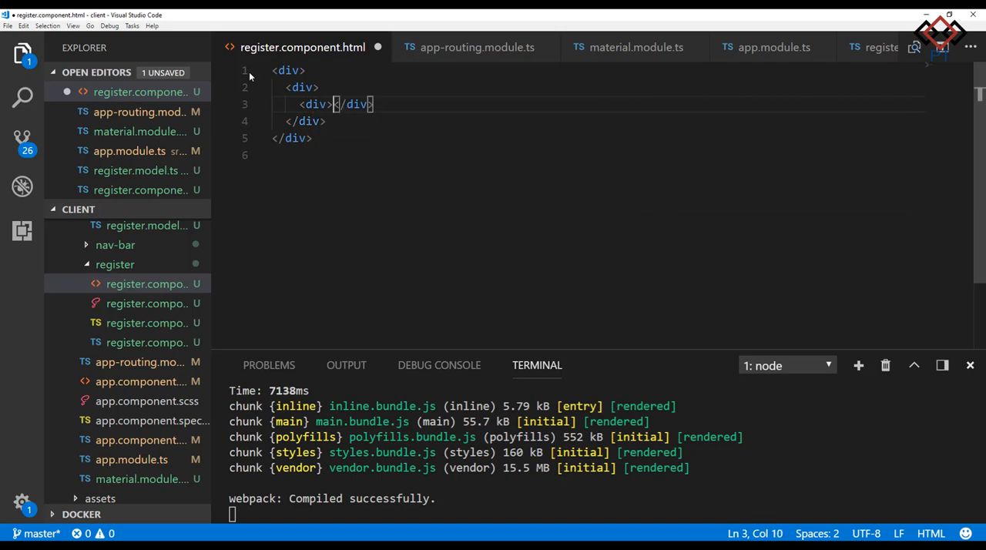
# Step: Add a Register heading and a form element bound with [formGroup]="registerForm"
pyautogui.write('Register')
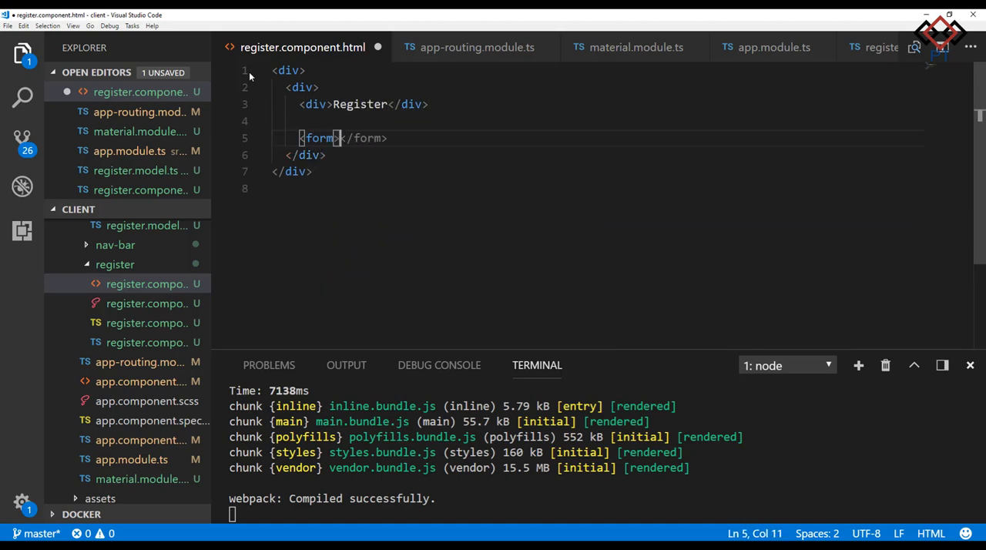
pyautogui.write('[for')
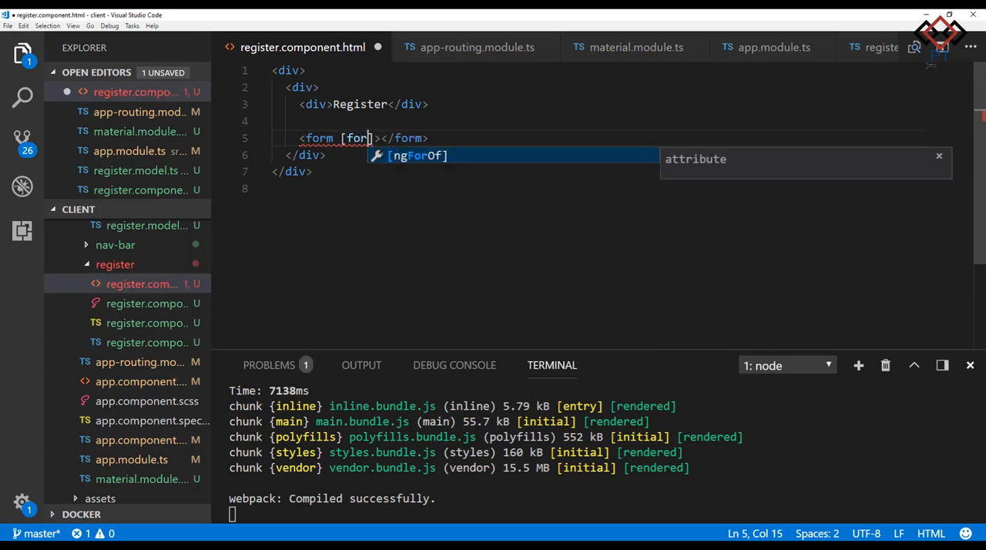
pyautogui.write('formGroup')
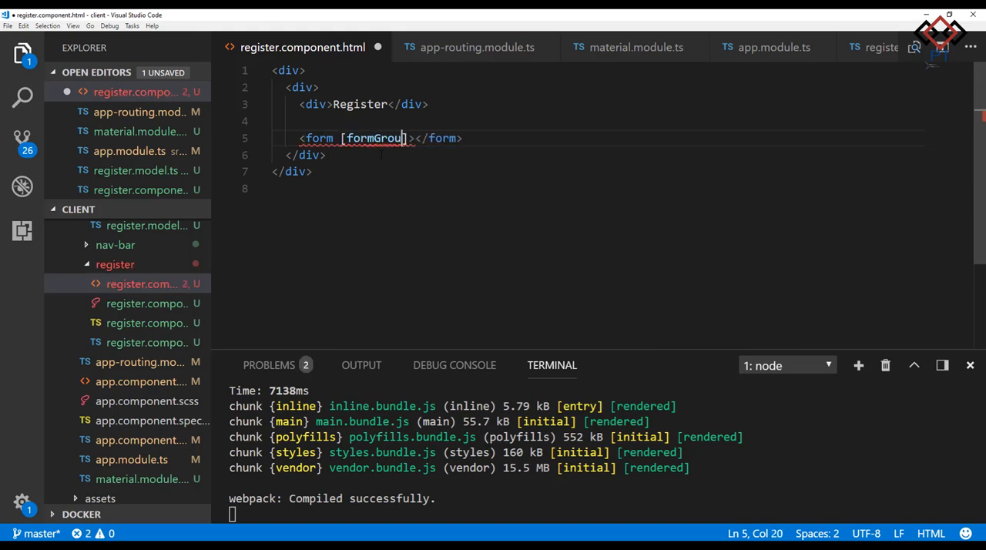
pyautogui.write(']=>')
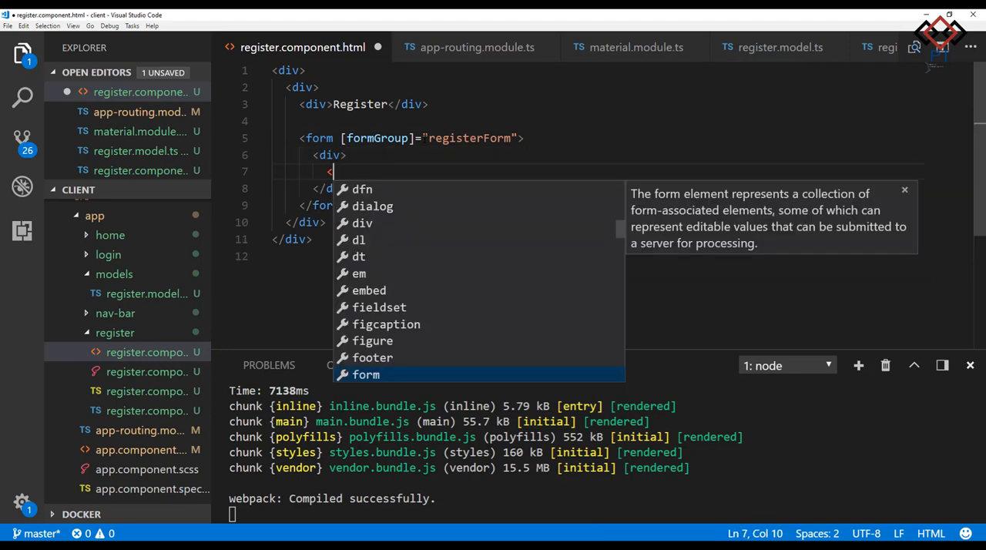
# Step: Add a mat-form-field input with matInput, formControlName="name", [(ngModel)]="user.name" and a 'Your name' placeholder
pyautogui.write('mat-form-field>')
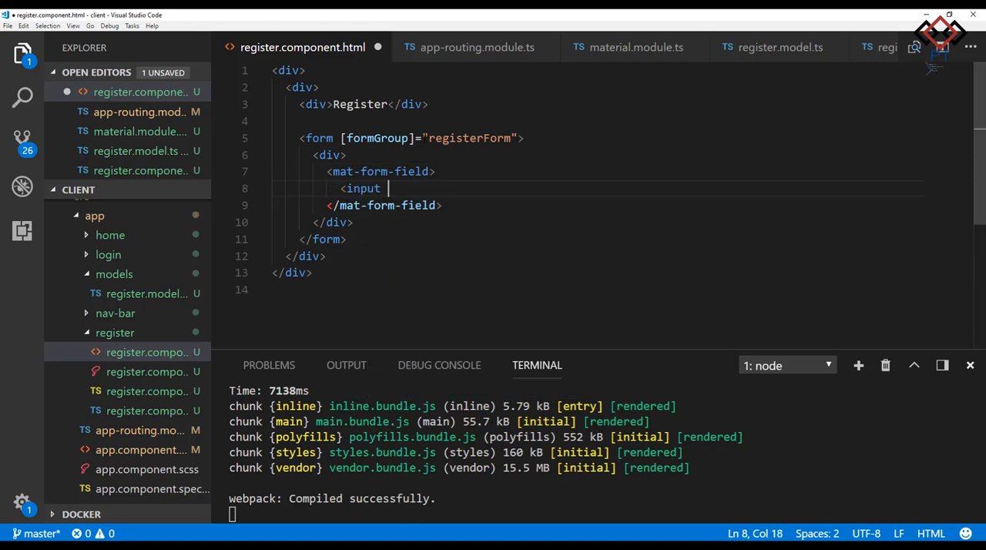
pyautogui.write('id="name')
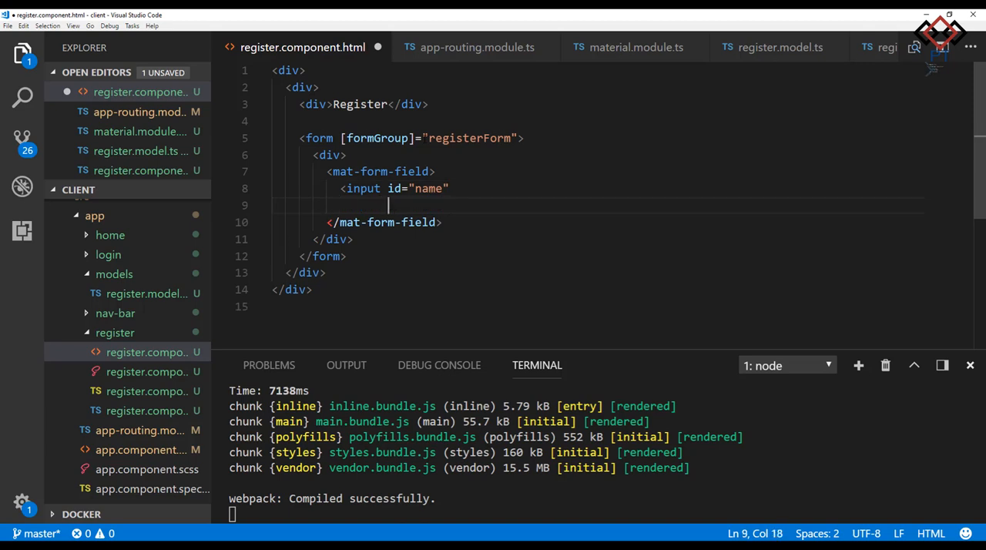
pyautogui.write('matInput')
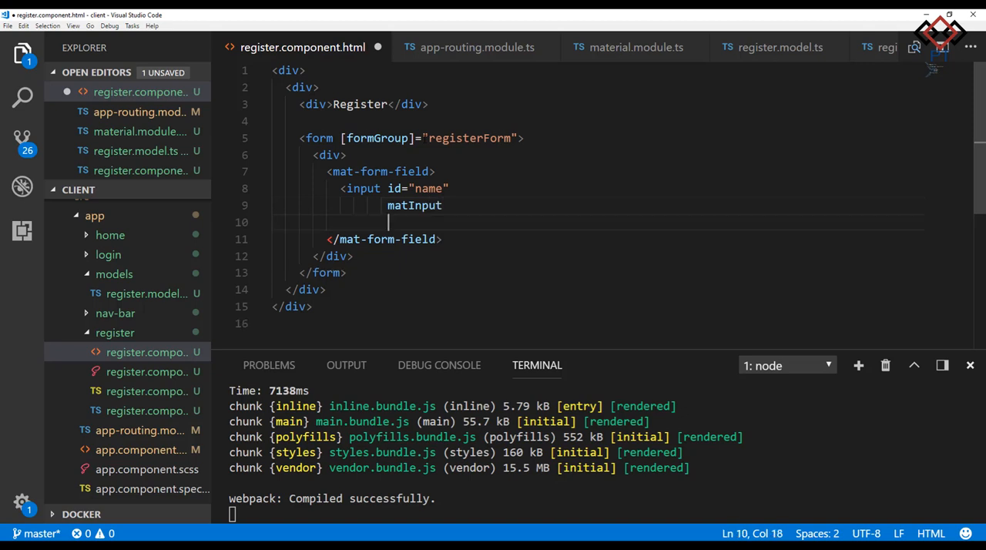
pyautogui.write('formControlName=')
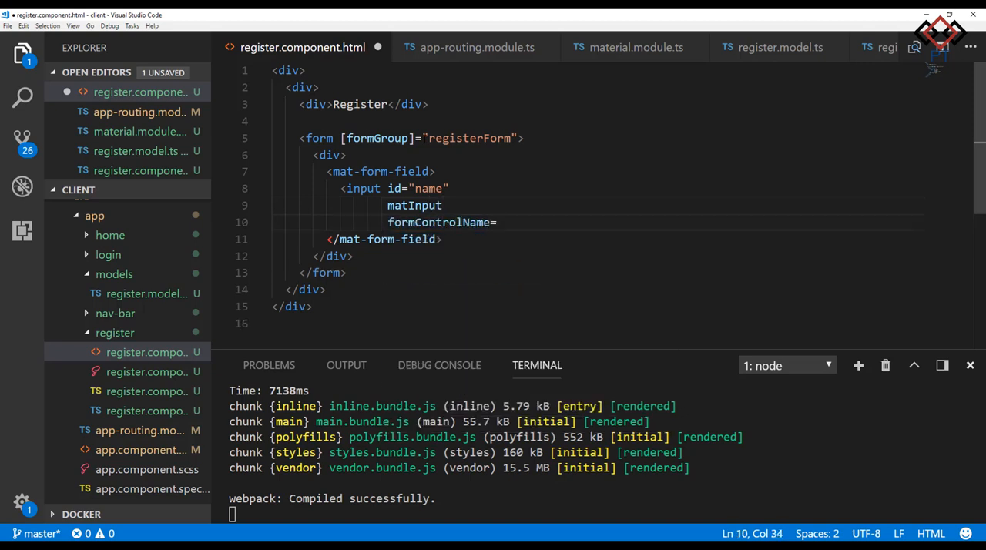
pyautogui.write('"name"')
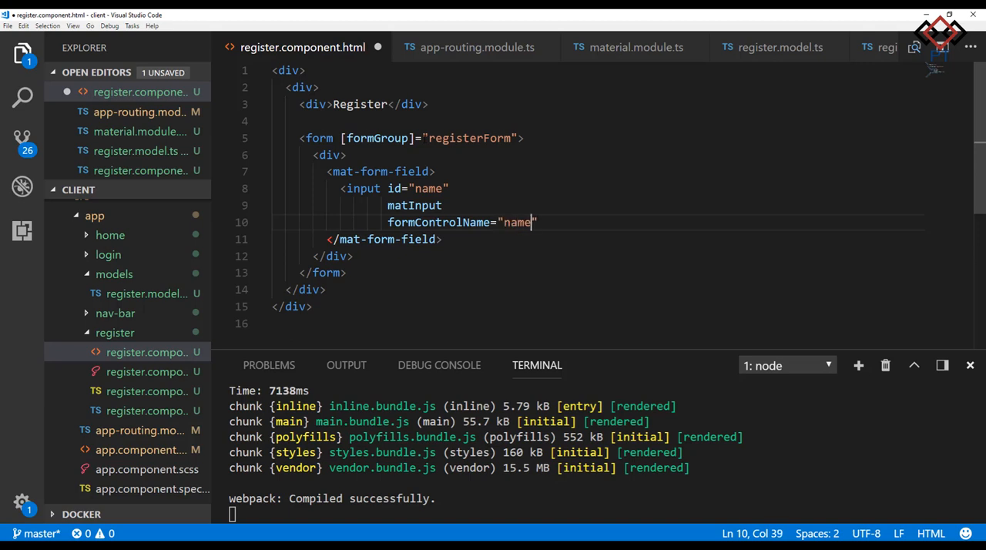
pyautogui.write('[(ngModel)]="u')
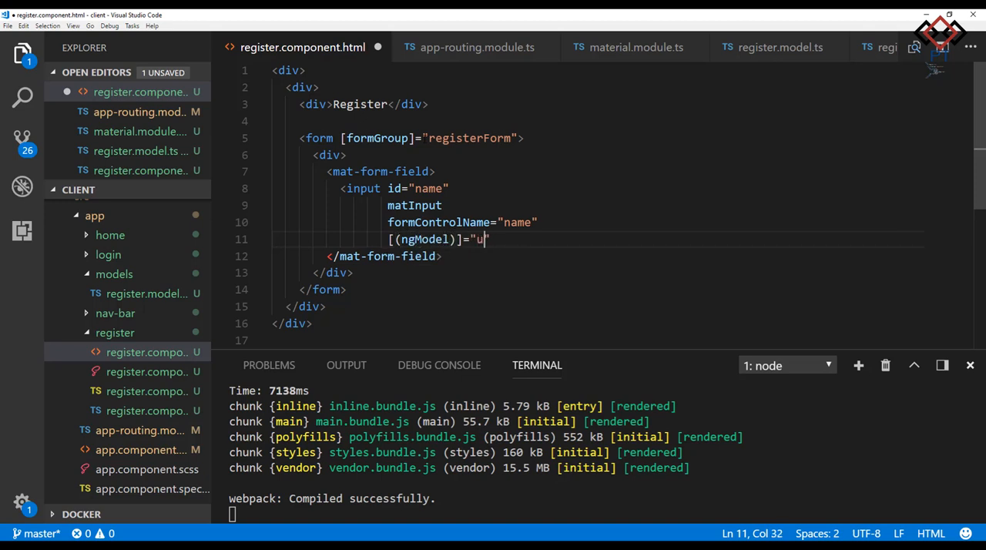
pyautogui.write('ser.nam')
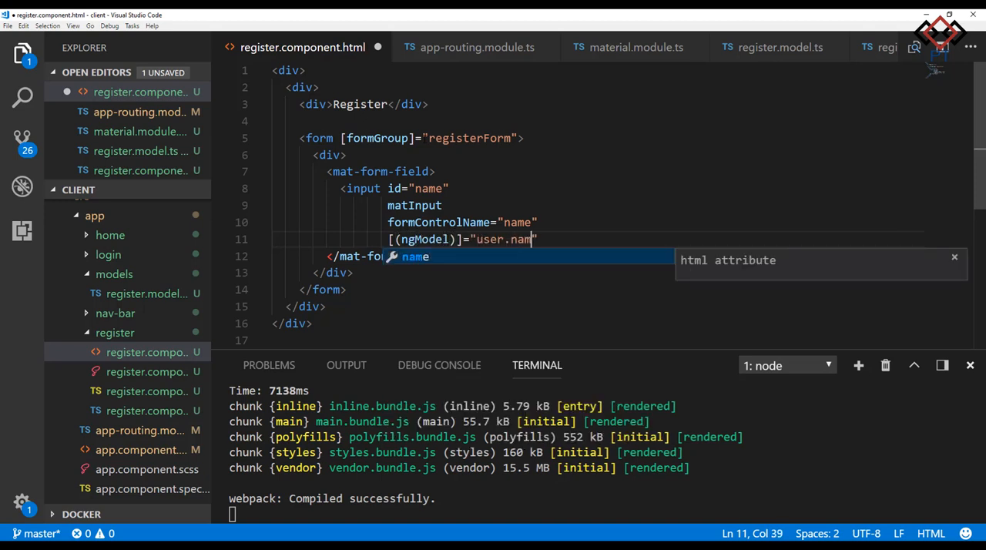
pyautogui.write('Pla')
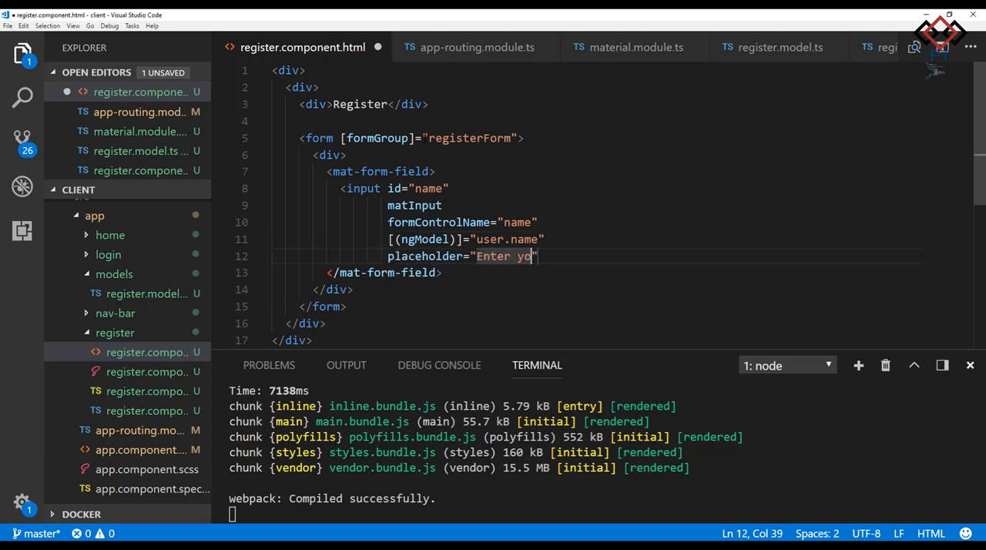
pyautogui.write('ur name')
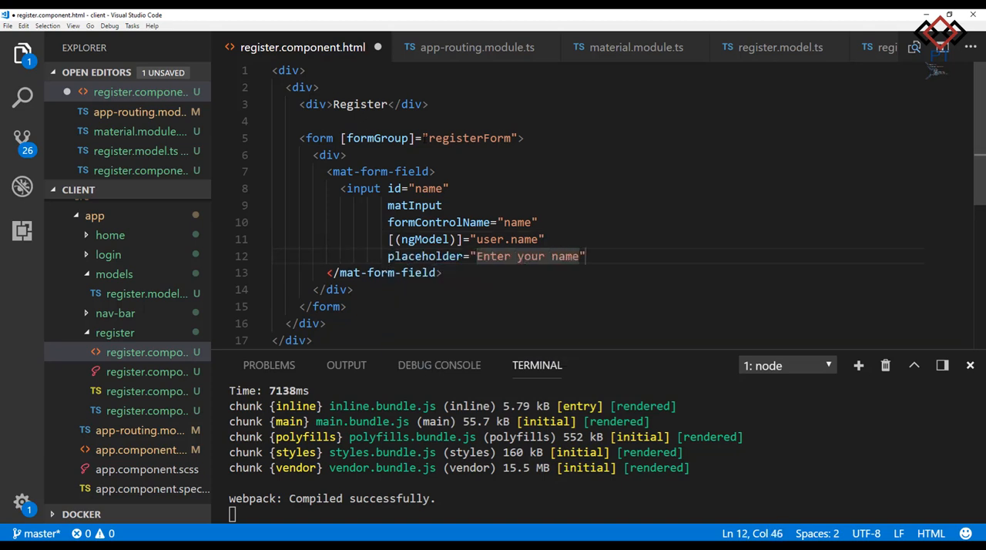
pyautogui.write('/>')
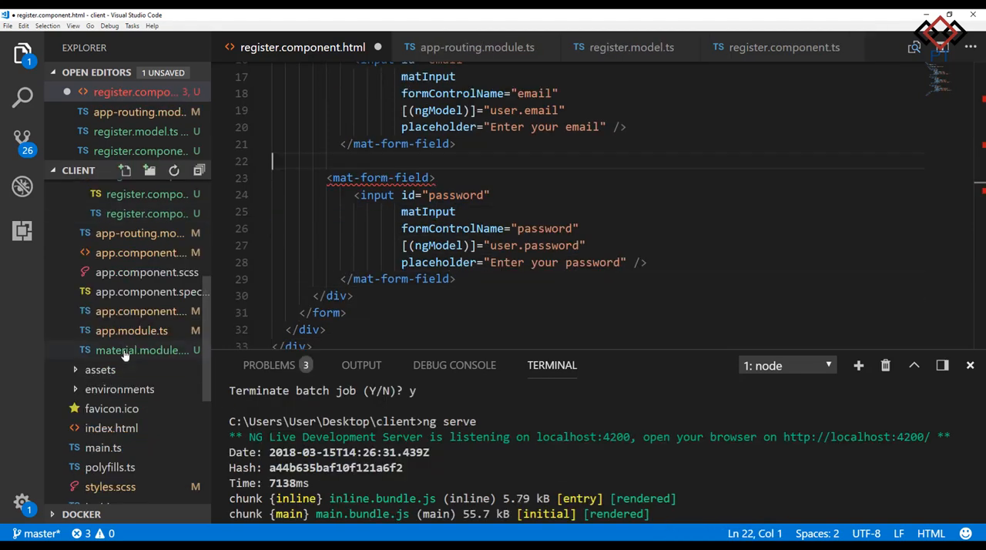
# Step: Import MatInputModule in material.module.ts and add submit Register and Login buttons to the register form
pyautogui.click(141, 350)
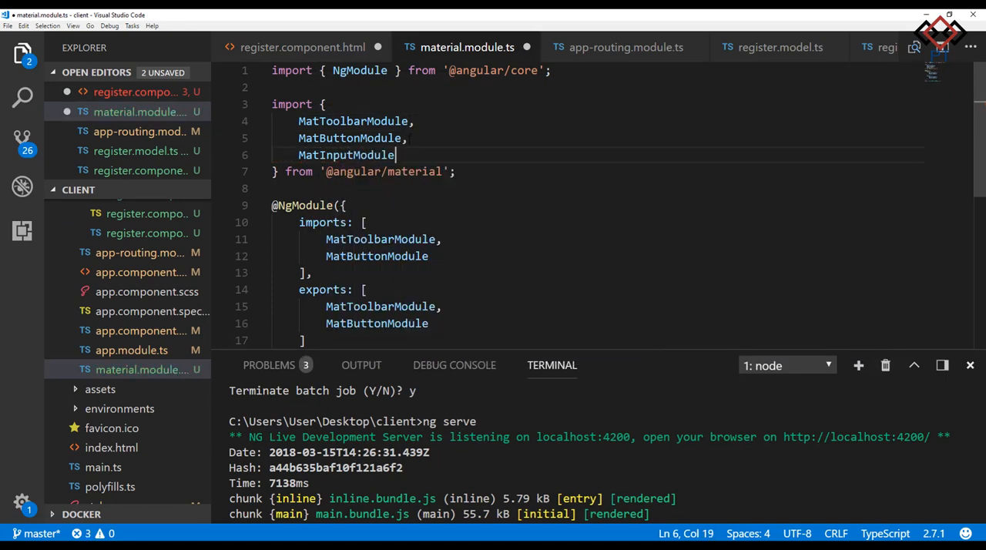
pyautogui.write('MatInputModule')
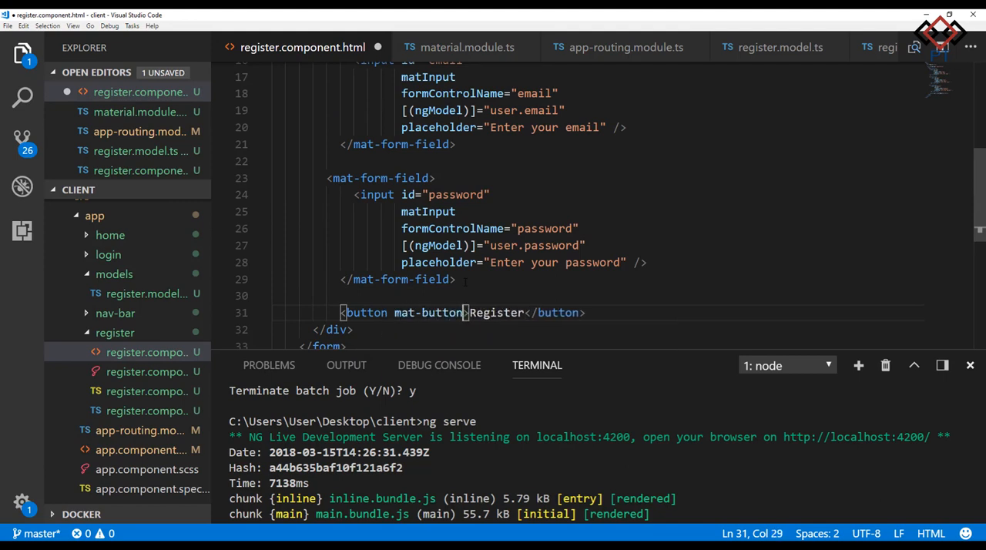
pyautogui.write('type="submit')
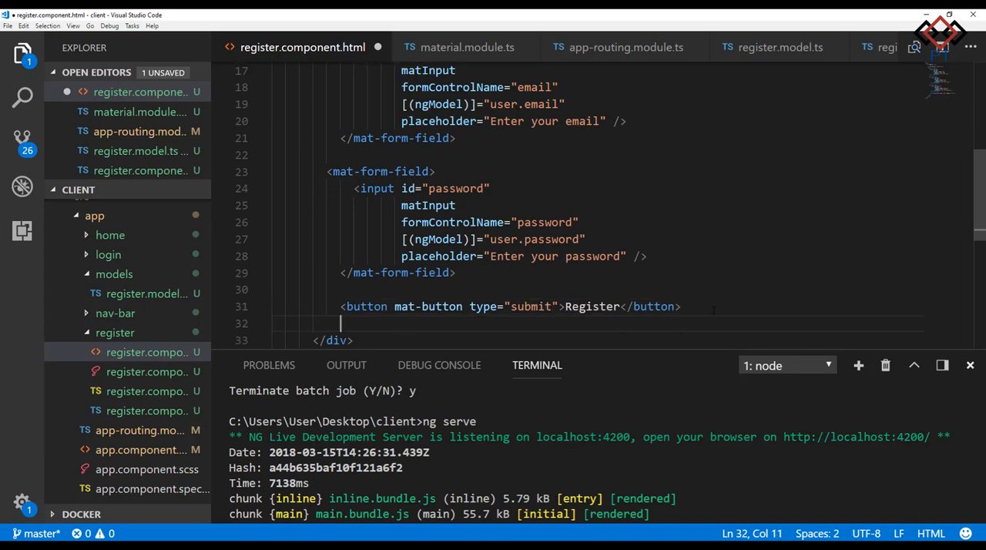
pyautogui.write('<button >Login</button>')
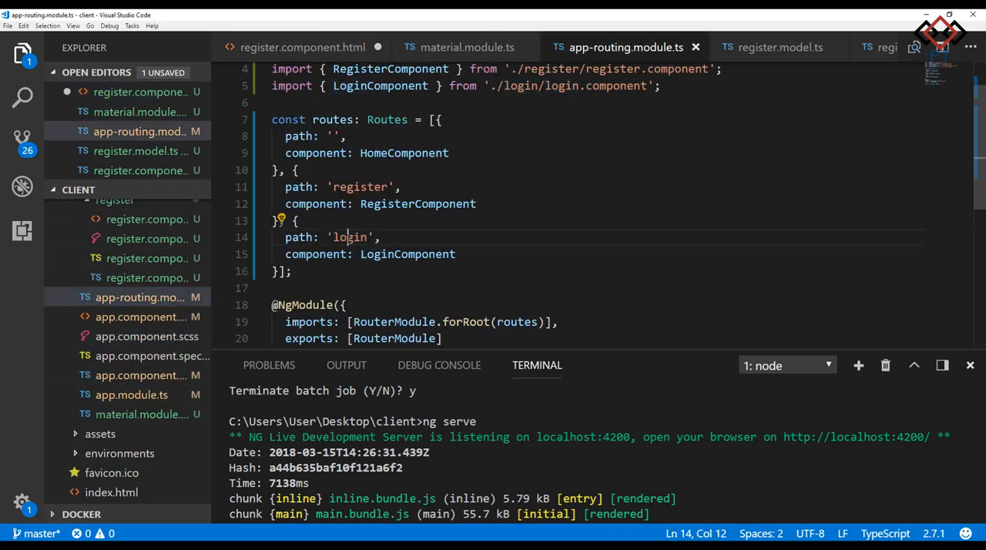
# Step: Touch and leave the register fields in Firefox to show the red required-field errors
pyautogui.click(302, 46)
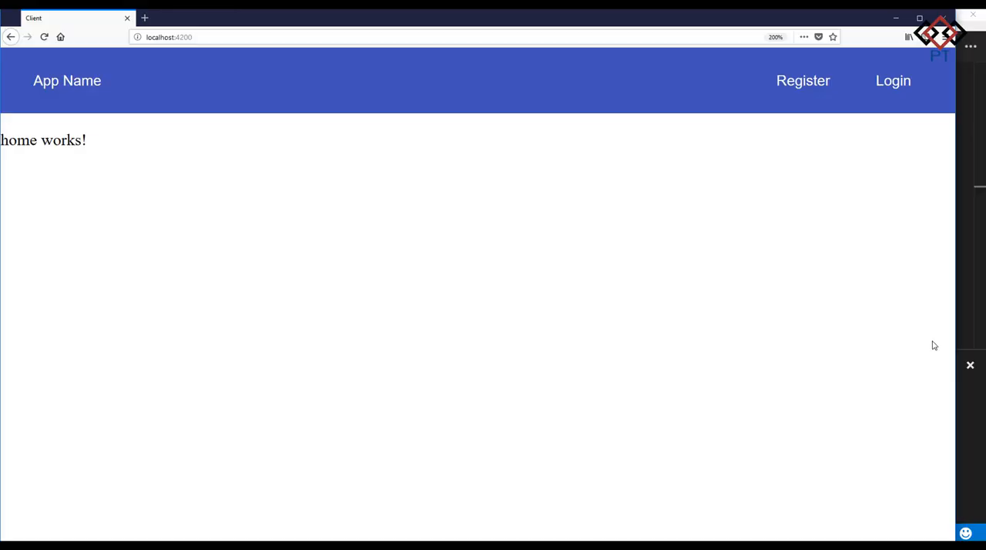
pyautogui.click(802, 80)
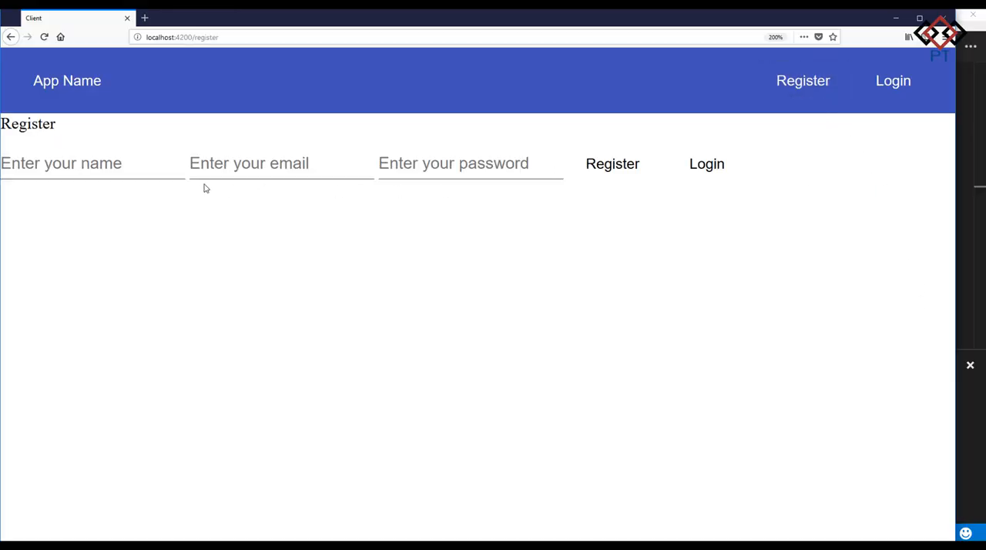
pyautogui.click(277, 163)
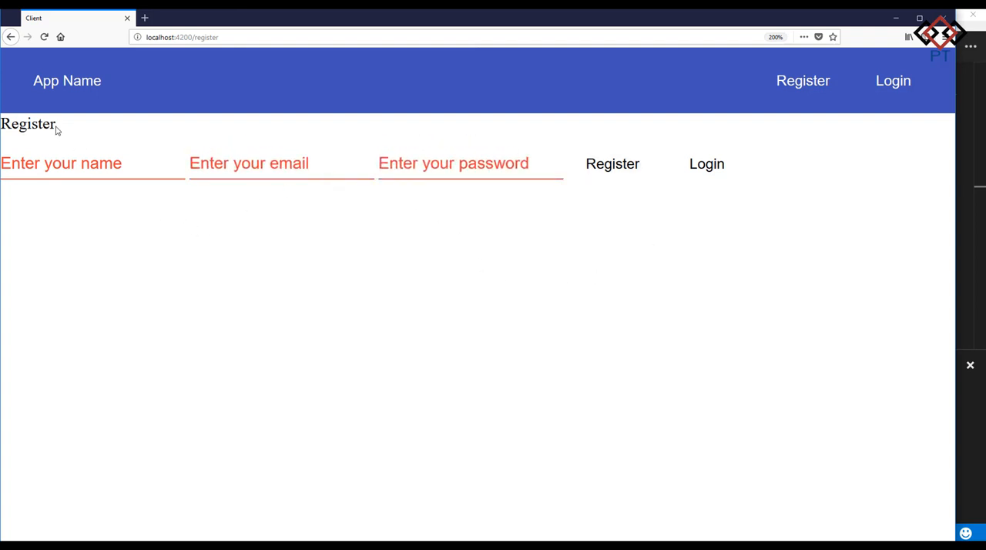
# Step: Follow the Login link to /login, which reads 'login works!'
pyautogui.doubleClick(28, 123)
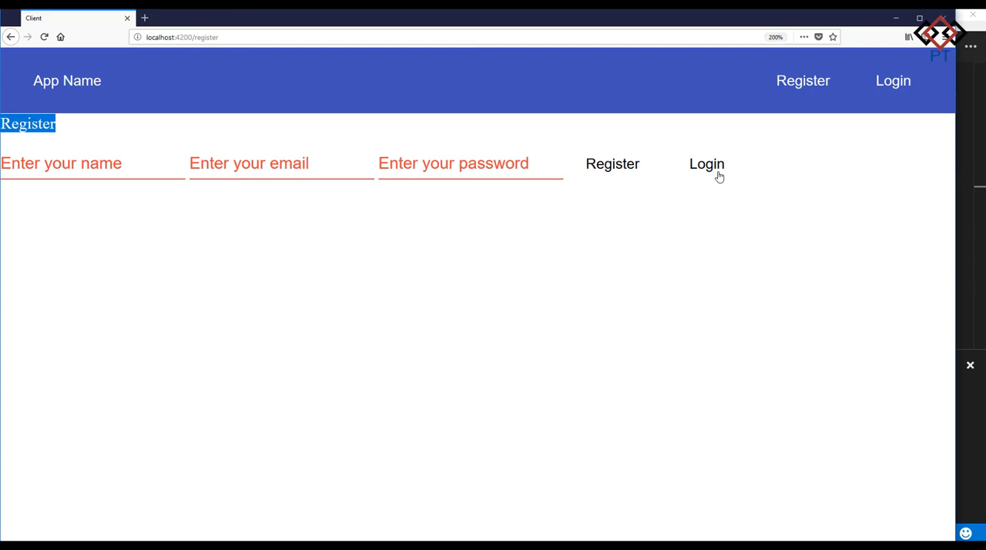
pyautogui.click(706, 163)
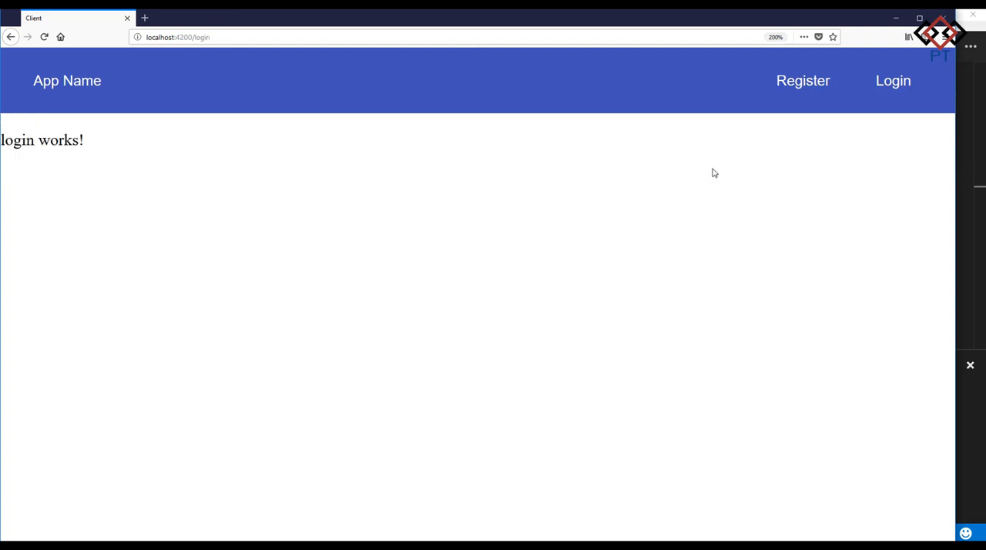
pyautogui.click(803, 80)
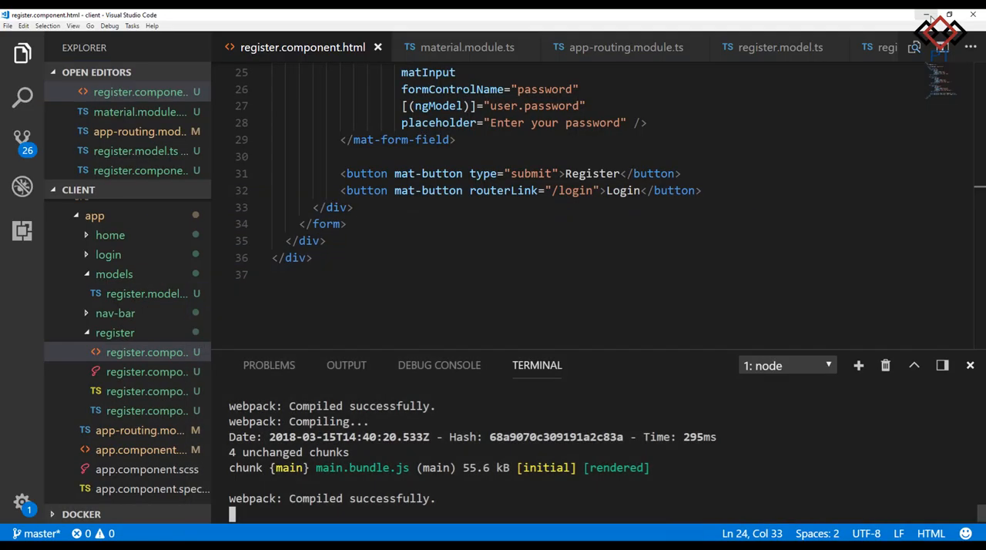
# Step: Paste the card list styles into styles.scss and save
pyautogui.click(109, 429)
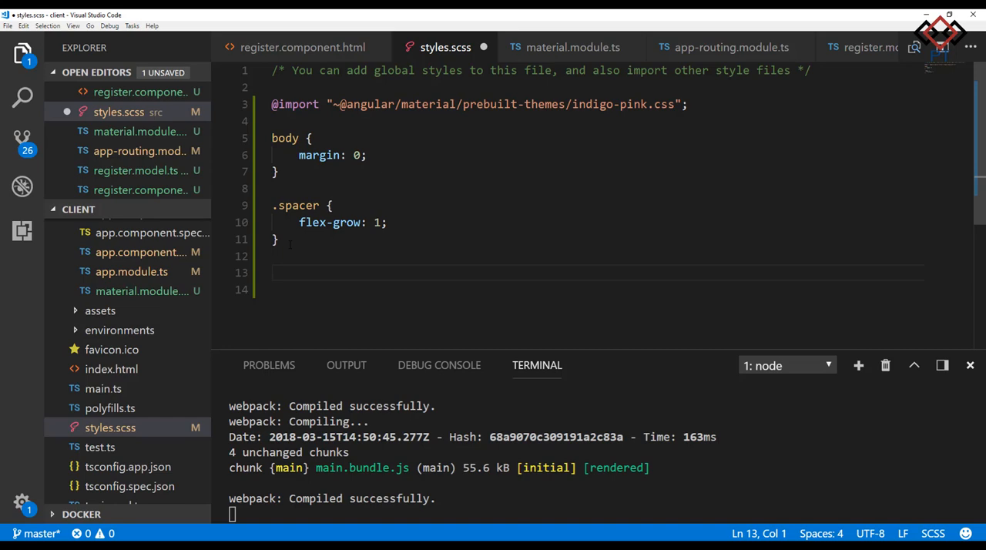
pyautogui.scroll(-3)
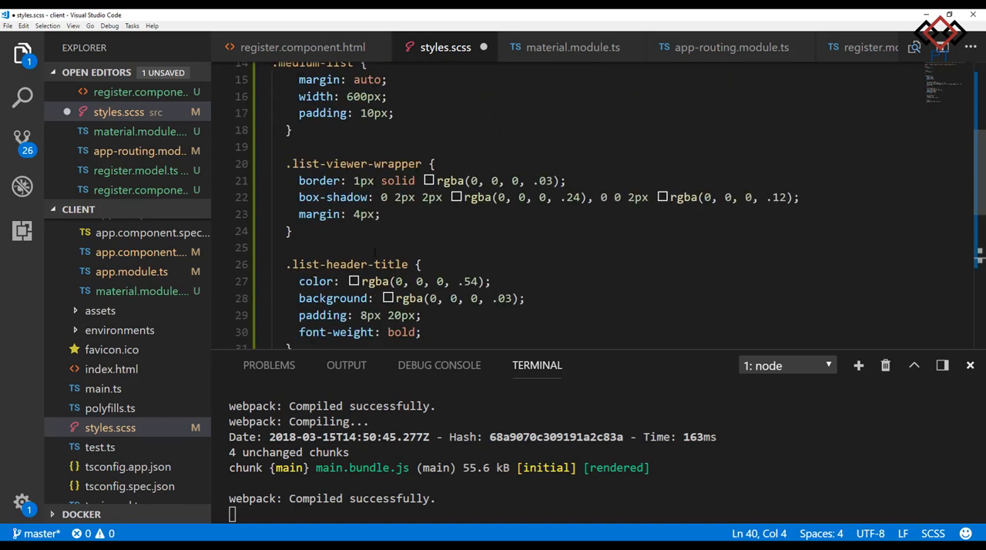
pyautogui.press('ctrl+s')
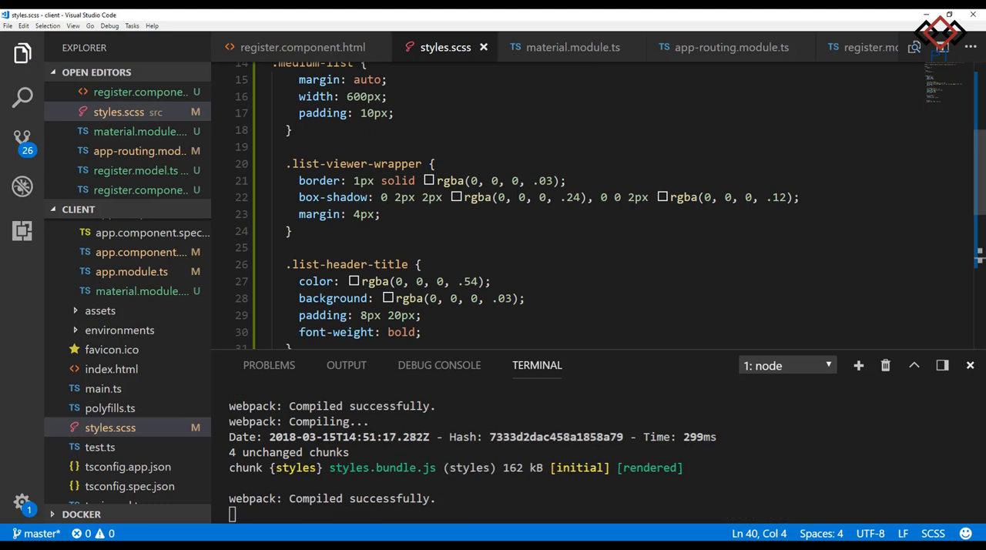
# Step: Apply class="medium-list" and list-viewer-wrapper to the register template's outer divs
pyautogui.doubleClick(316, 194)
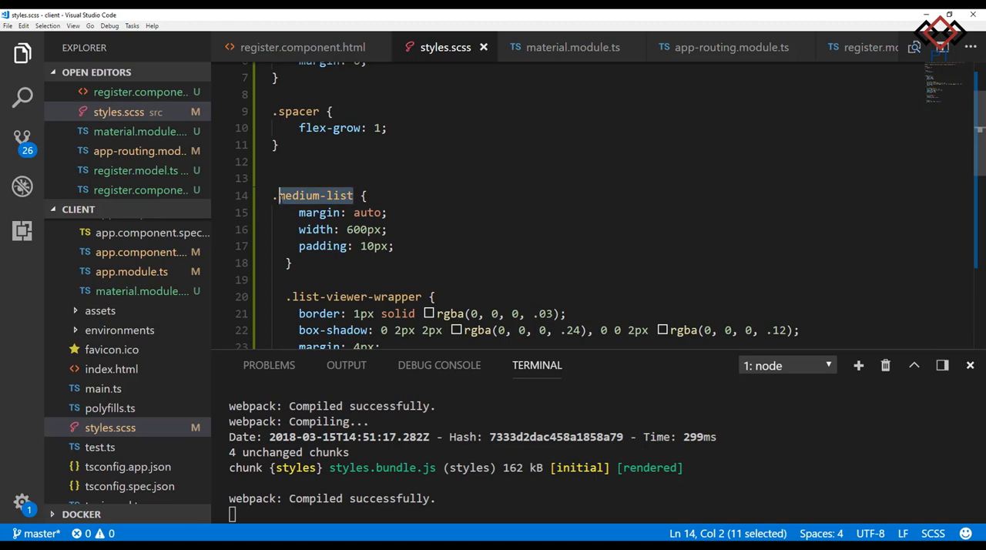
pyautogui.click(302, 46)
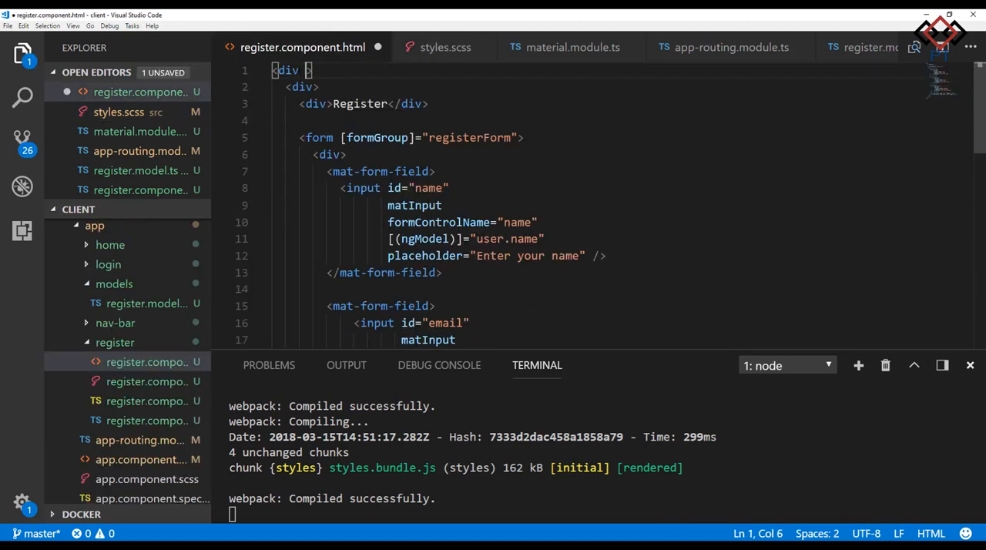
pyautogui.write('class="medium-list"')
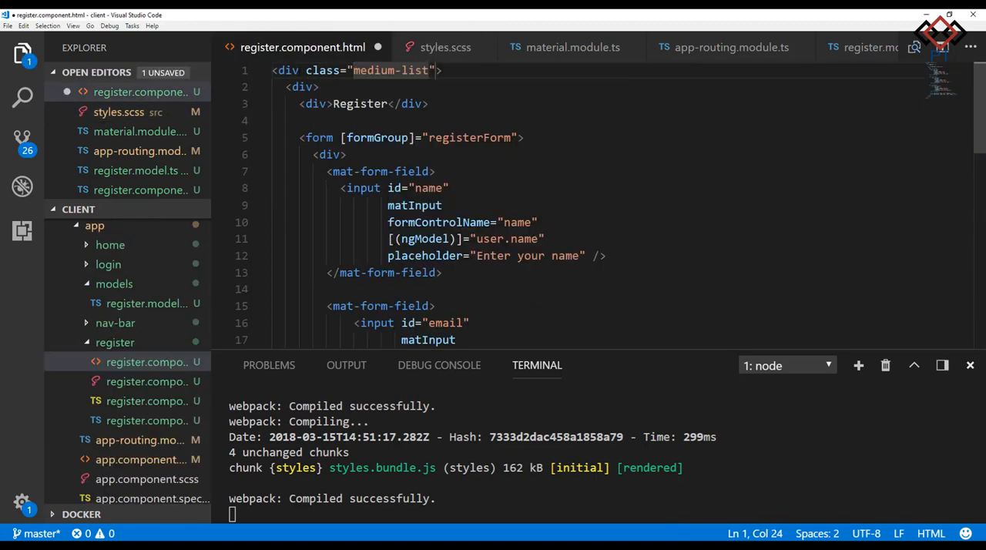
pyautogui.write('cla')
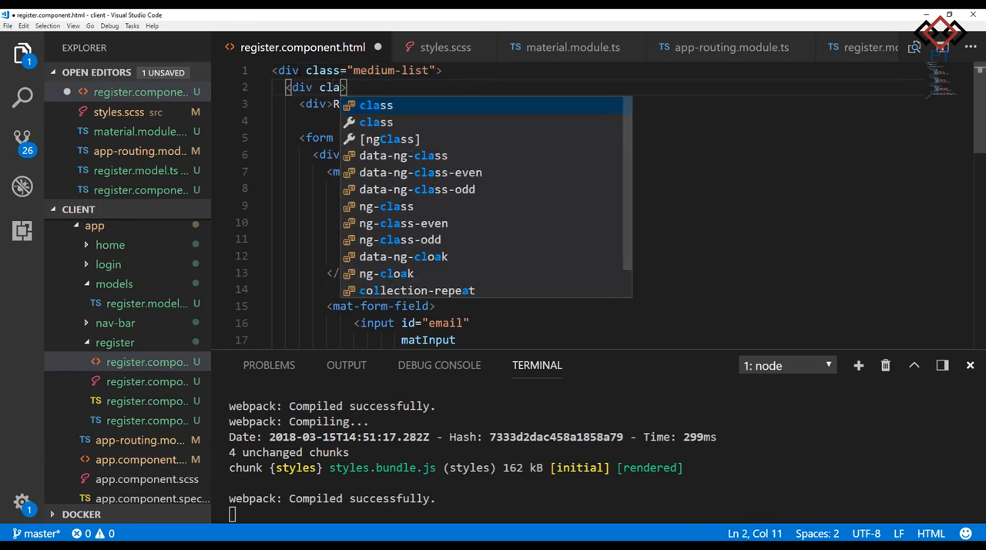
pyautogui.click(445, 46)
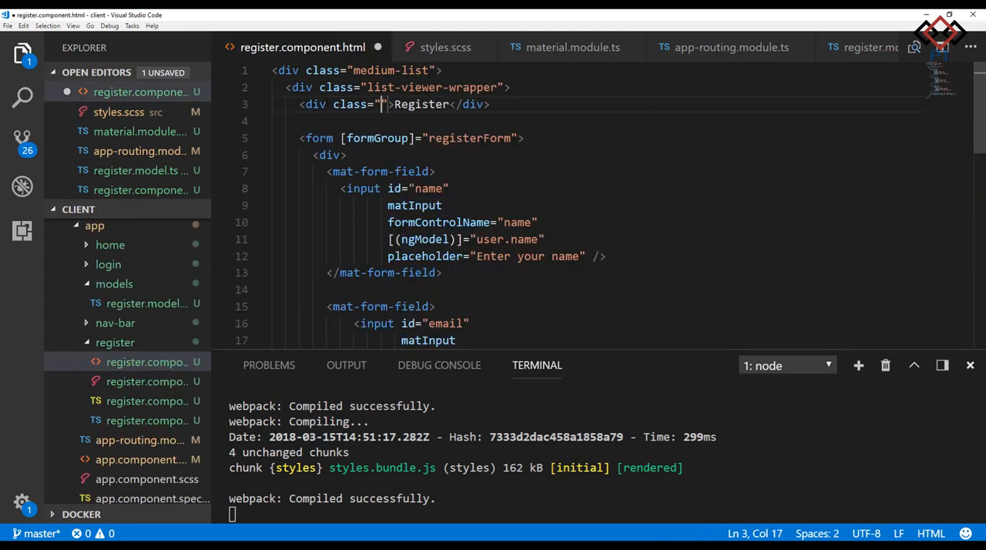
# Step: Apply list-header-title and form-container classes, then view the carded register form in Firefox
pyautogui.click(445, 46)
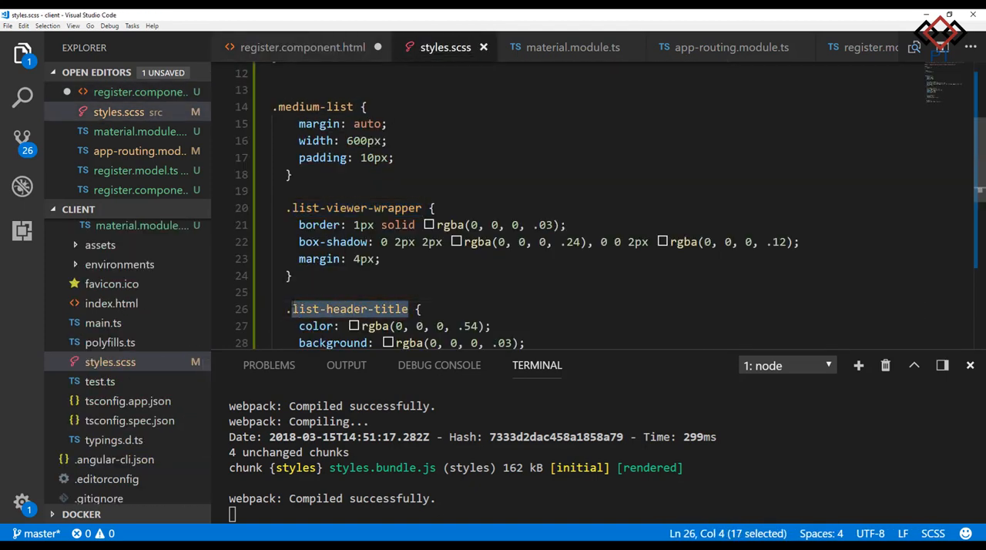
pyautogui.click(302, 46)
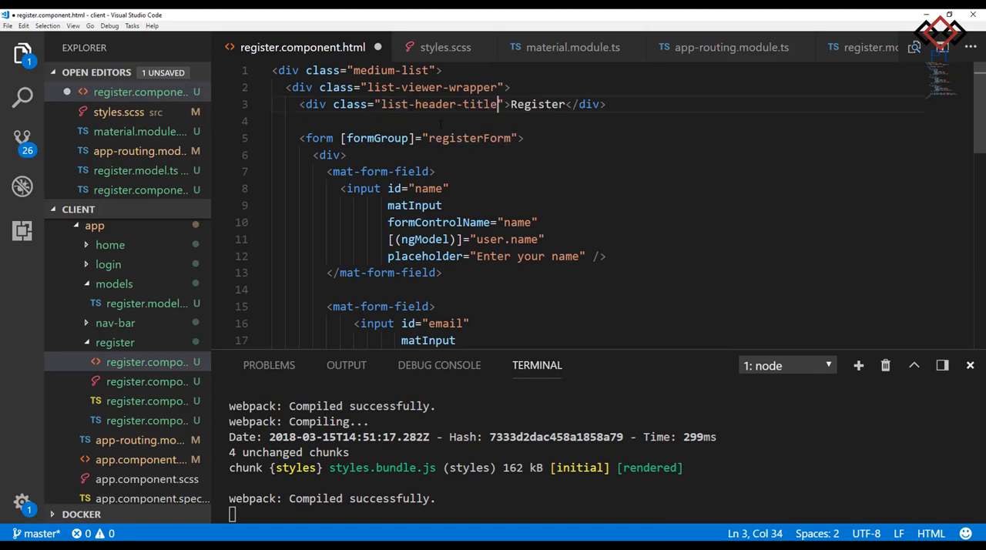
pyautogui.click(444, 46)
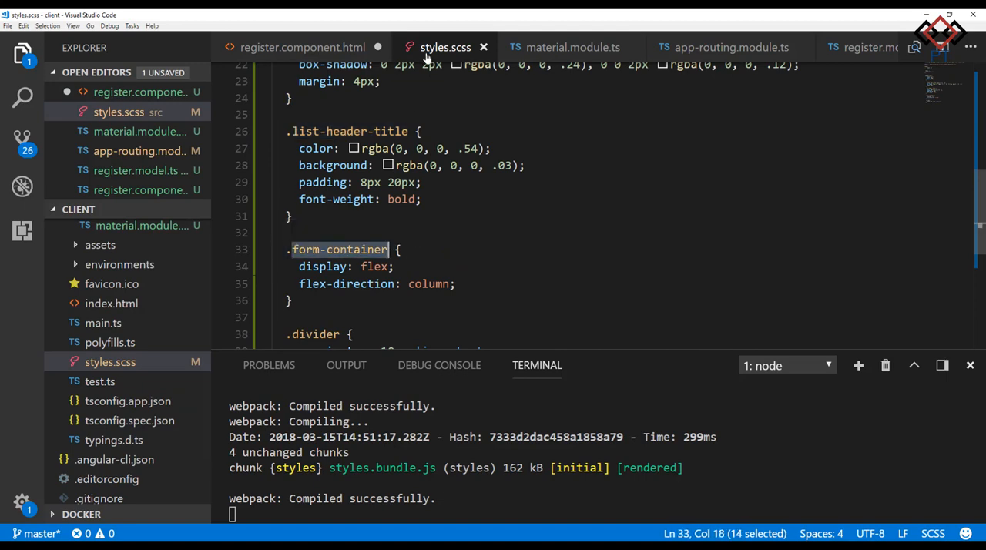
pyautogui.click(302, 47)
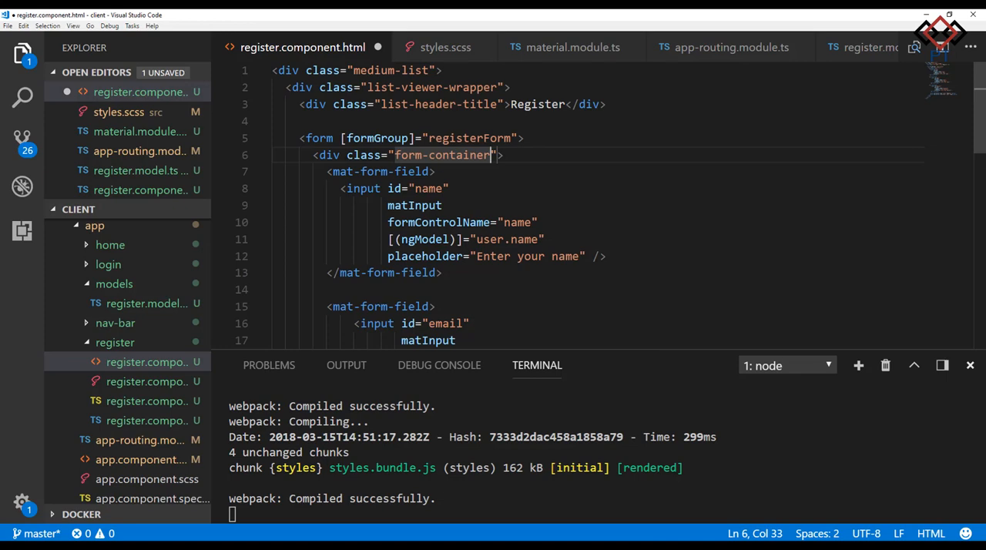
pyautogui.scroll(-3)
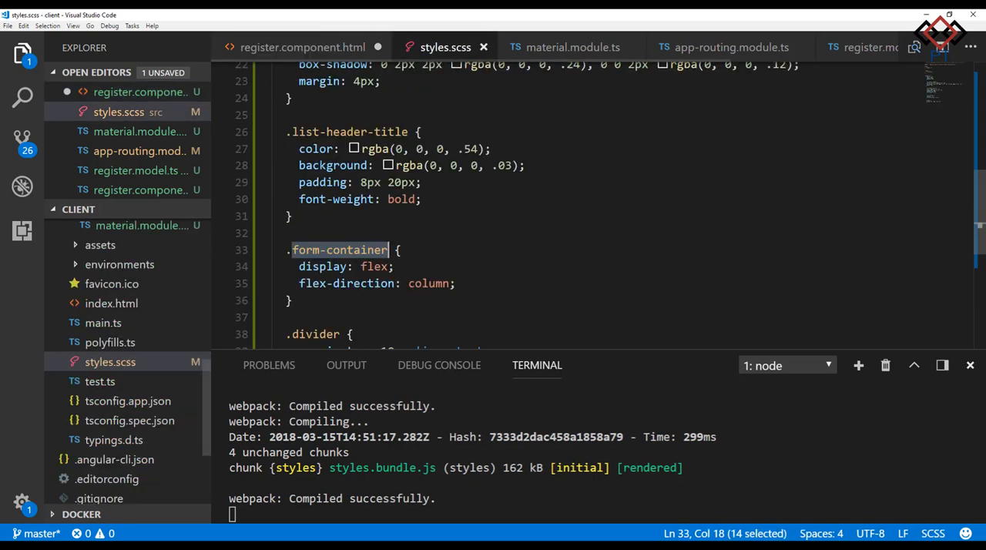
pyautogui.click(302, 47)
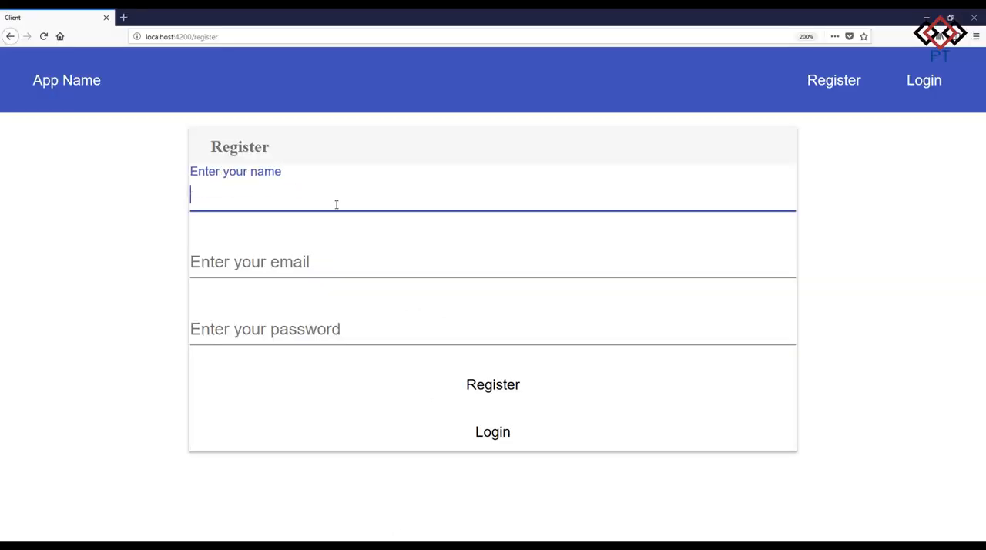
pyautogui.moveTo(367, 266)
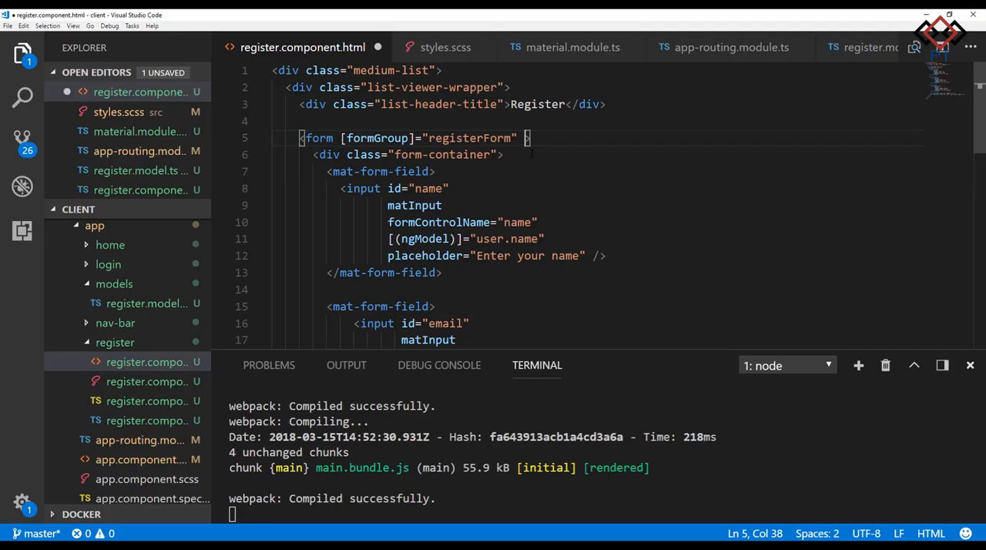
# Step: Bind (ngSubmit)="registerForm.valid && onRegisterSubmit()" on the register form
pyautogui.write('(ngSubmit')
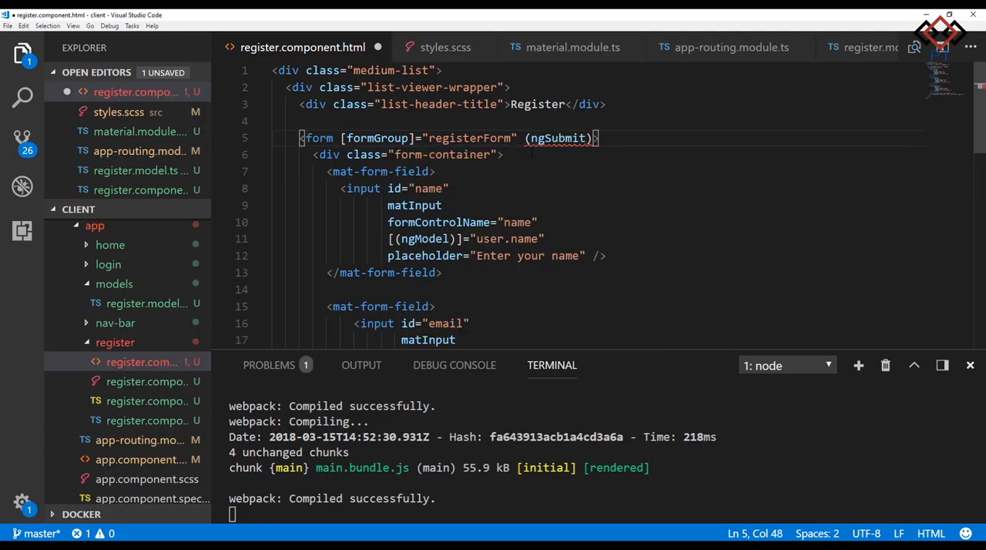
pyautogui.write('="registerForm')
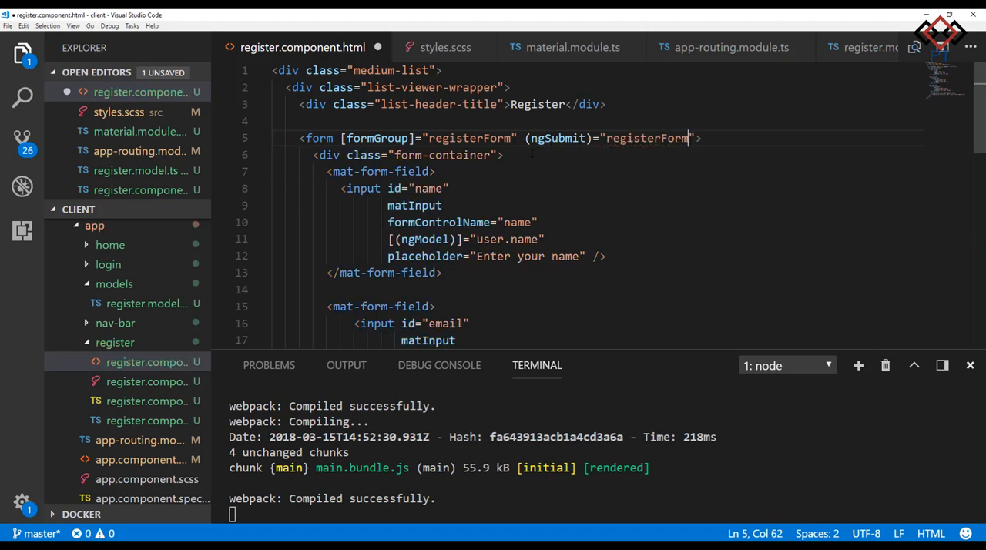
pyautogui.write('.valid')
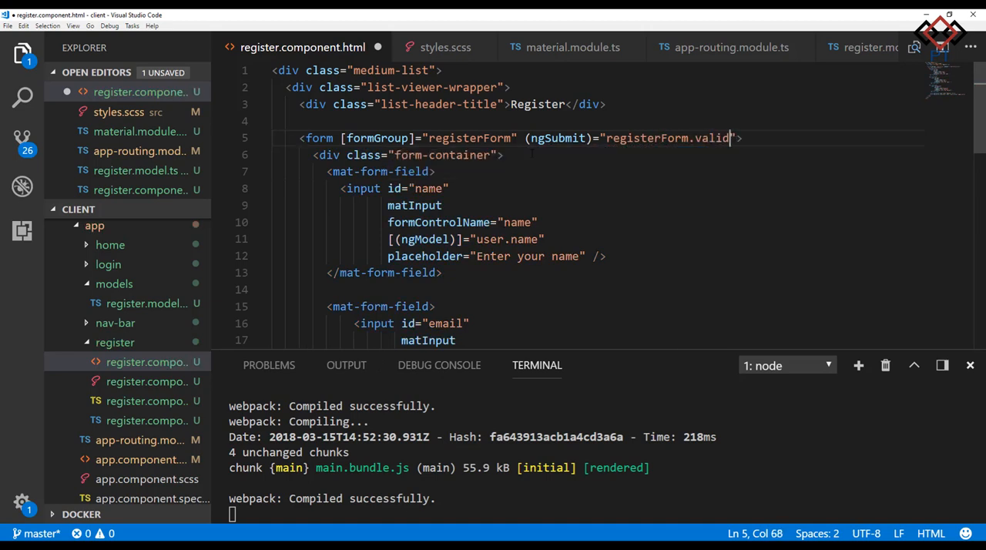
pyautogui.write('&& onRegister')
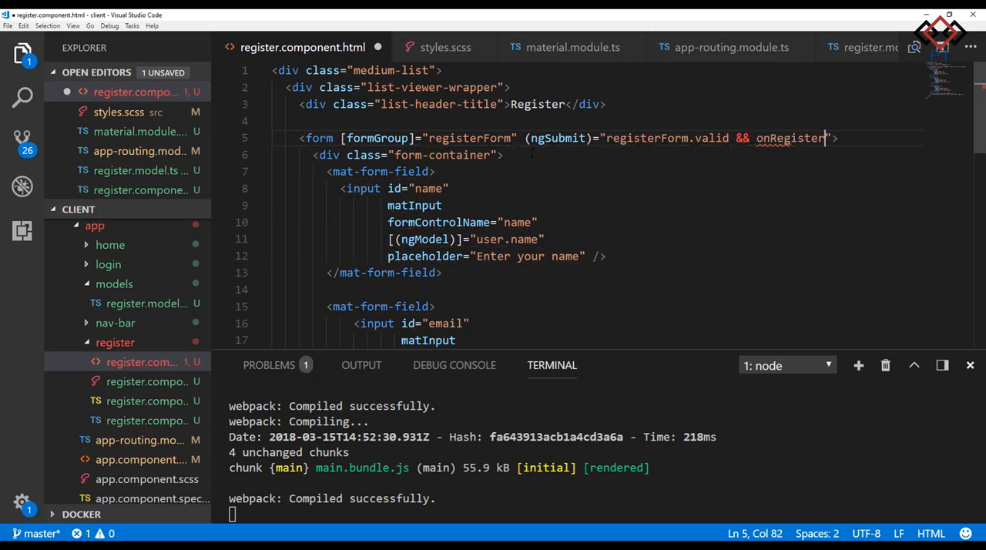
pyautogui.write('Submit()')
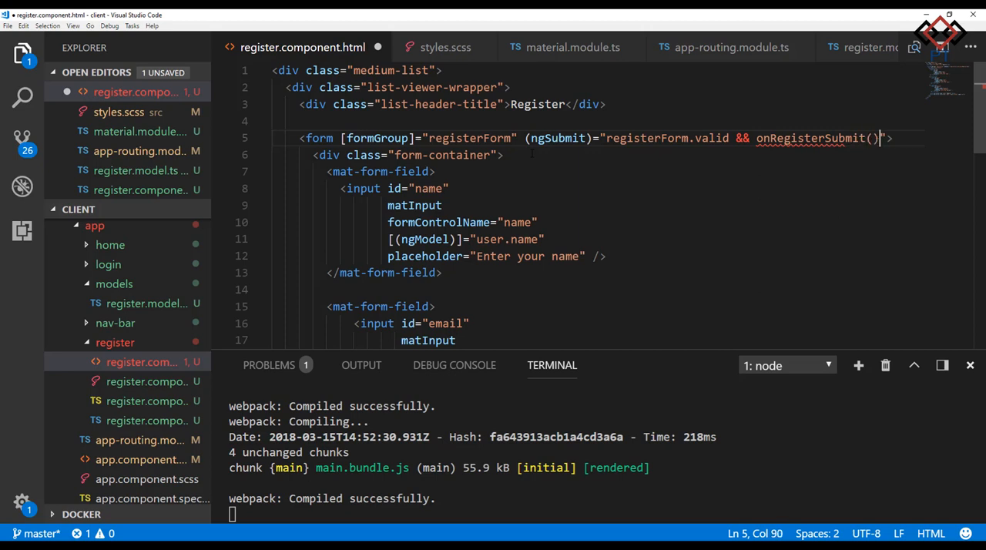
pyautogui.doubleClick(811, 138)
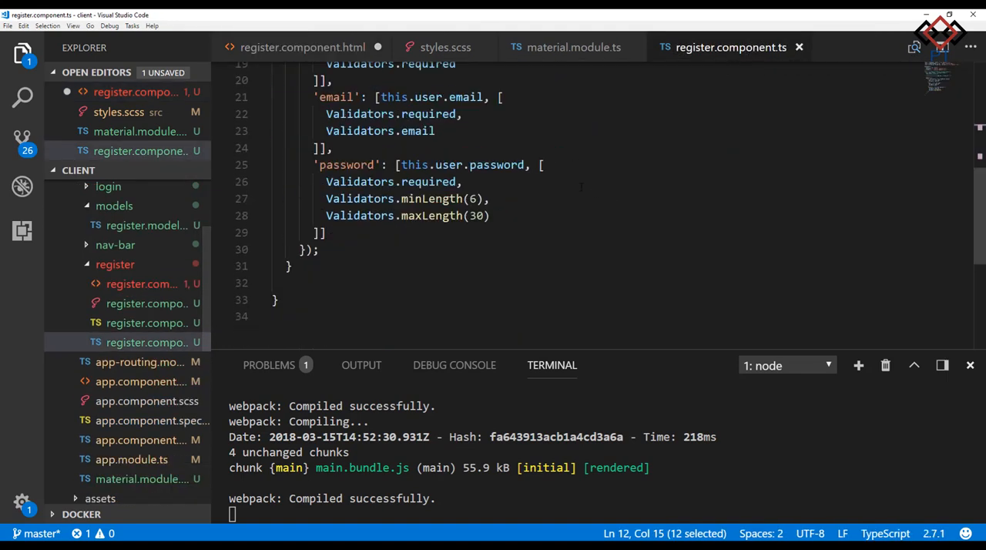
# Step: Write onRegisterSubmit() alerting this.user.name, email and password separated by spaces, and save
pyautogui.write('onRegisterSubmit(){')
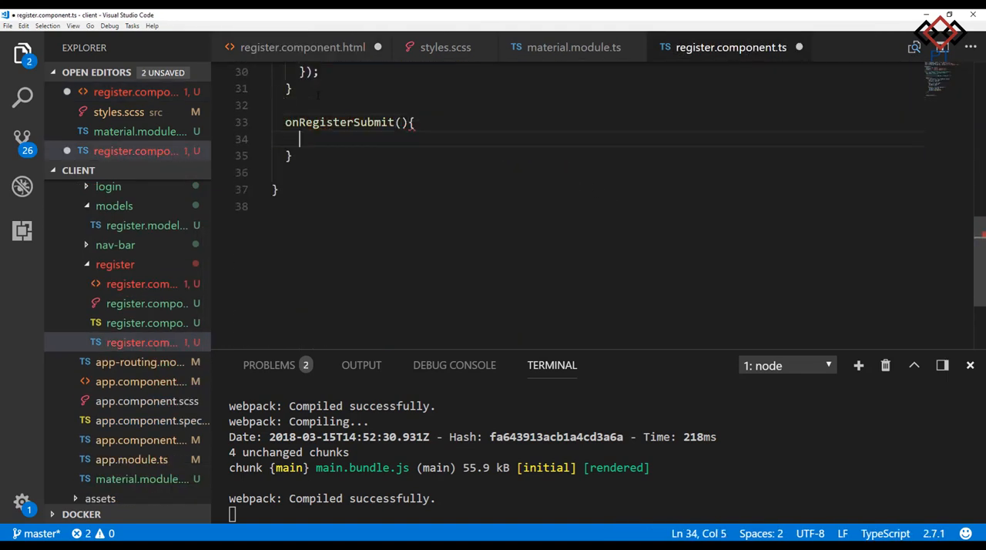
pyautogui.write('alert()')
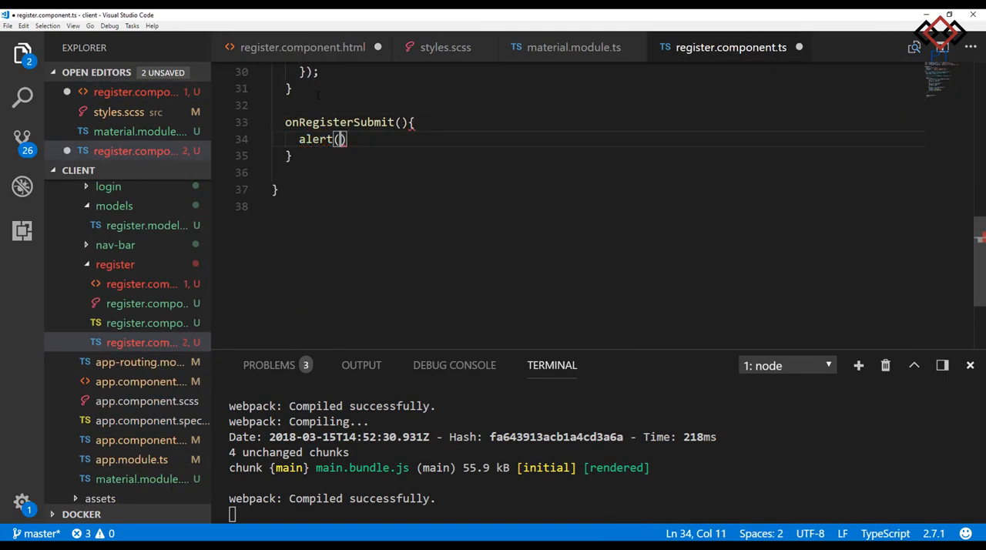
pyautogui.write("this.user.name +' ' + this.user.e")
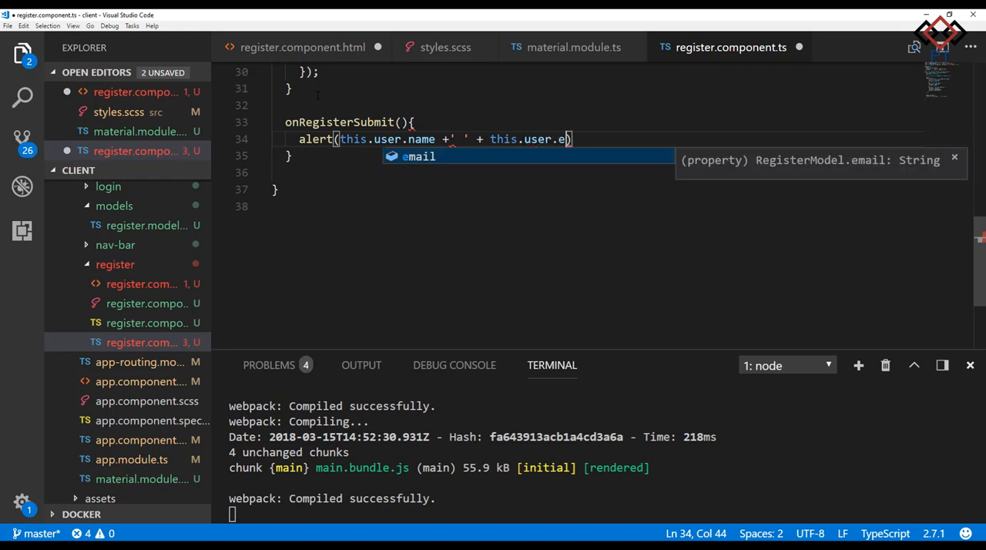
pyautogui.write("mail+ ' '+ this.user.password")
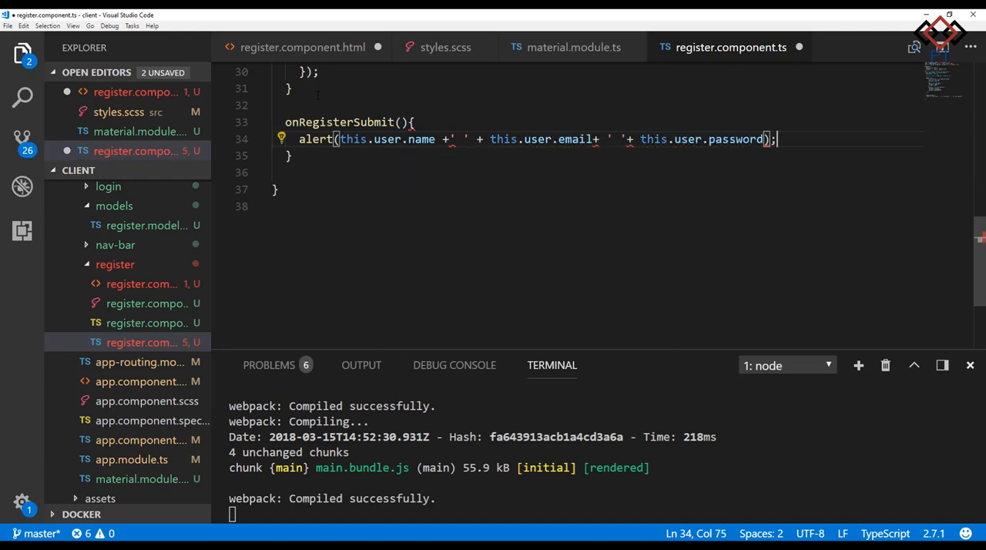
pyautogui.press('ctrl+s')
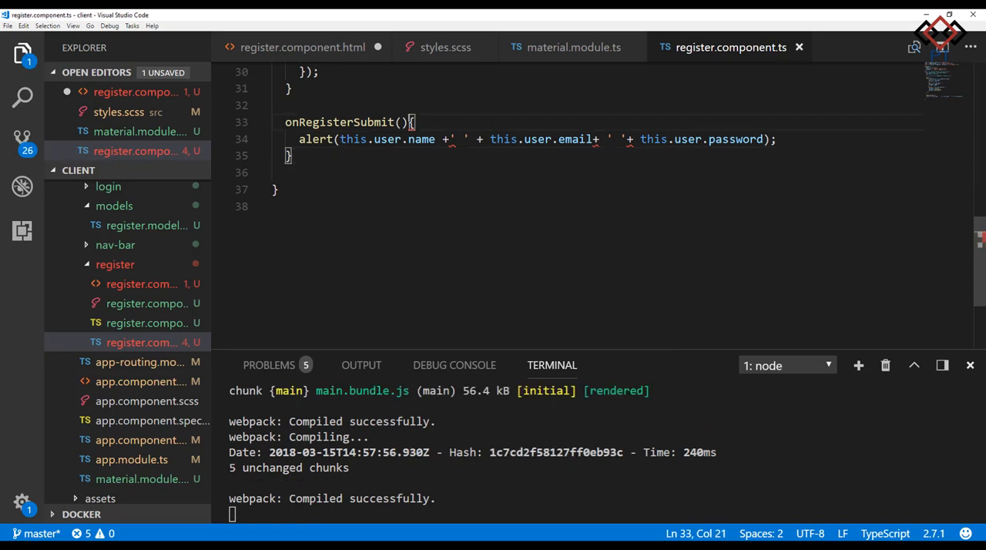
pyautogui.click(302, 46)
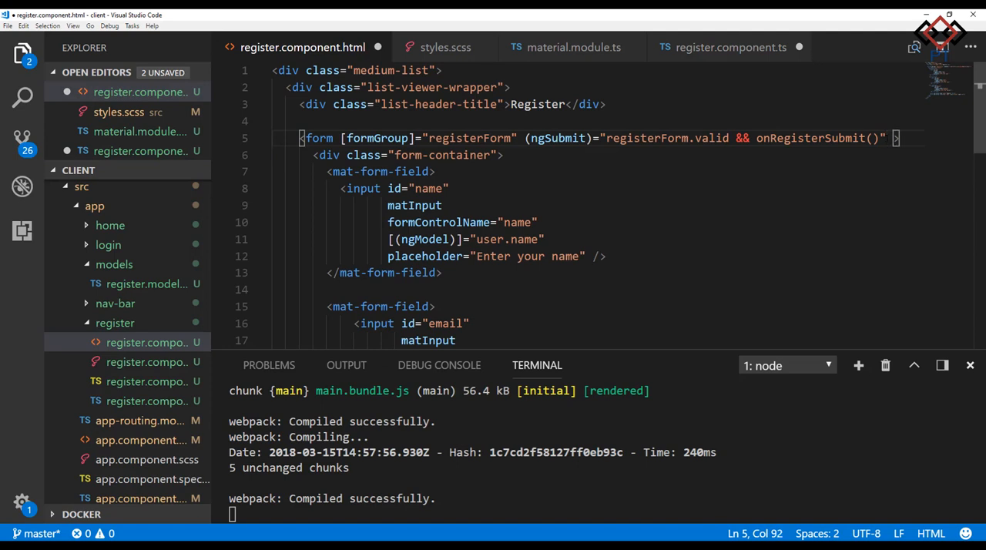
# Step: Guard ngSubmit with registerForm.valid and make Register a mat-raised-button mat-primary with [disabled]
pyautogui.write('nov')
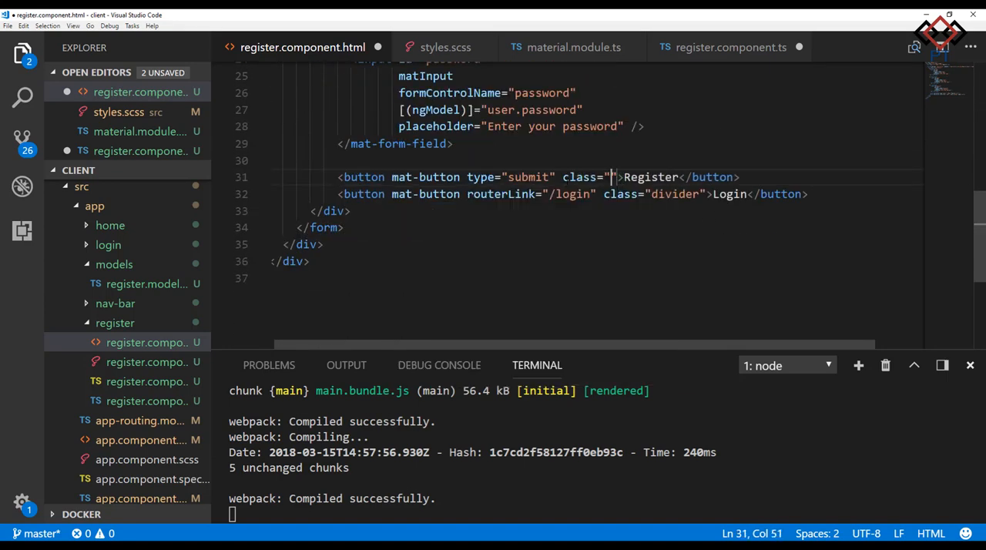
pyautogui.write('mat-raised-button')
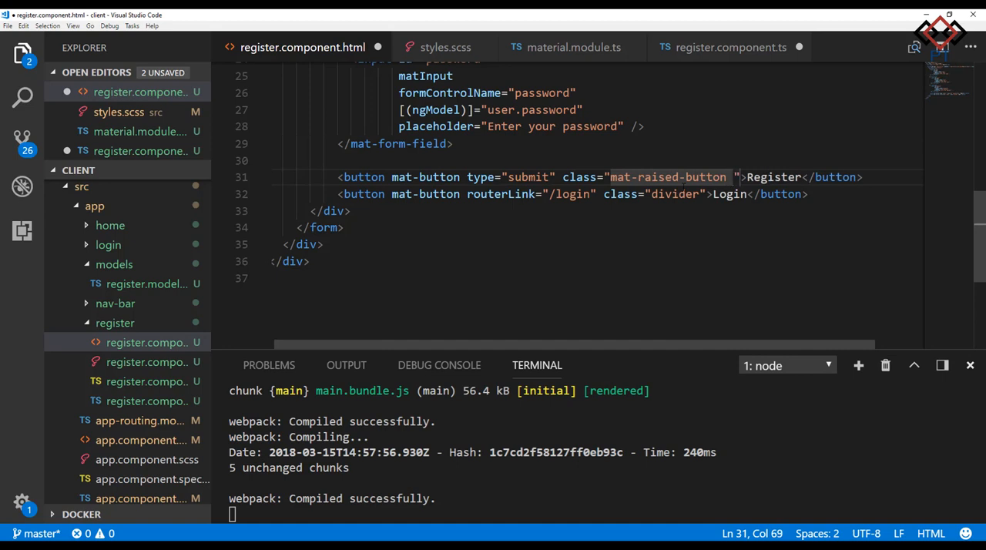
pyautogui.write('mat-primary')
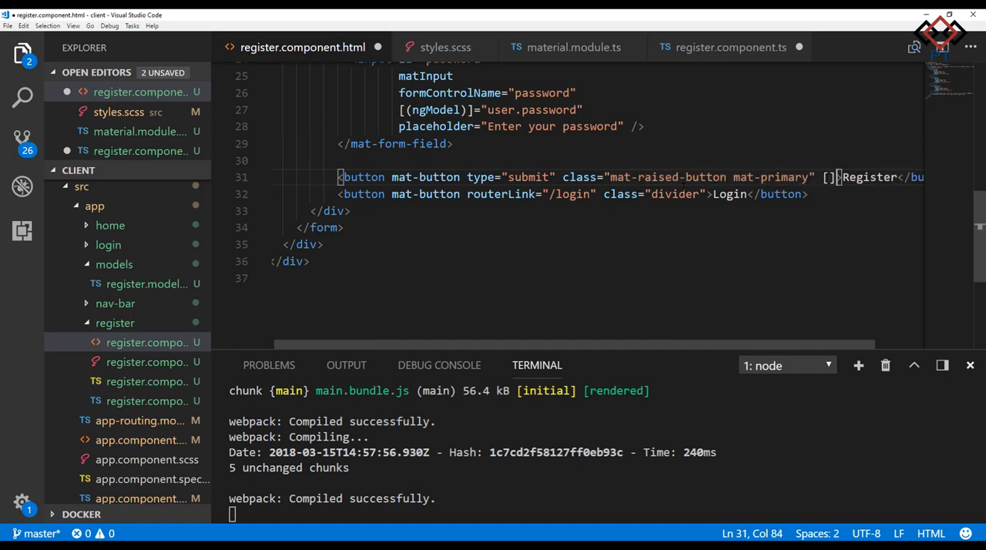
pyautogui.write('disabled')
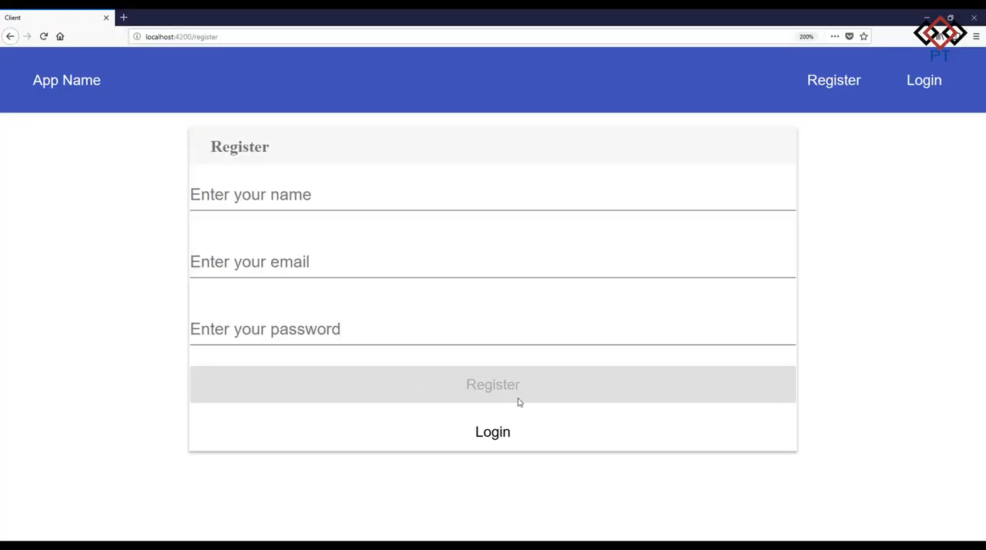
pyautogui.moveTo(493, 388)
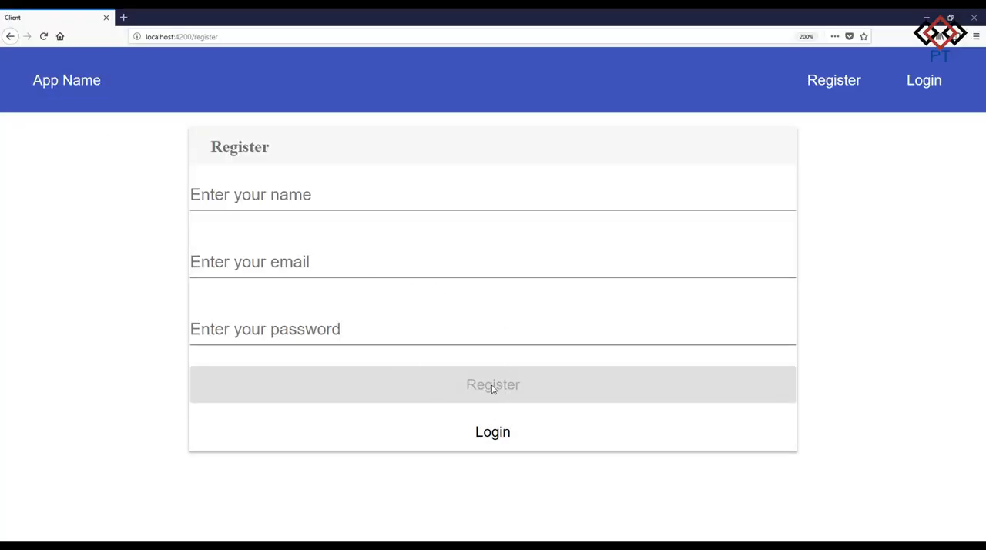
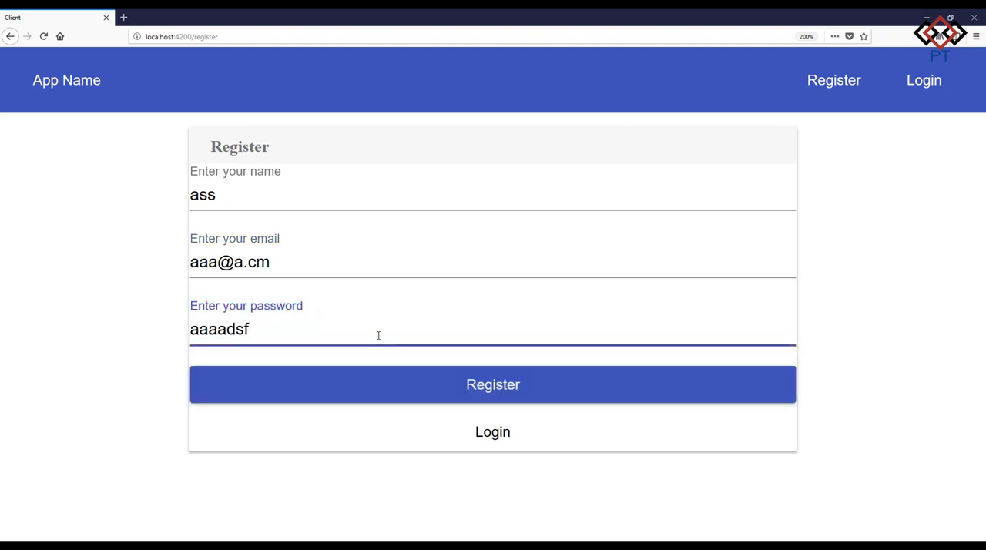
# Step: Submit the registration form and dismiss the alert echoing the entered values
pyautogui.click(493, 383)
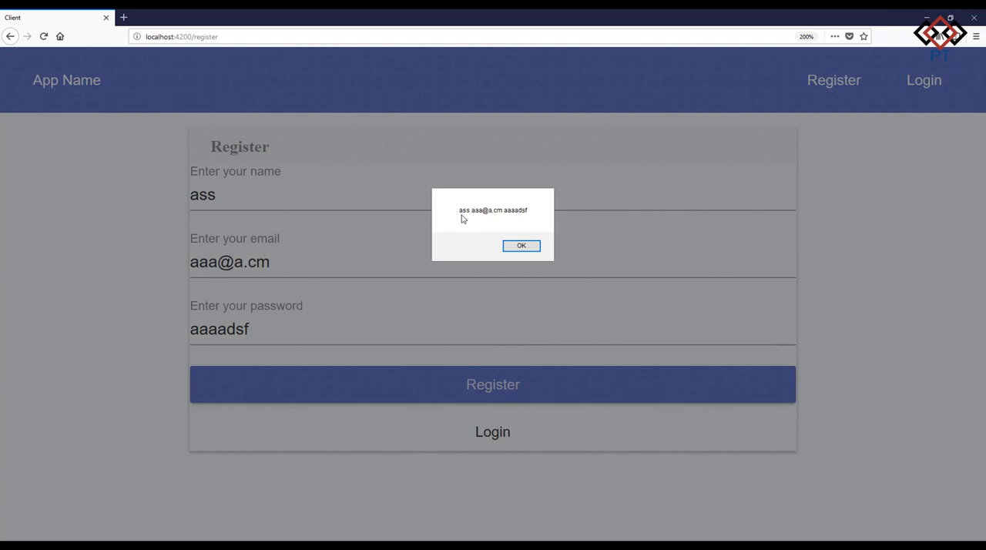
pyautogui.click(521, 245)
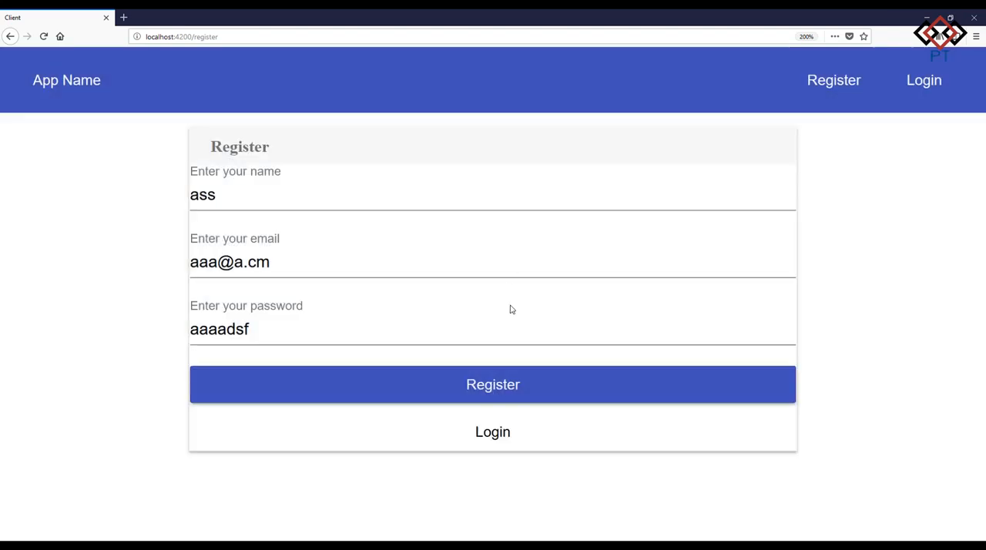
pyautogui.click(269, 330)
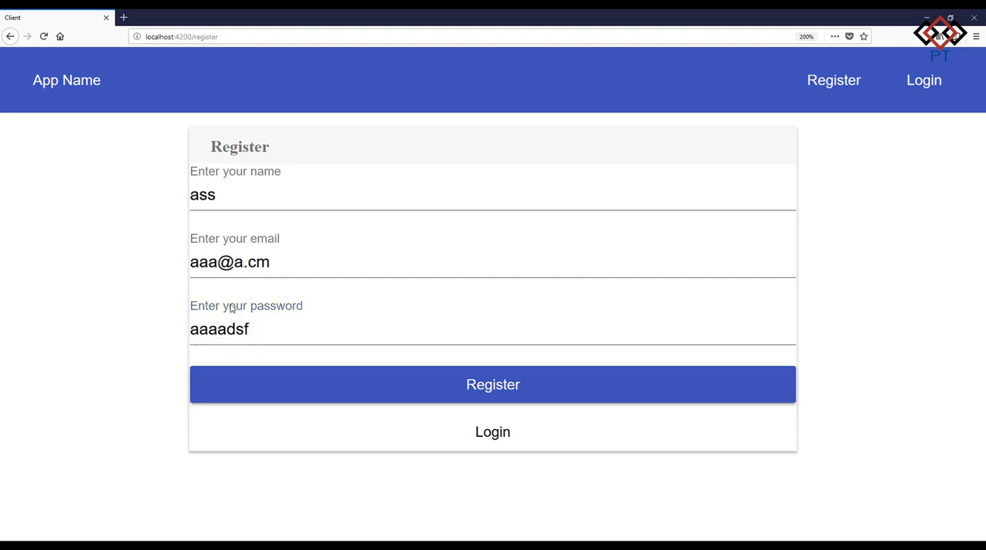
pyautogui.moveTo(319, 307)
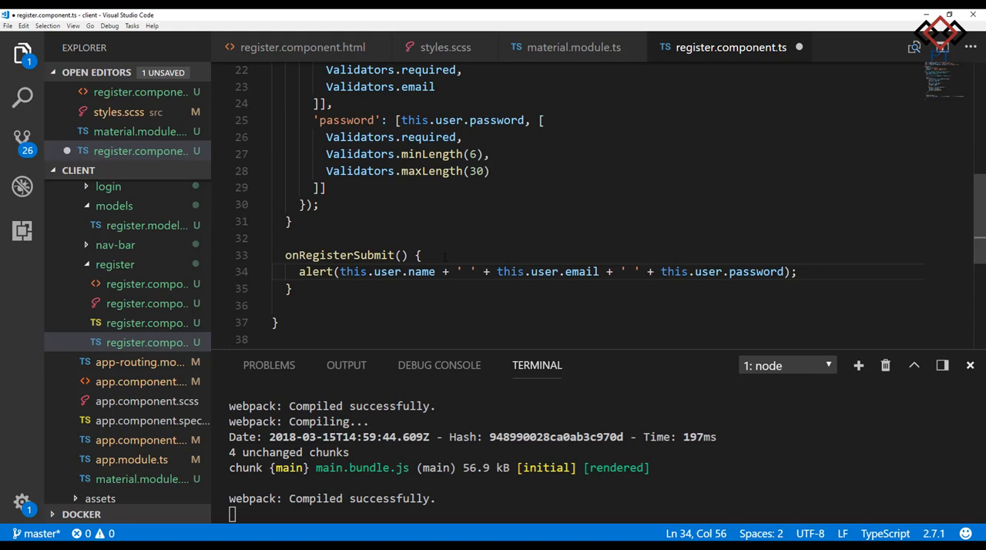
# Step: Declare a hide = true flag in the register component
pyautogui.scroll(3)
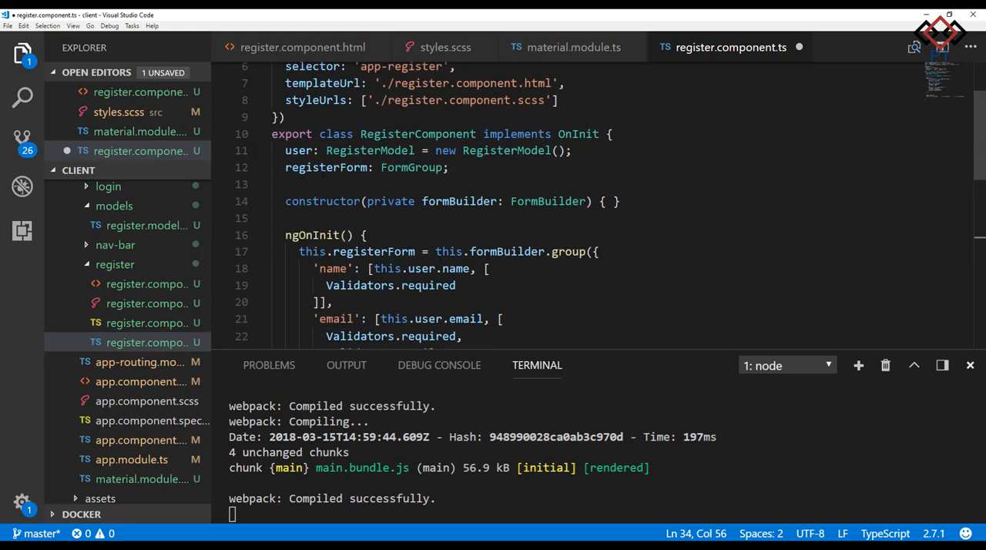
pyautogui.write('hide')
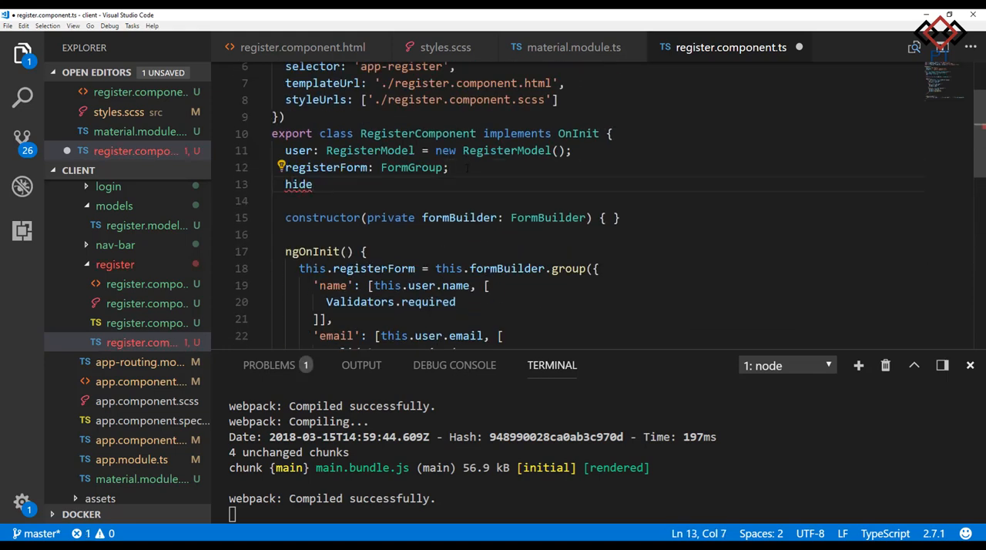
pyautogui.write('= true;')
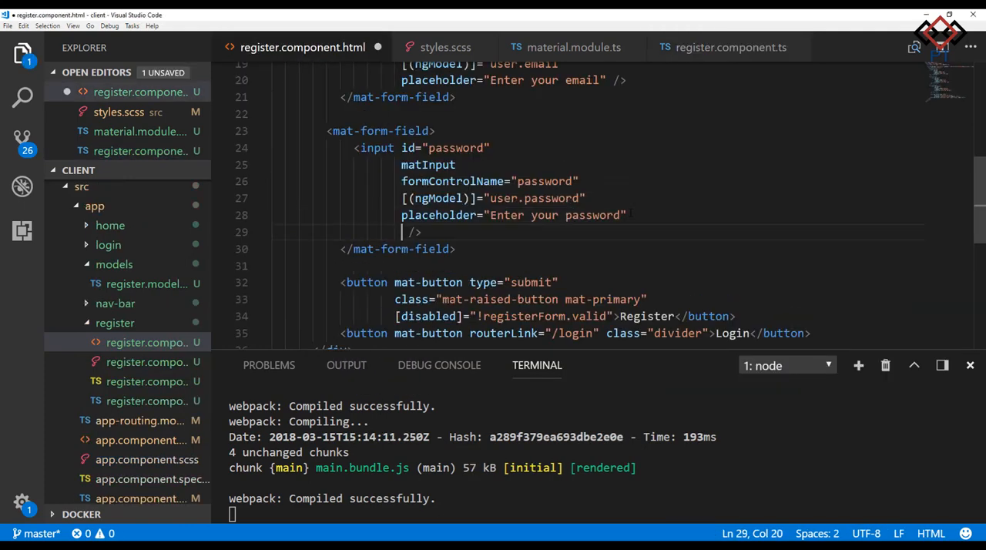
# Step: Bind the password input's [type] to hide ? 'password' : 'text' and add an empty mat-icon
pyautogui.write('[type]=')
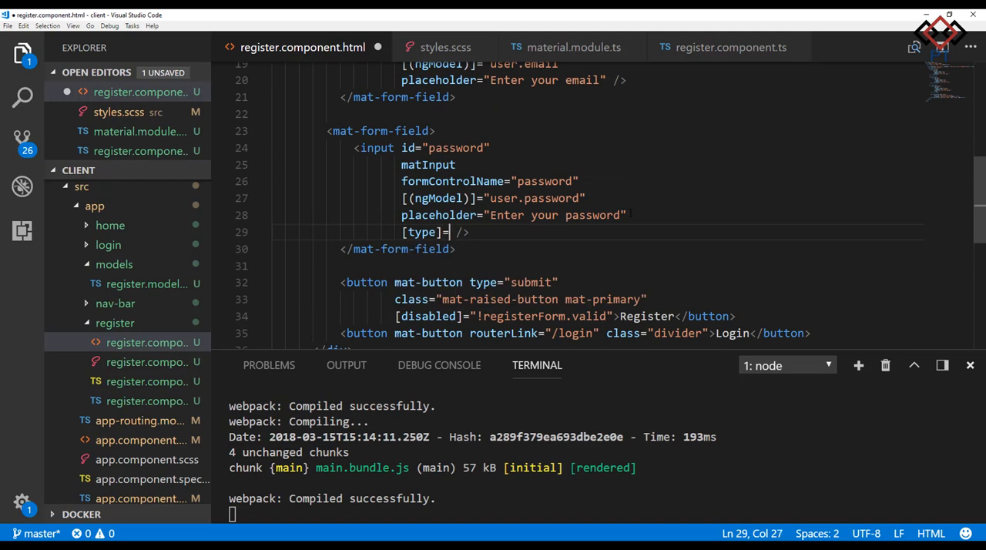
pyautogui.write('"hide"')
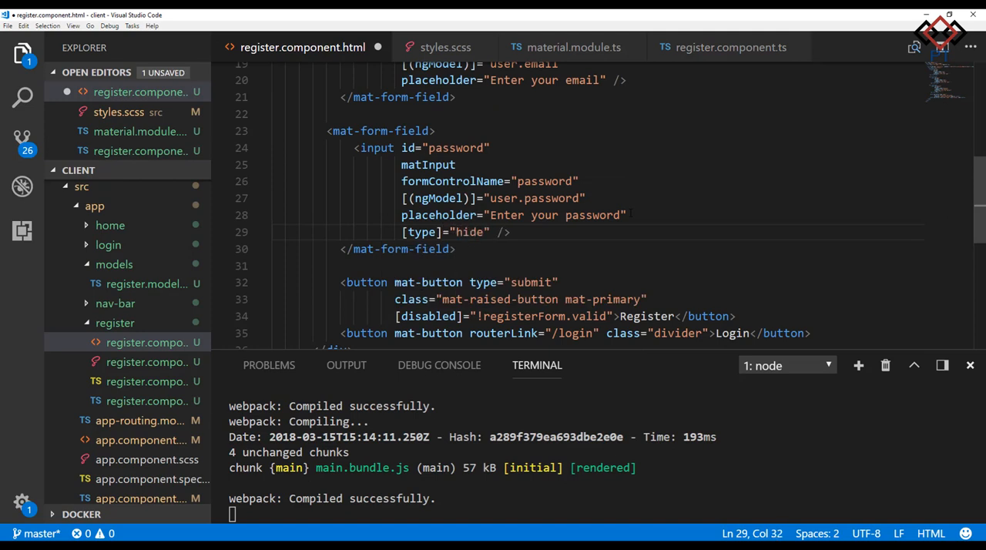
pyautogui.write("? '':")
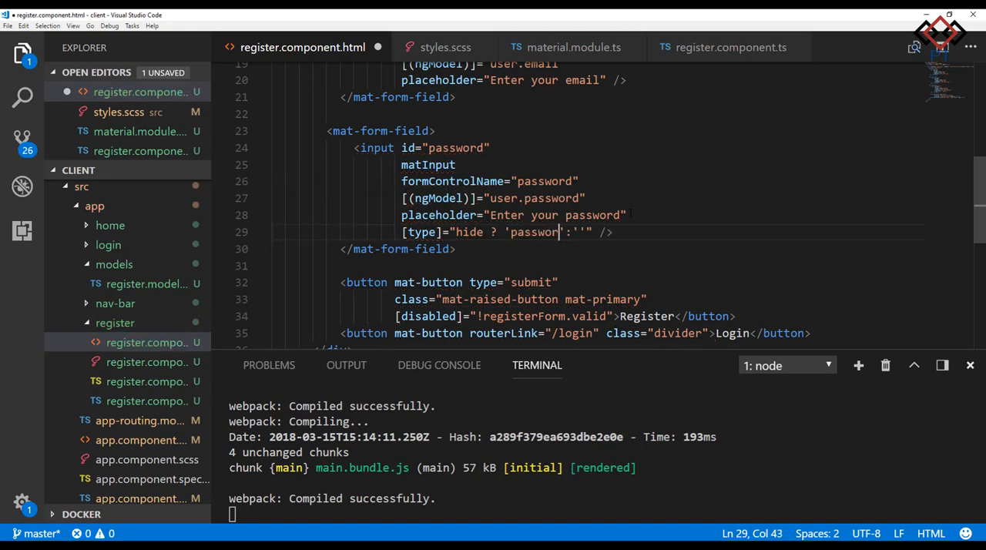
pyautogui.write('text')
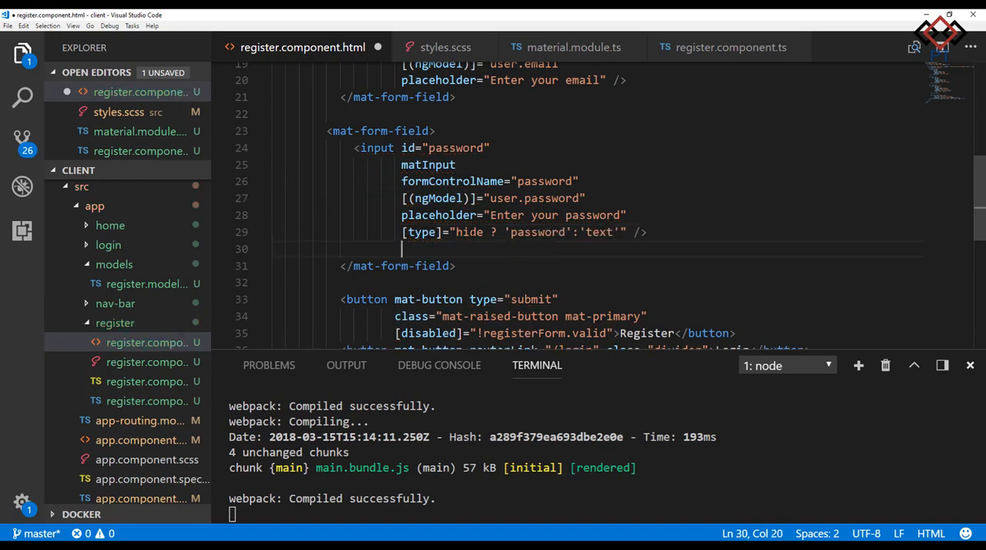
pyautogui.write('<mat-icon></mat-icon>')
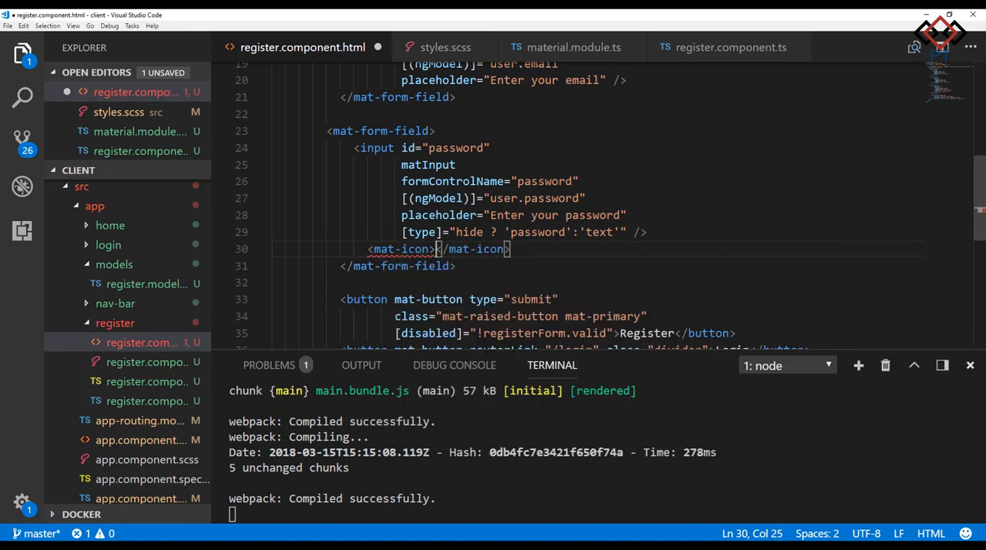
pyautogui.press('Enter')
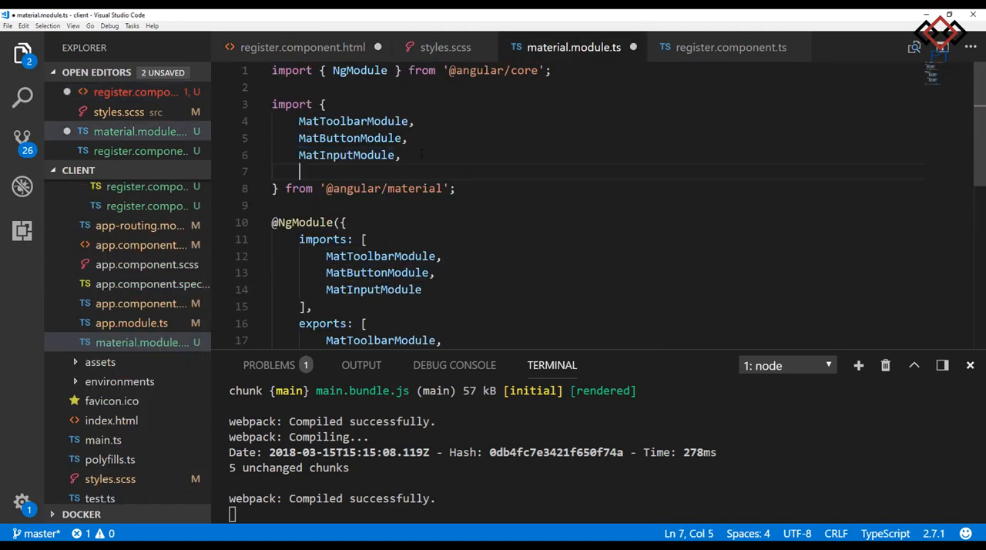
# Step: Import MatIconModule and make the mat-icon a matSuffix toggling hide and showing visibility or visibility_off
pyautogui.write('MatIconModule')
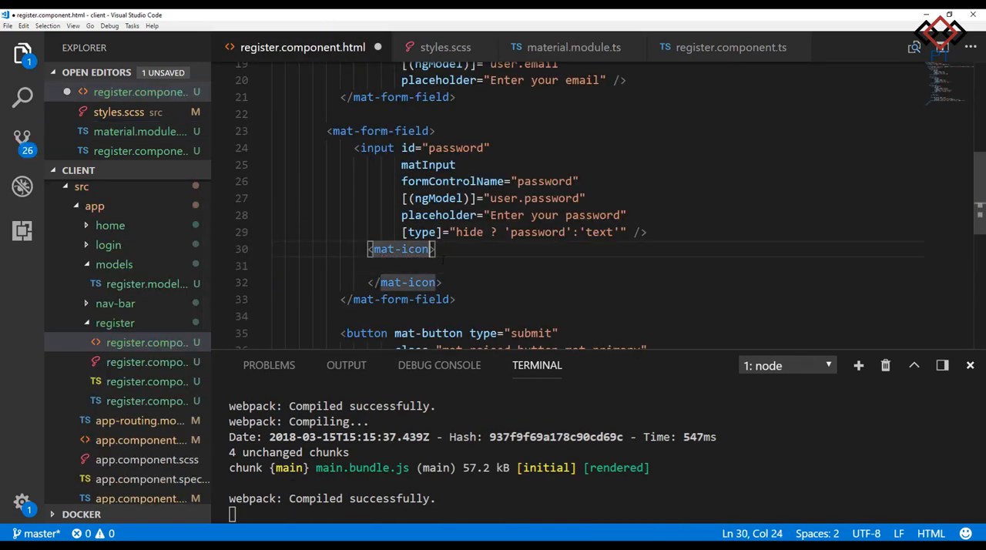
pyautogui.write('matSuffix')
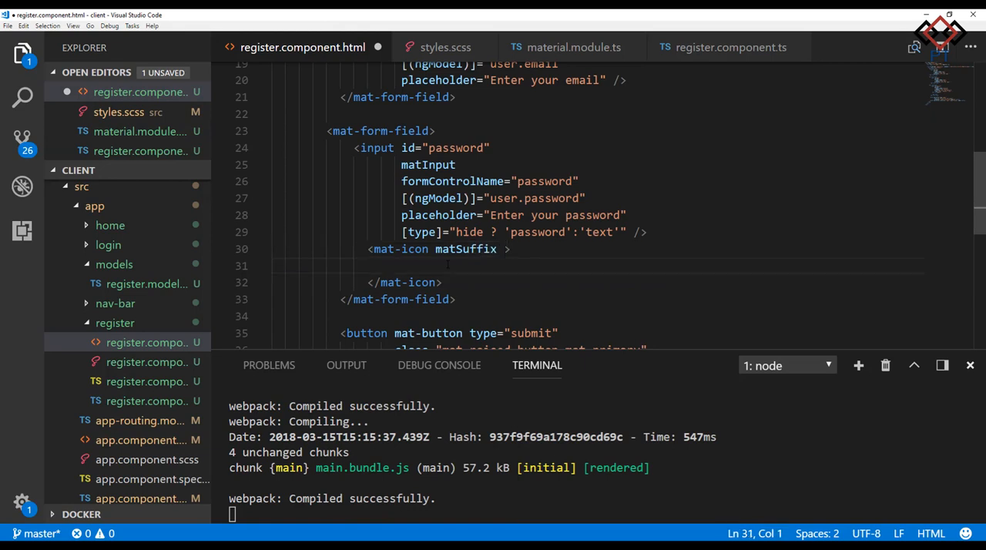
pyautogui.write('{{hide ?}}')
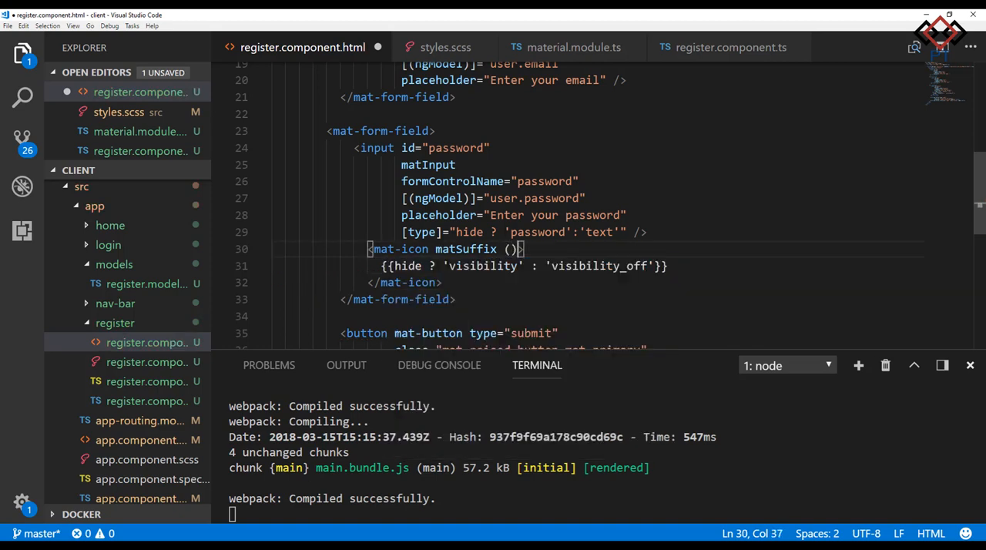
pyautogui.write('click)="hide = !hide')
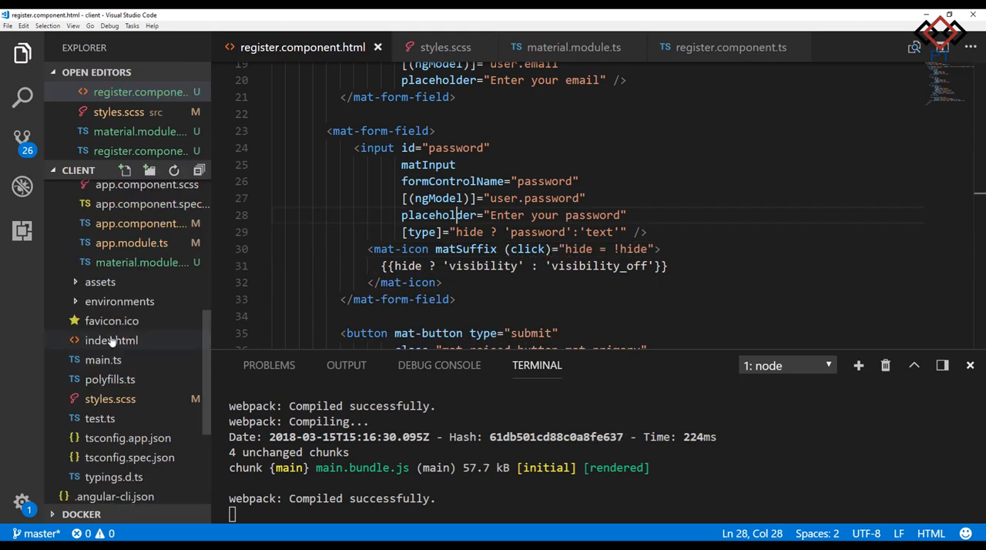
# Step: Link the Google Material Icons stylesheet in index.html's head and save
pyautogui.click(111, 339)
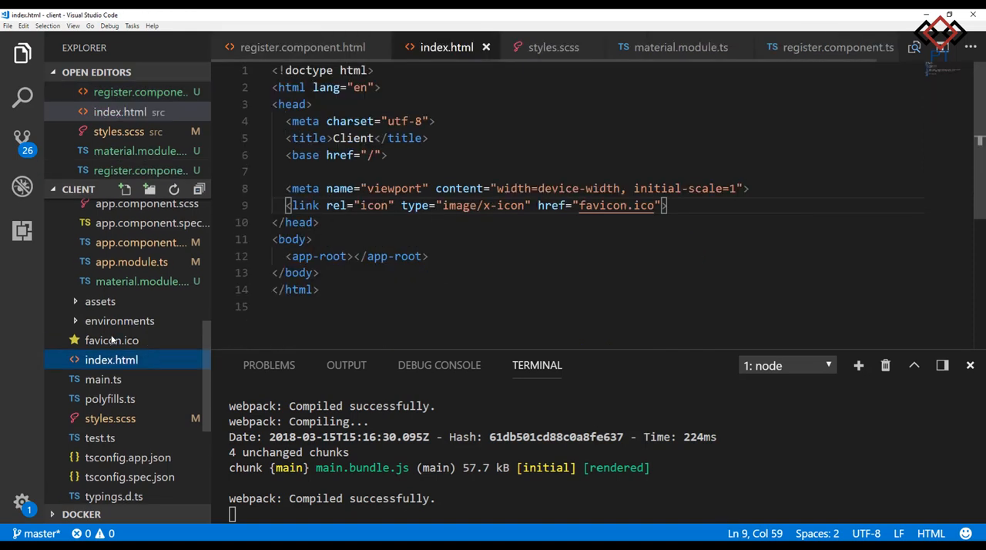
pyautogui.write('<link href="http://fonts.googleapis.com/icon?family=Material+Icons" rel="stylesheet"/>')
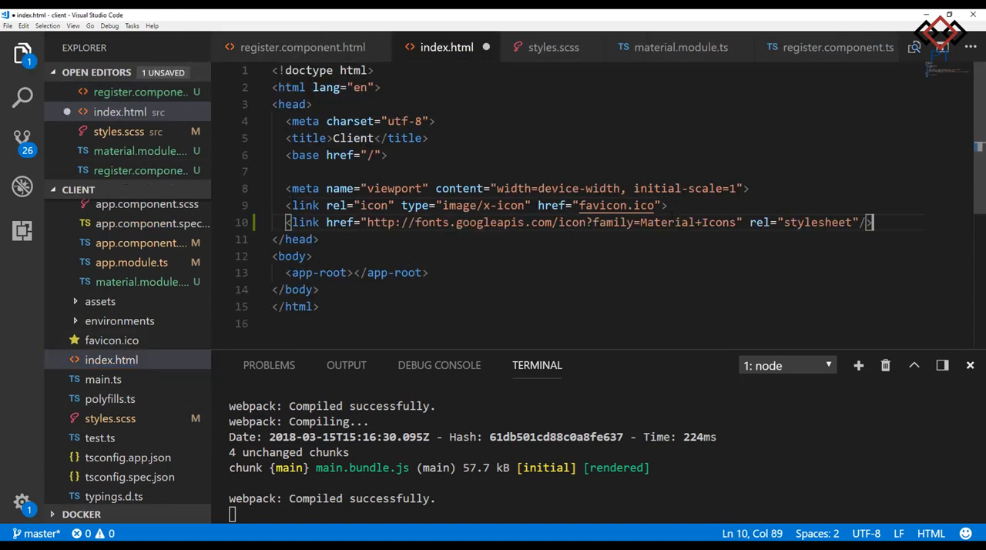
pyautogui.press('ctrl+s')
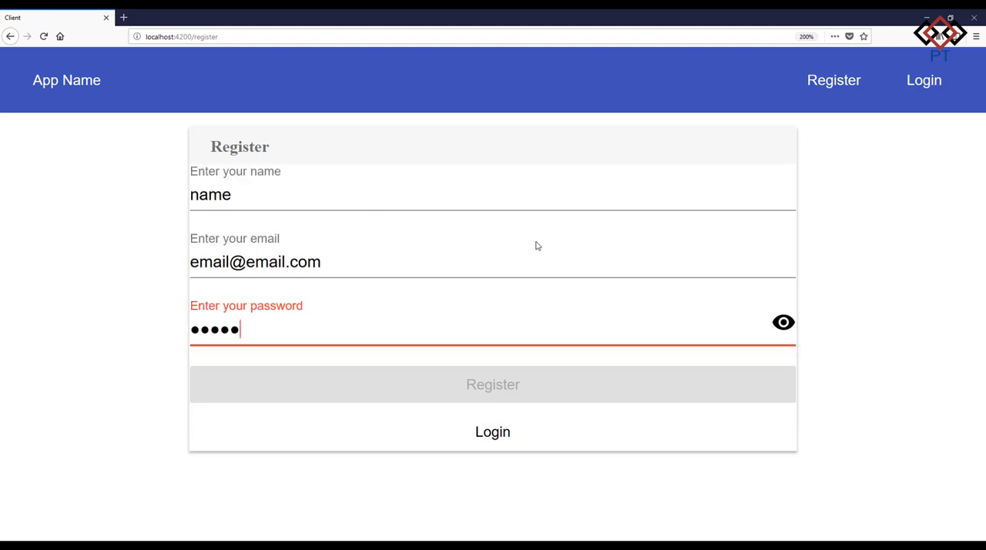
# Step: Reveal the password via the eye icon, submit Register, dismiss the alert and go to Login
pyautogui.write('•')
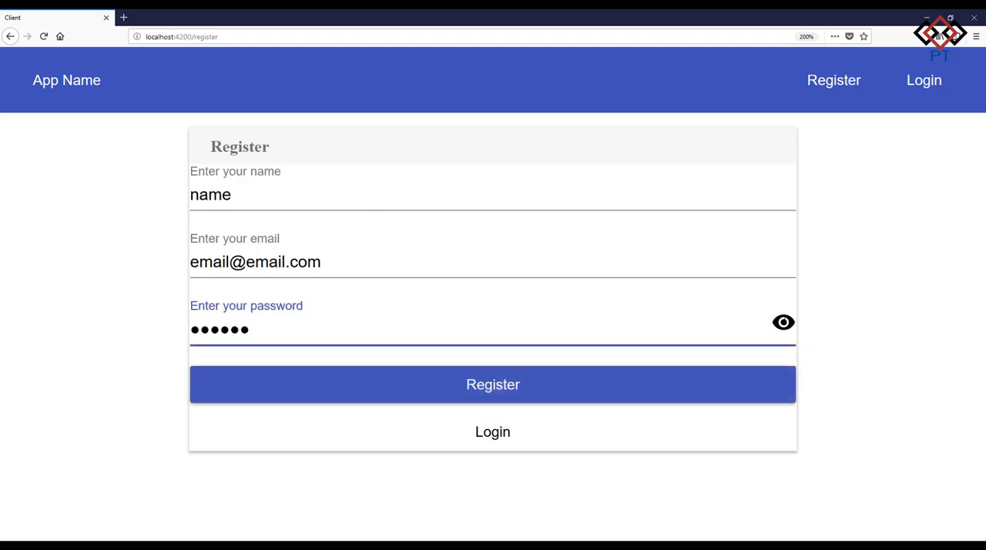
pyautogui.click(783, 322)
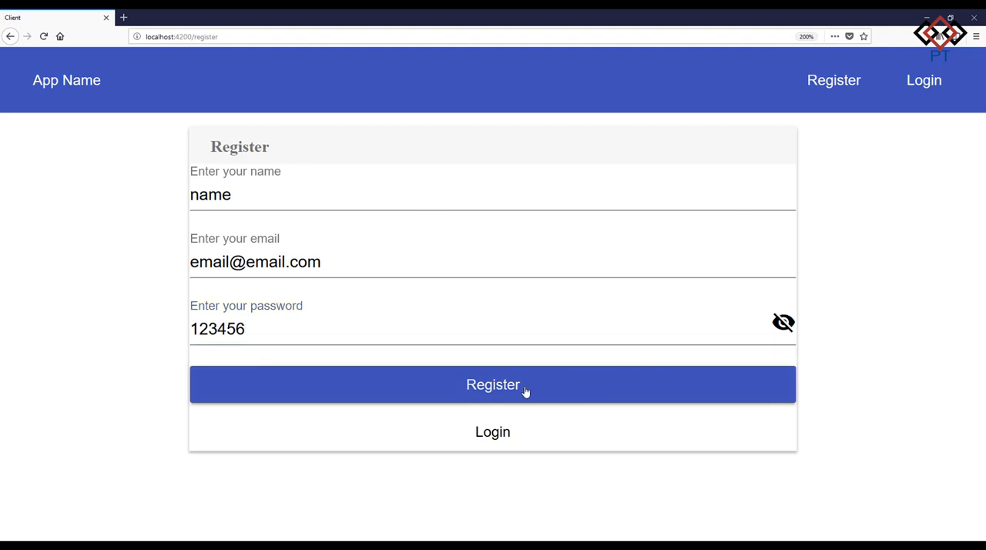
pyautogui.click(493, 384)
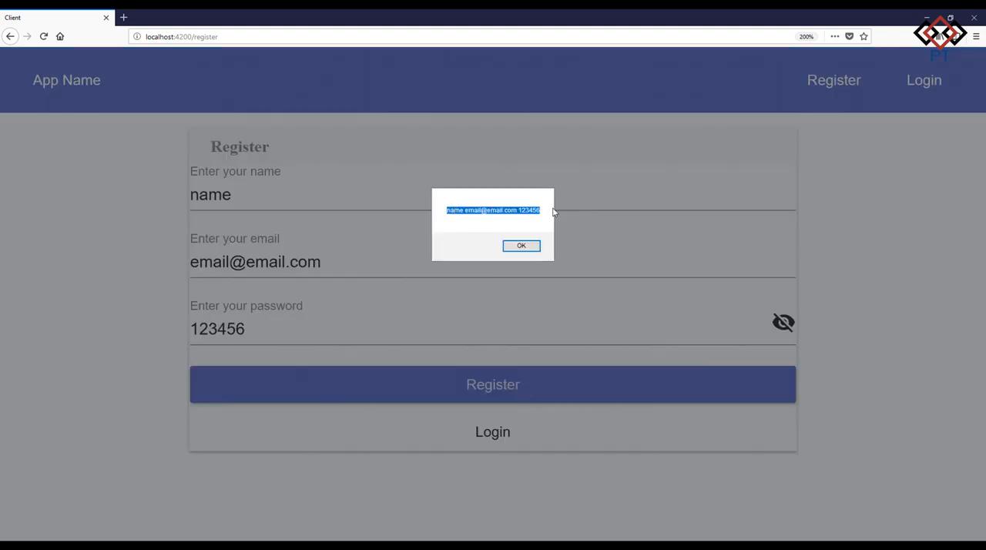
pyautogui.click(520, 245)
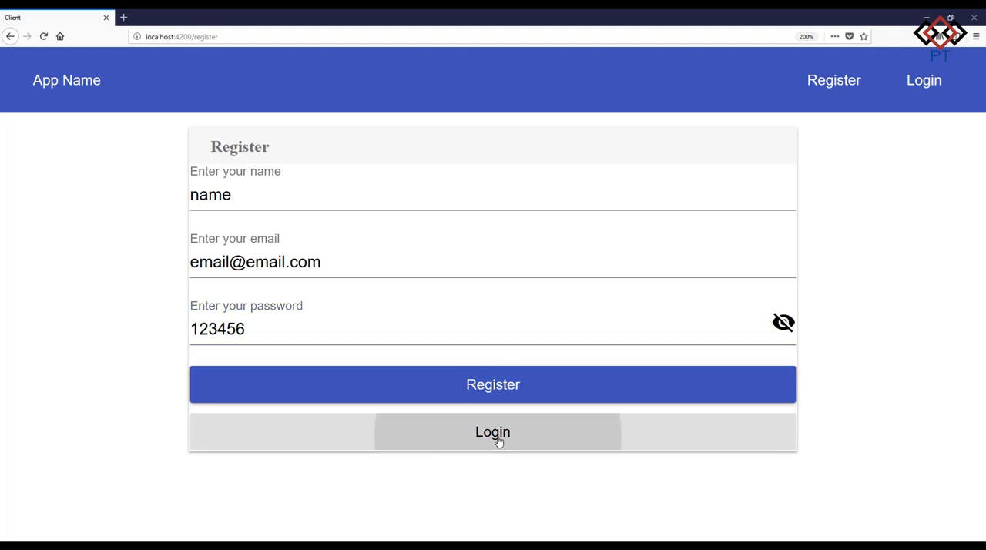
pyautogui.click(493, 432)
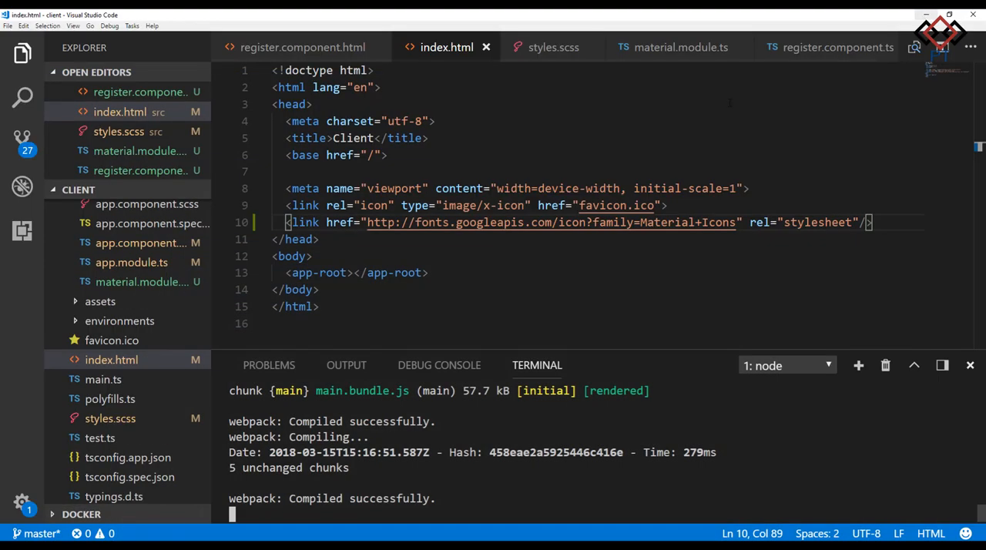
# Step: Create a new login.model.ts file inside the models folder
pyautogui.click(435, 120)
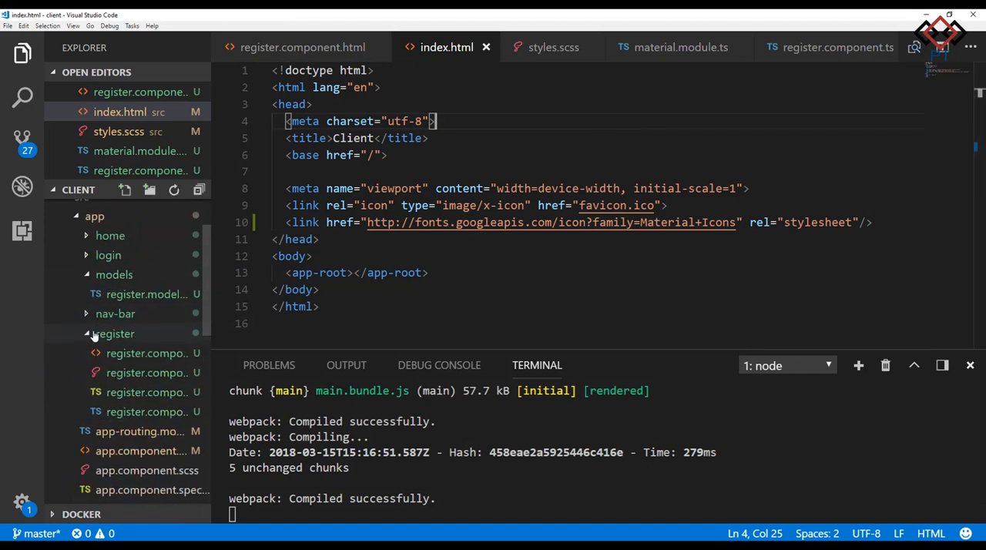
pyautogui.click(114, 333)
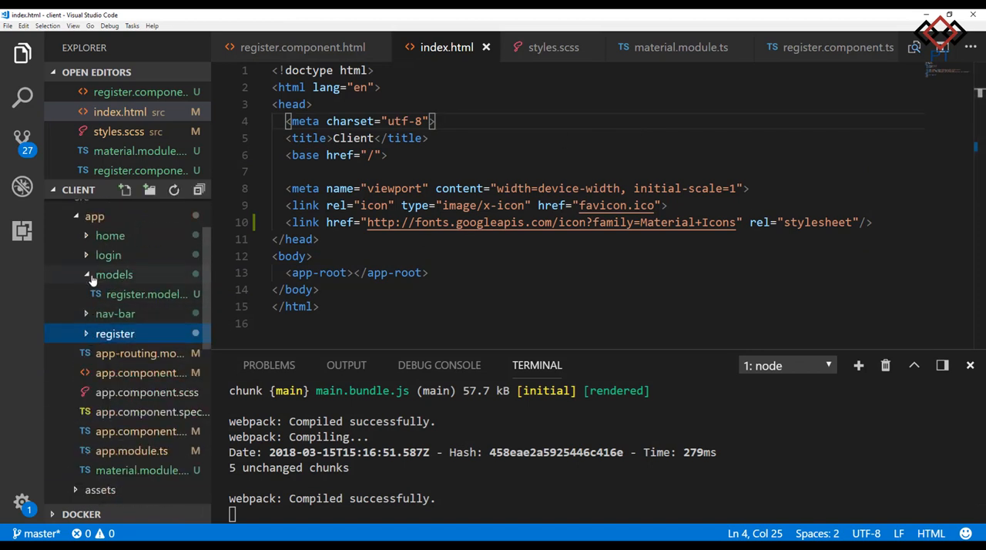
pyautogui.click(124, 190)
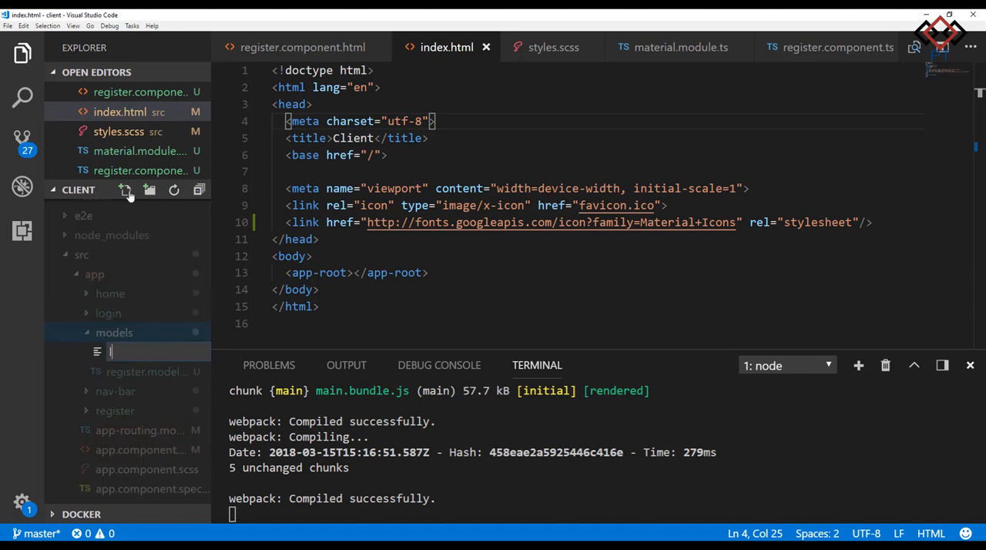
pyautogui.write('login.model.ts')
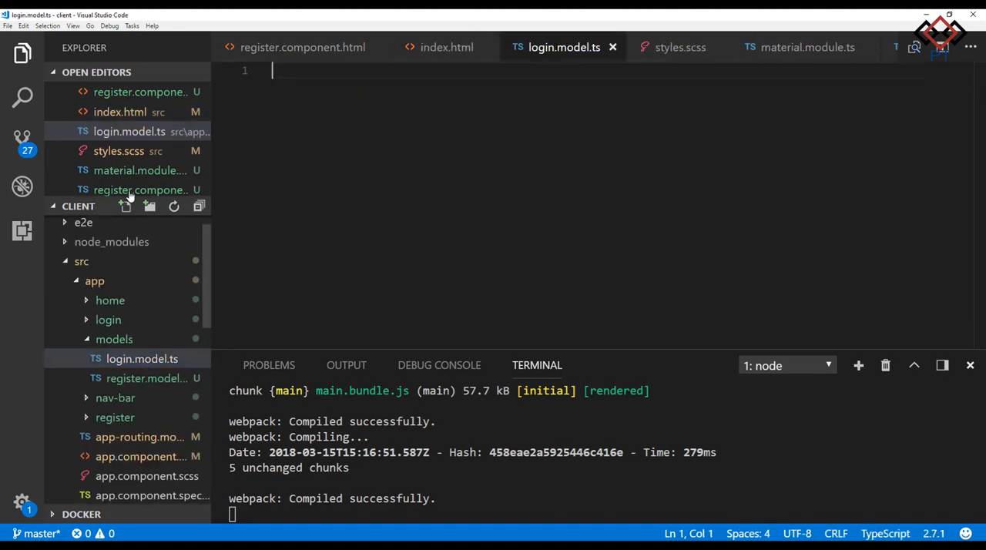
# Step: Define an exported LoginModel class with email and password String fields
pyautogui.write('export class LoginModel {')
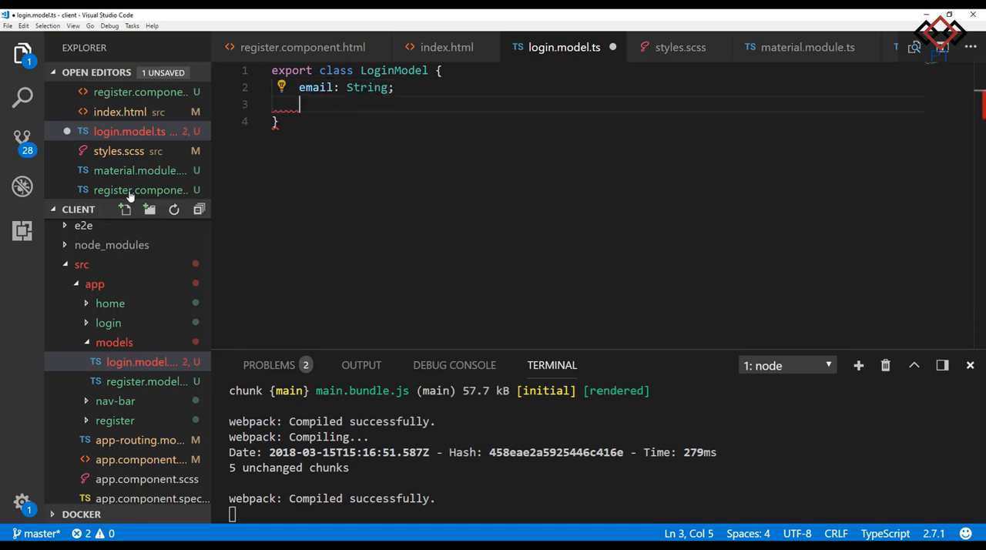
pyautogui.write('password: String;')
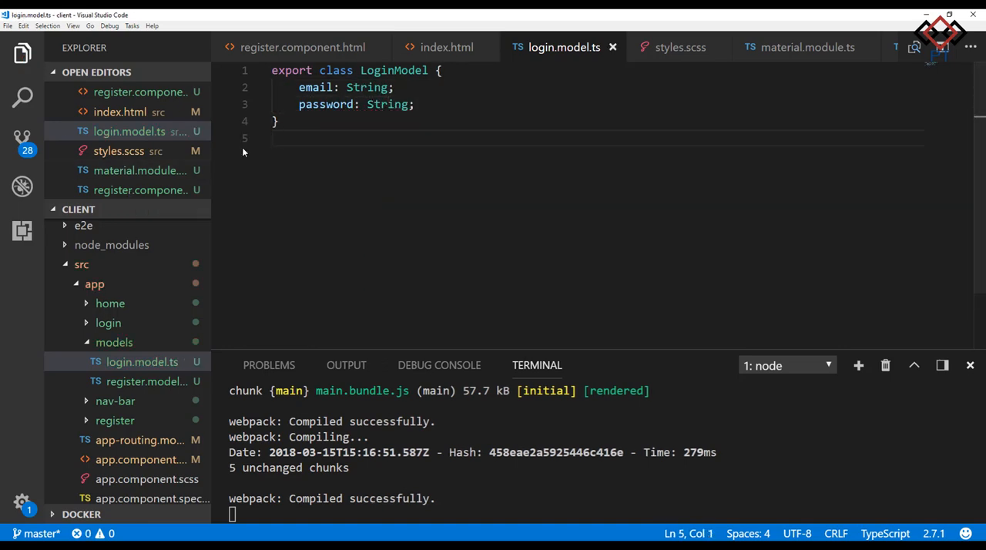
pyautogui.click(108, 323)
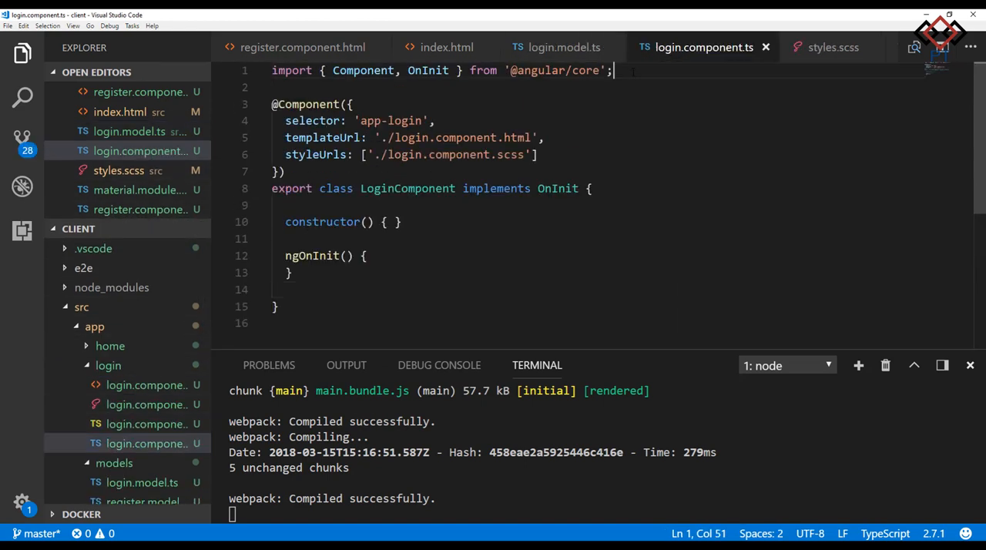
# Step: Import LoginModel and copy the register component's form code into login.component.ts
pyautogui.write('import { Logi')
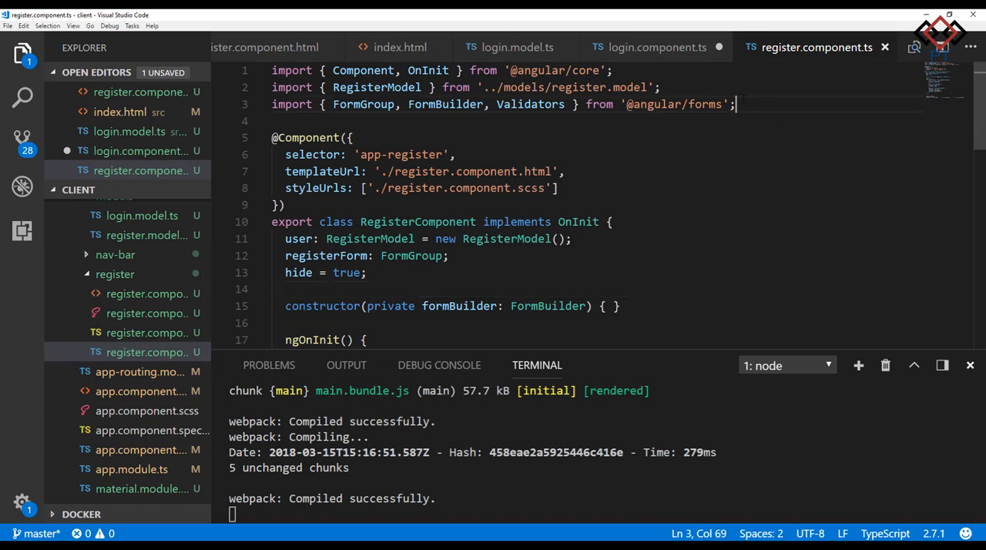
pyautogui.click(656, 47)
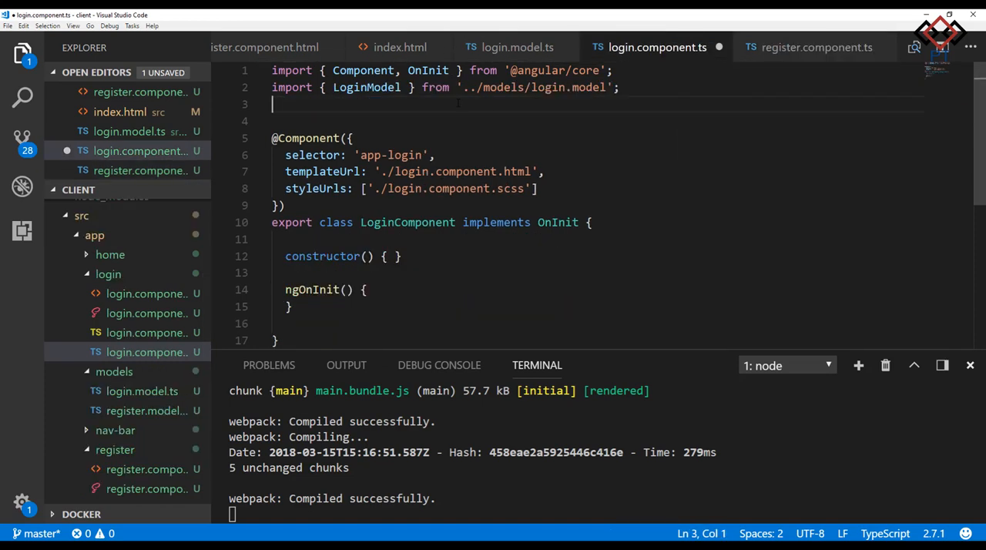
pyautogui.scroll(-3)
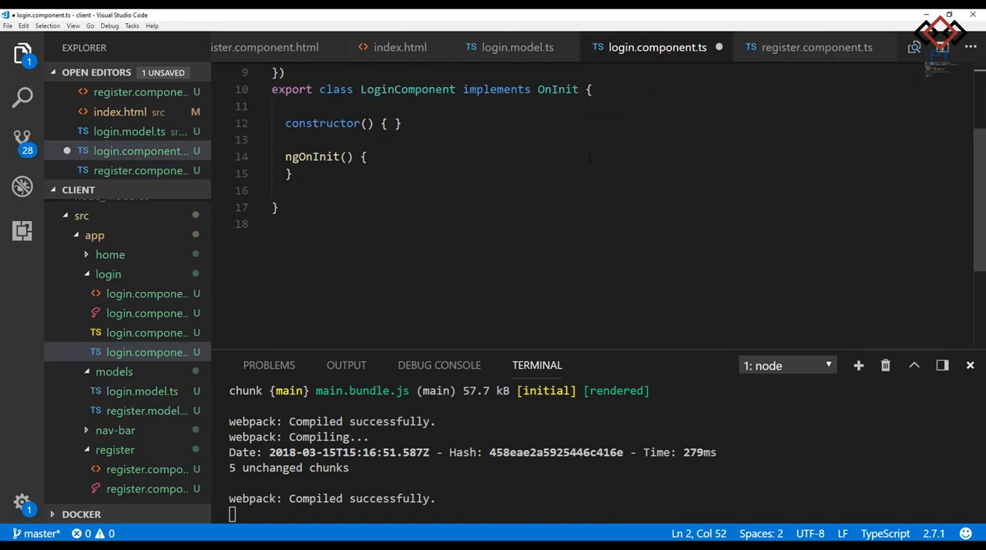
pyautogui.click(816, 46)
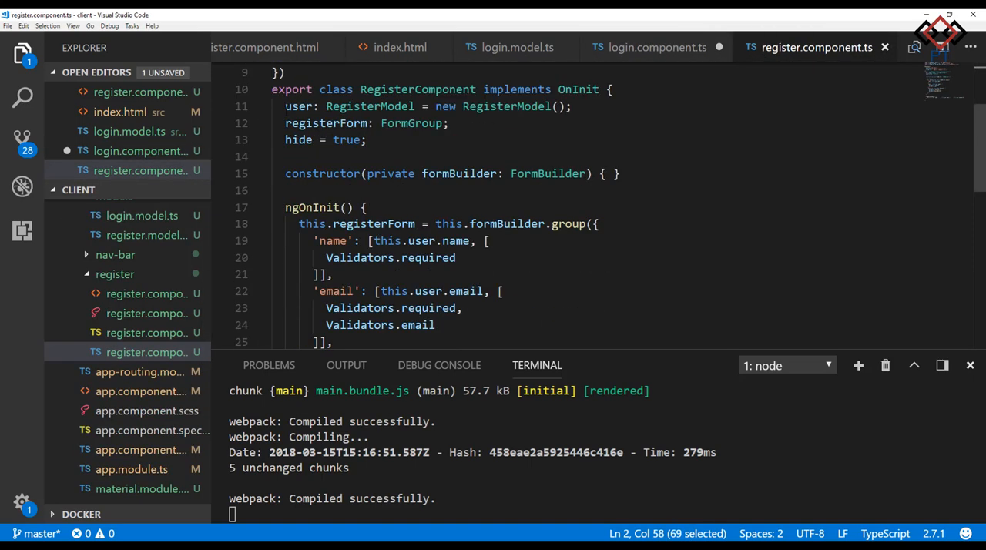
pyautogui.click(656, 46)
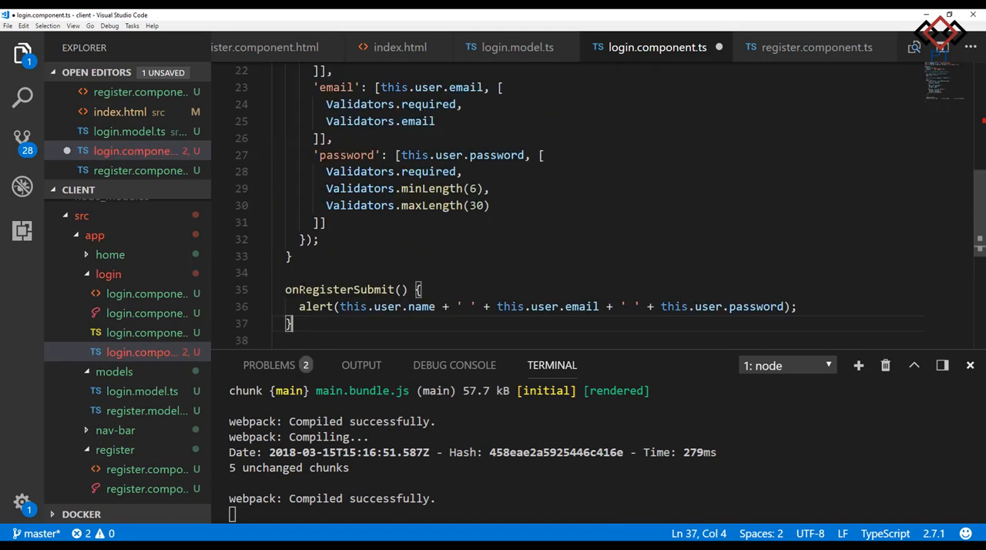
# Step: Rename to loginForm/onLoginSubmit and drop the name field from the login alert
pyautogui.write('Lo')
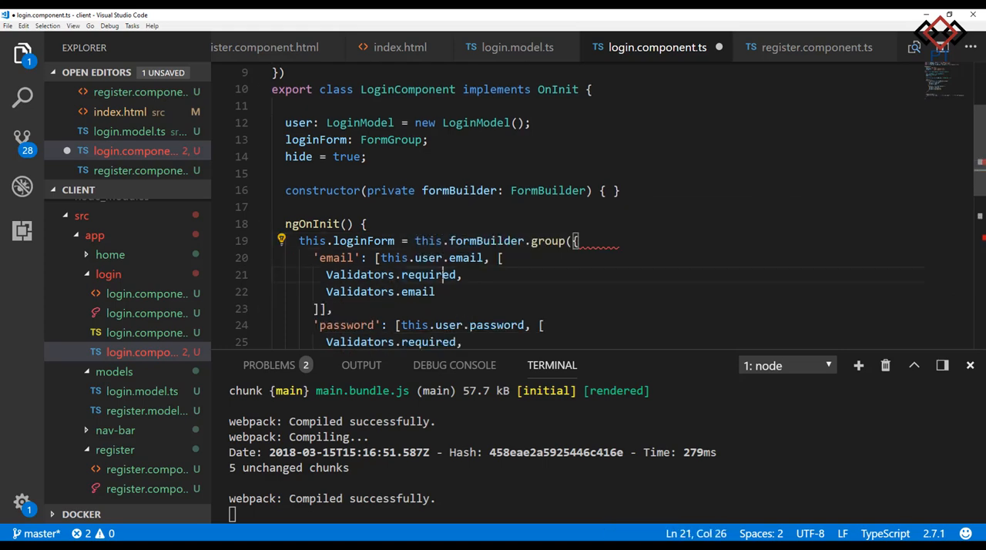
pyautogui.scroll(-3)
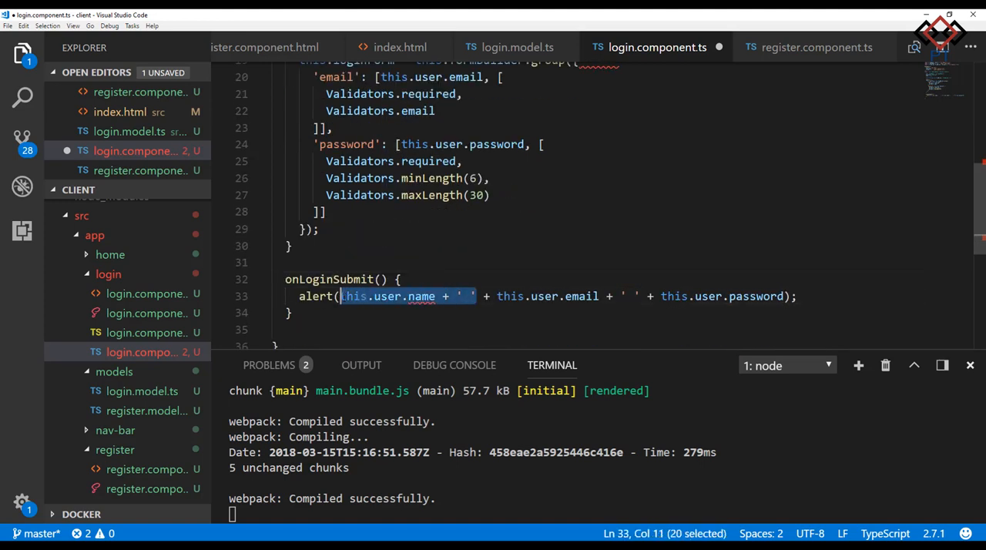
pyautogui.press('Delete')
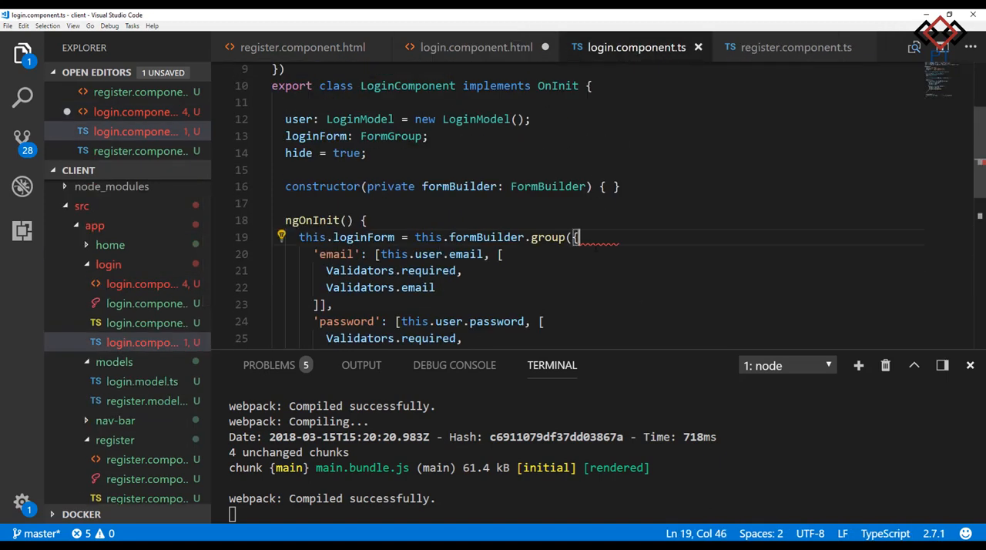
# Step: Wire the login template to loginForm and onLoginSubmit, relabelling the button Login
pyautogui.scroll(3)
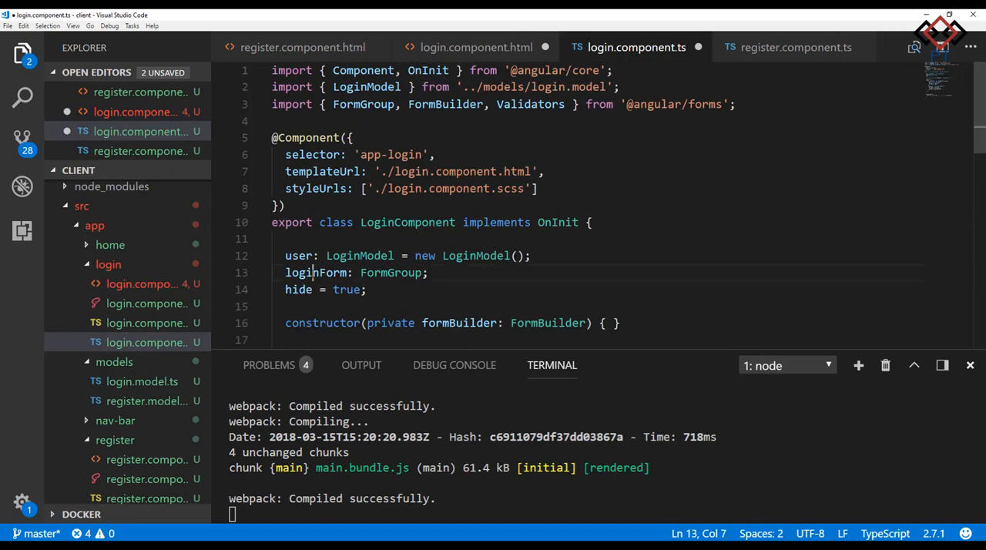
pyautogui.click(476, 46)
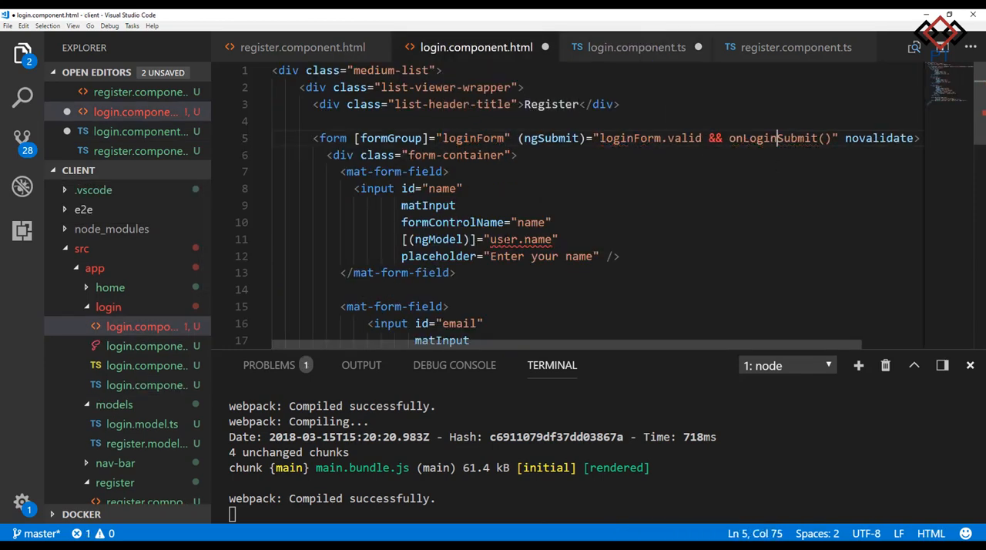
pyautogui.moveTo(521, 154); pyautogui.dragTo(505, 256)
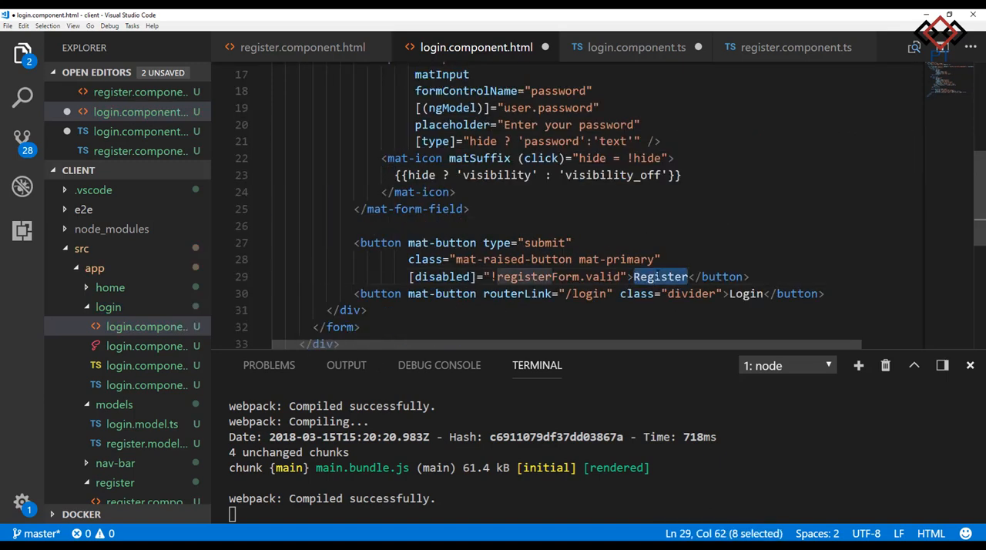
pyautogui.write('Login')
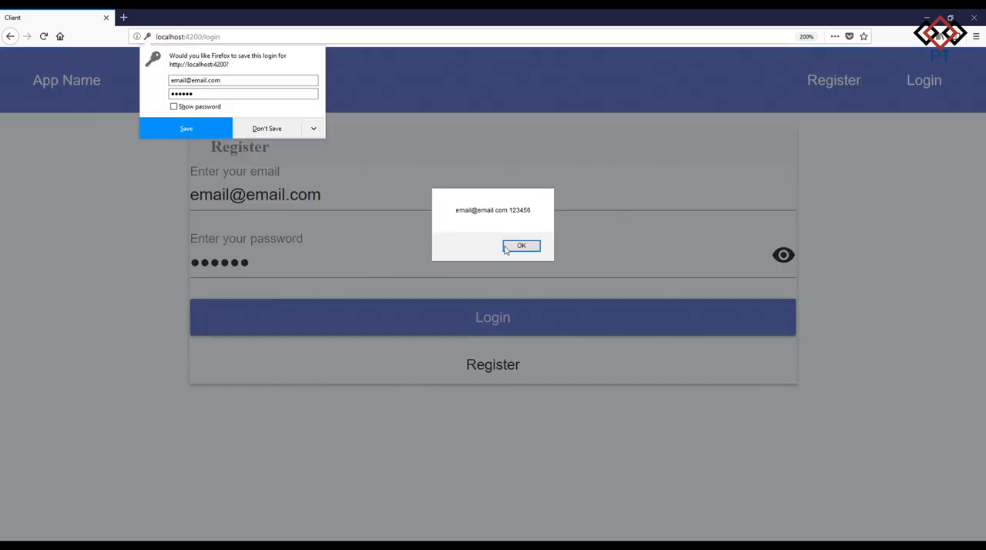
# Step: Dismiss the login alert showing the entered email and password
pyautogui.click(521, 245)
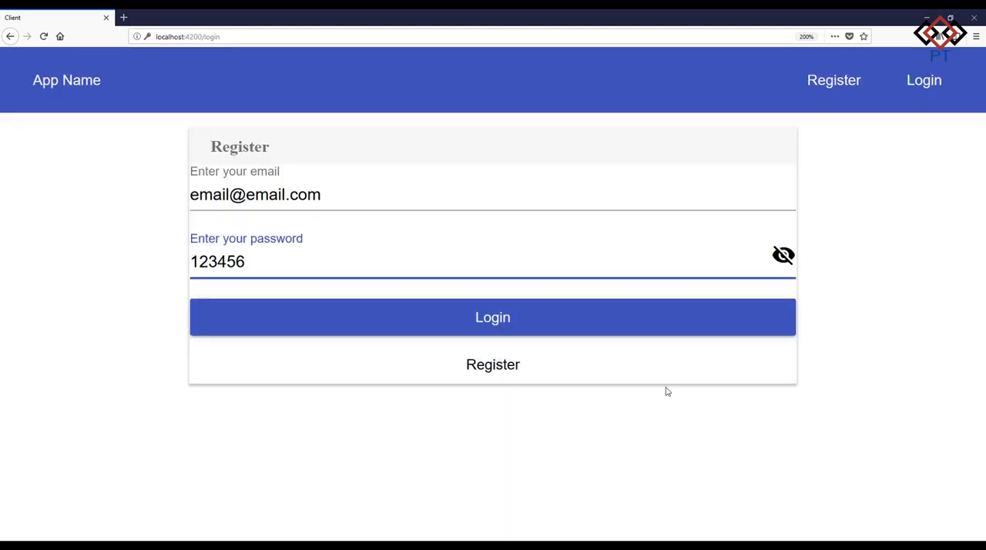